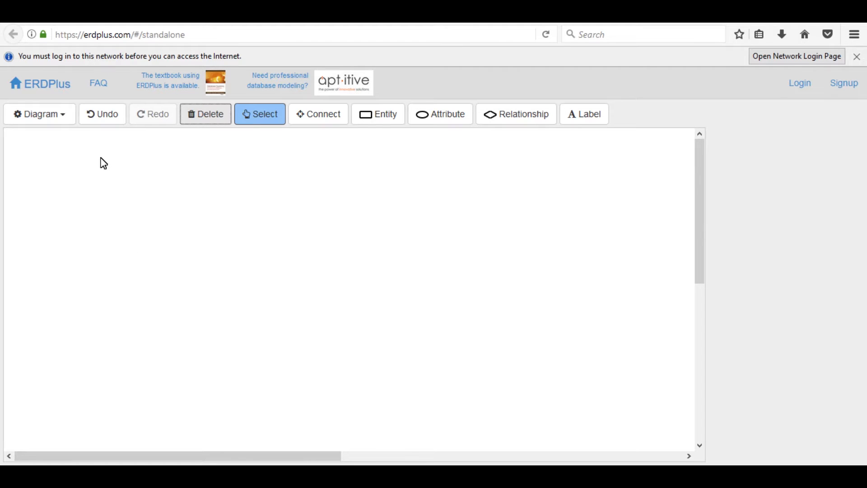
# - Place a new entity on the canvas, name it POSTS and start its first attribute
pyautogui.click(39, 113)
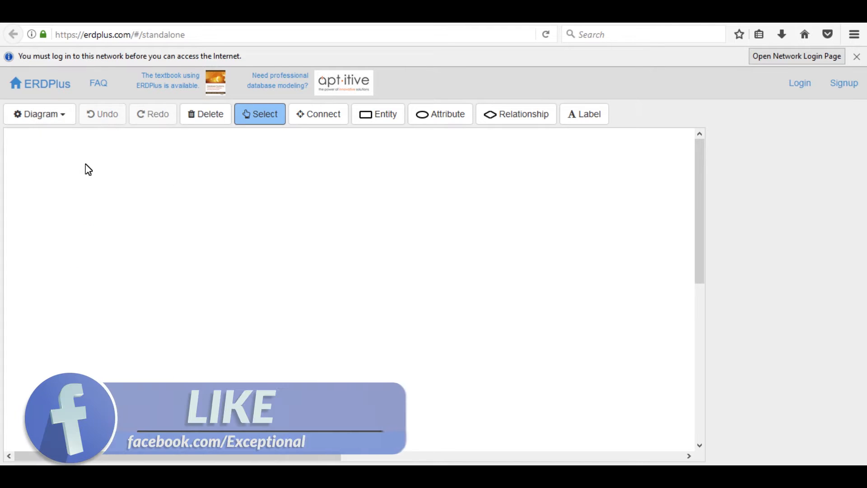
pyautogui.click(379, 114)
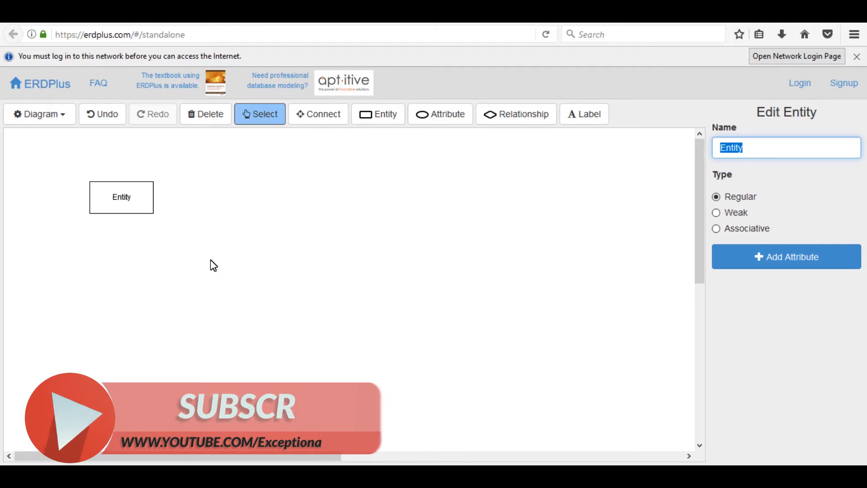
pyautogui.write('POST')
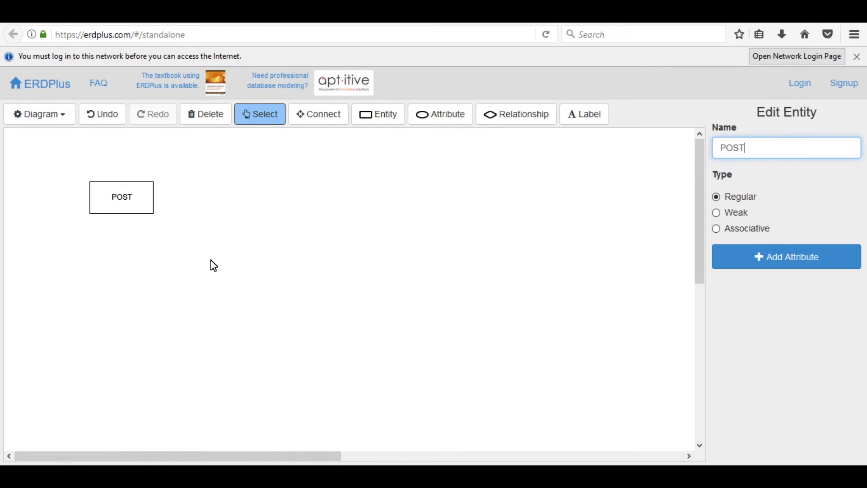
pyautogui.write('S')
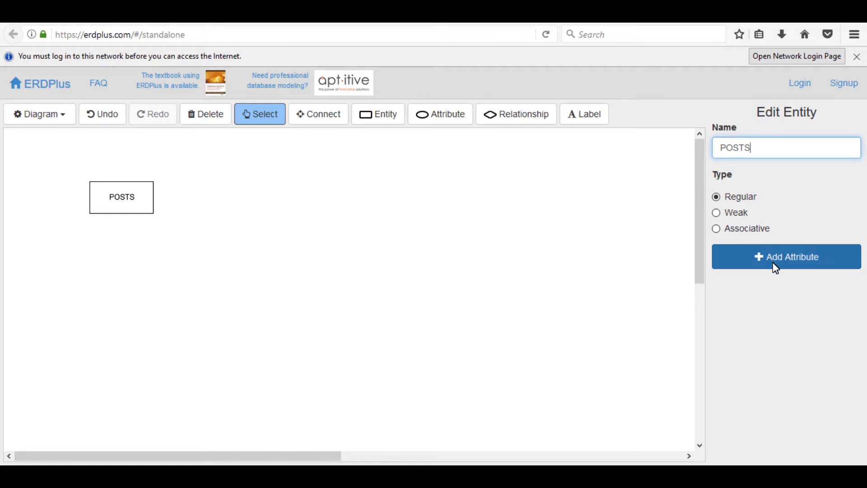
pyautogui.click(786, 256)
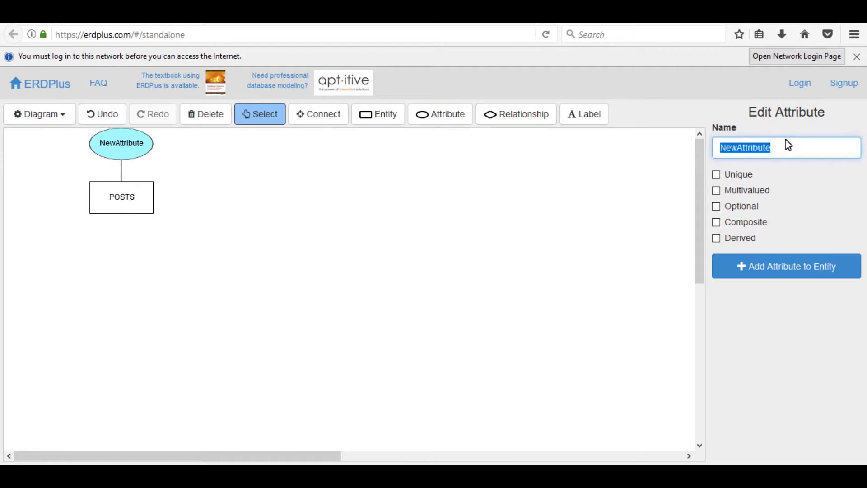
# - Name the first attribute postID and mark it as a unique key
pyautogui.write('postID')
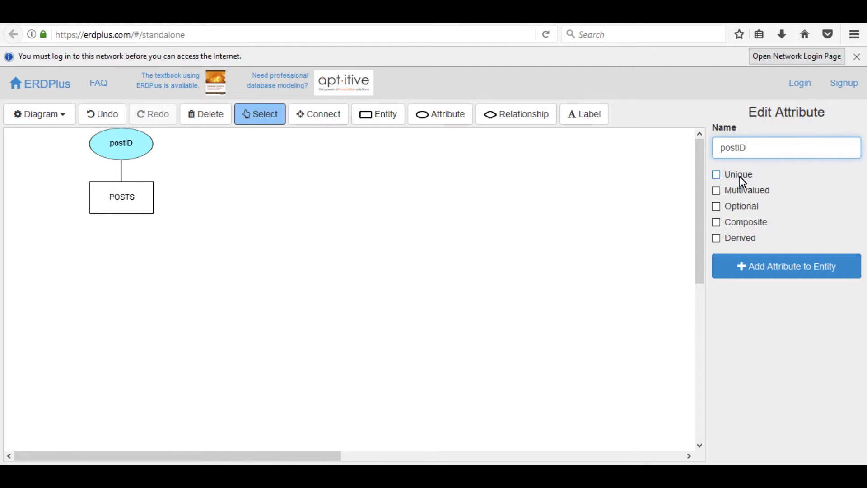
pyautogui.click(717, 175)
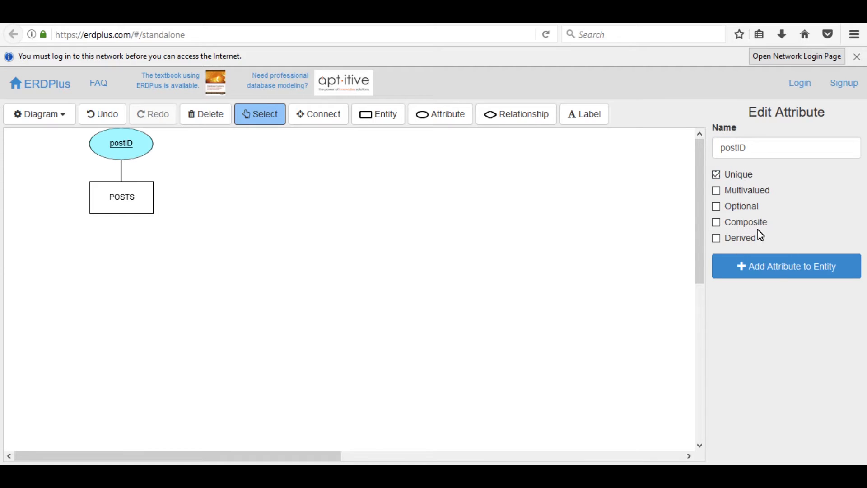
pyautogui.click(786, 266)
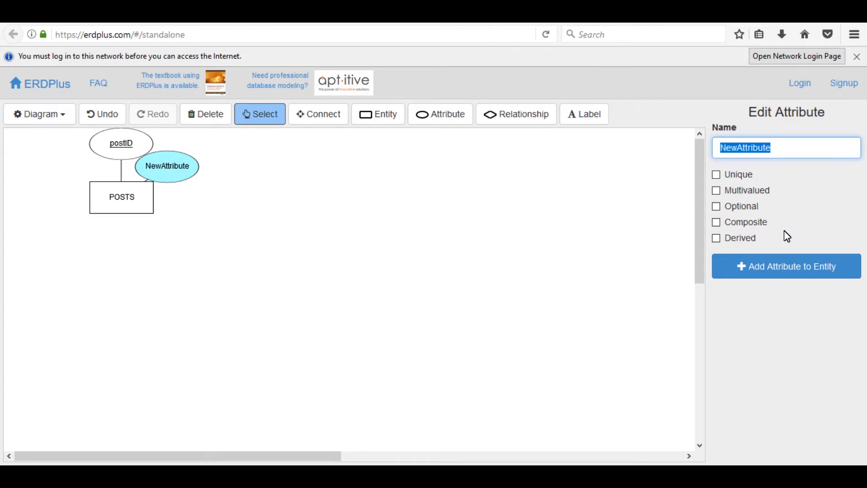
# - Add a derived attribute userID and move it up beside postID
pyautogui.write('userID')
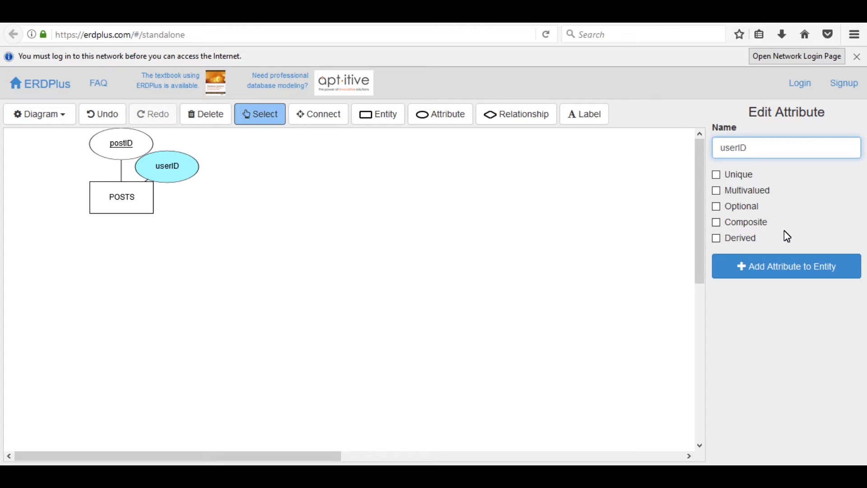
pyautogui.moveTo(775, 228)
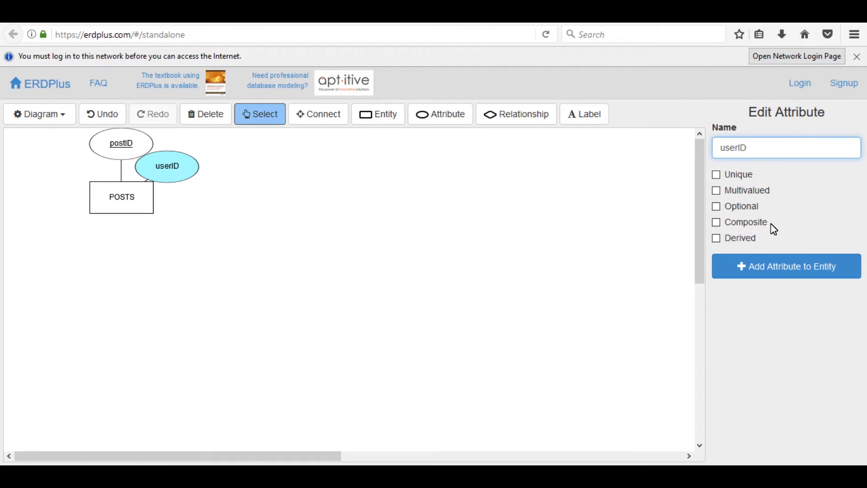
pyautogui.click(715, 238)
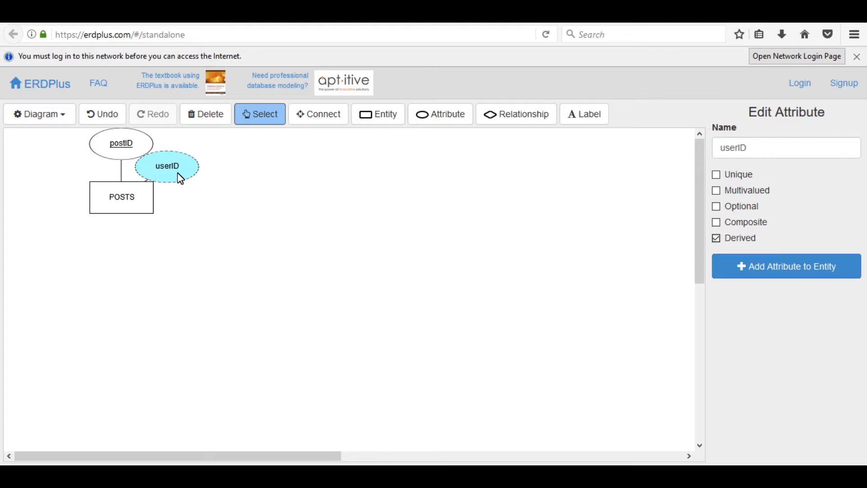
pyautogui.moveTo(167, 166); pyautogui.dragTo(187, 148)
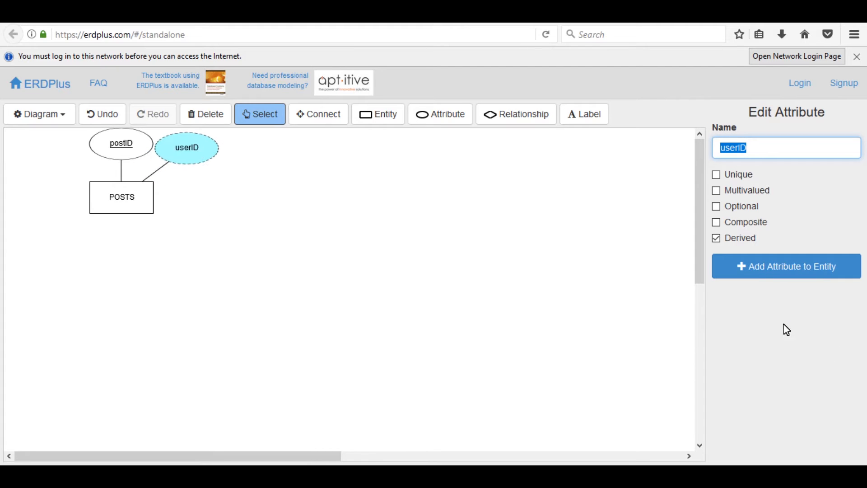
pyautogui.click(786, 265)
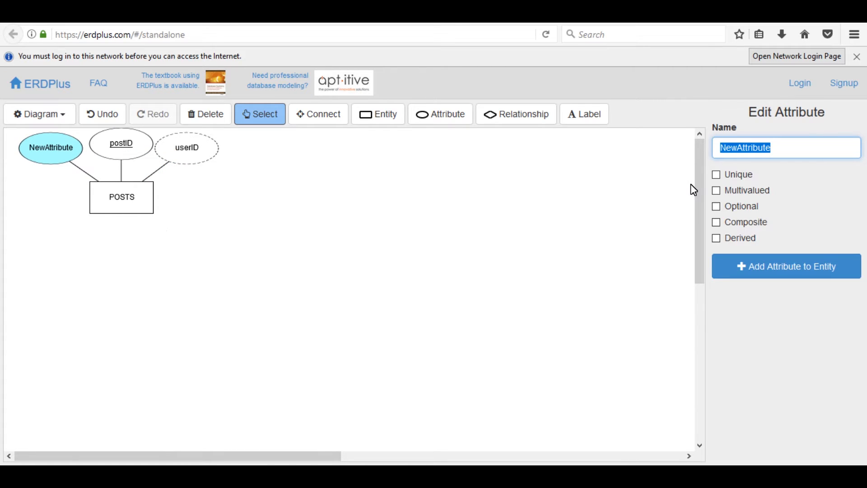
# - Name the attribute postDate and add another attribute to POSTS
pyautogui.write('p')
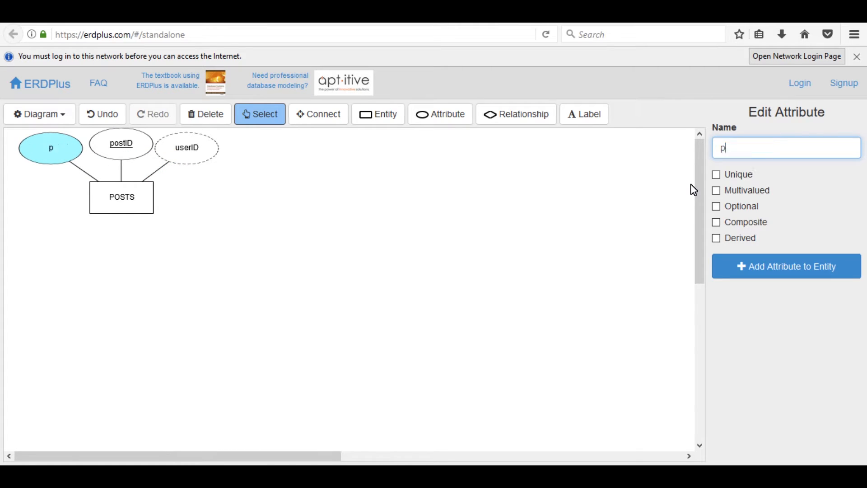
pyautogui.write('ostD')
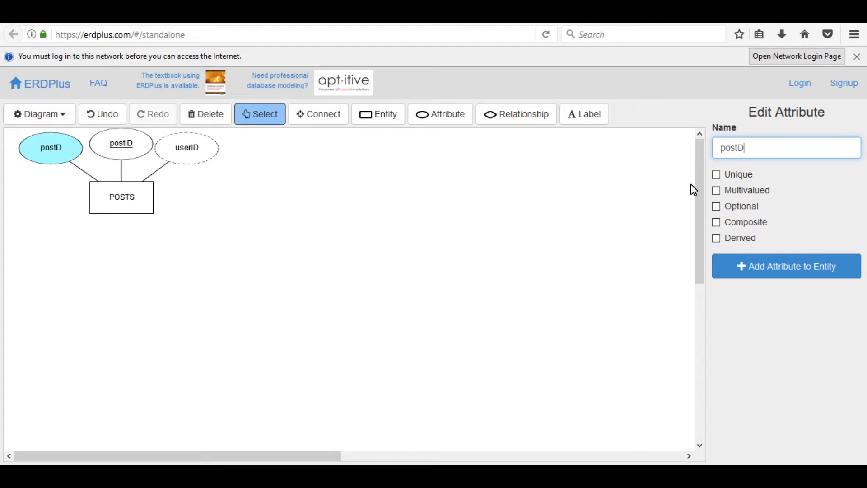
pyautogui.write('ate')
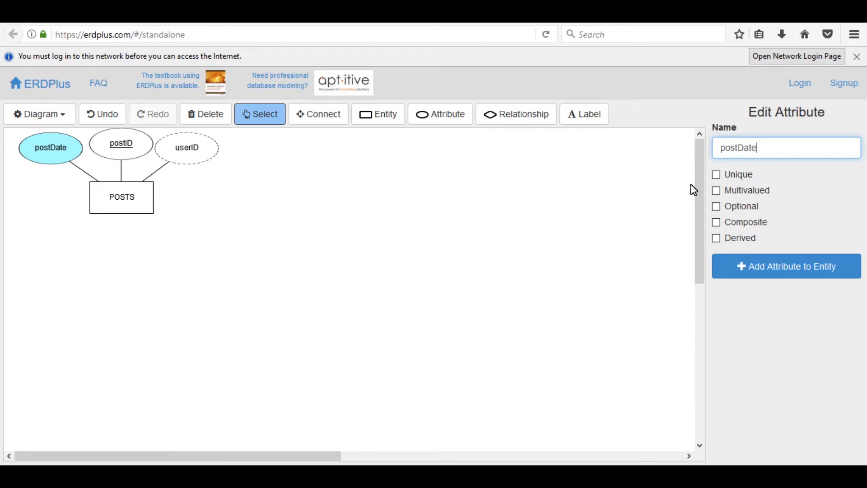
pyautogui.click(785, 266)
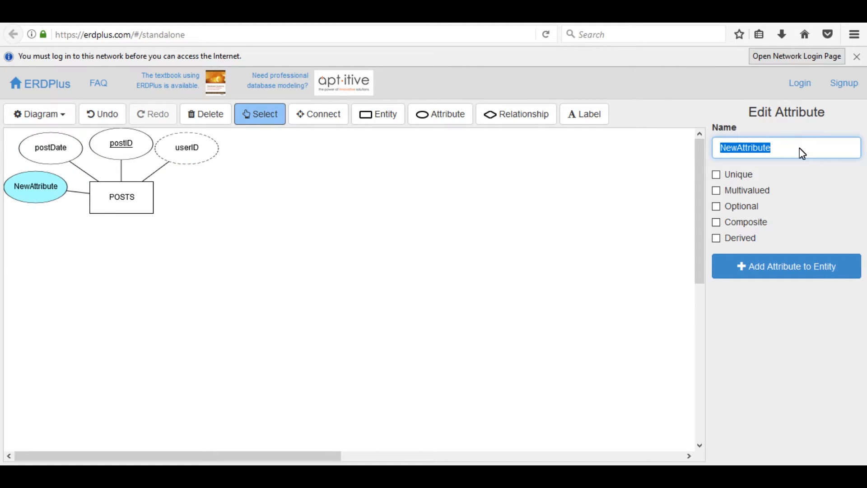
# - Name the remaining attributes postTime and postBody, positioning them around POSTS
pyautogui.write('p')
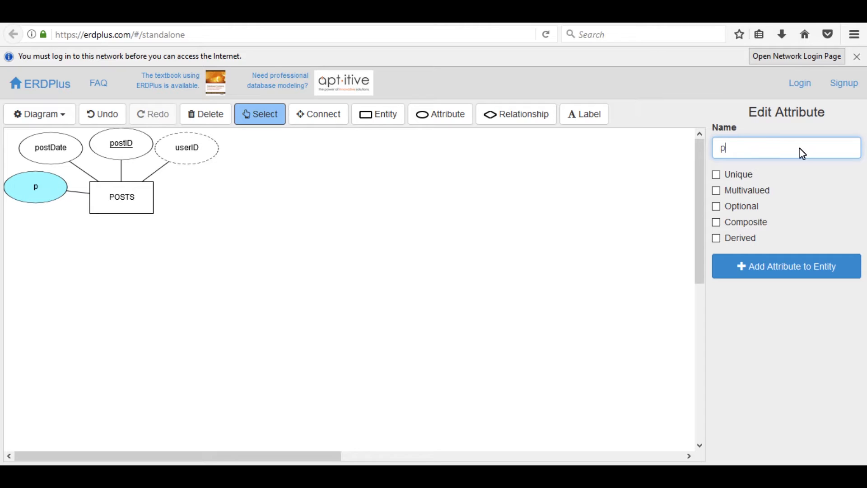
pyautogui.write('ost')
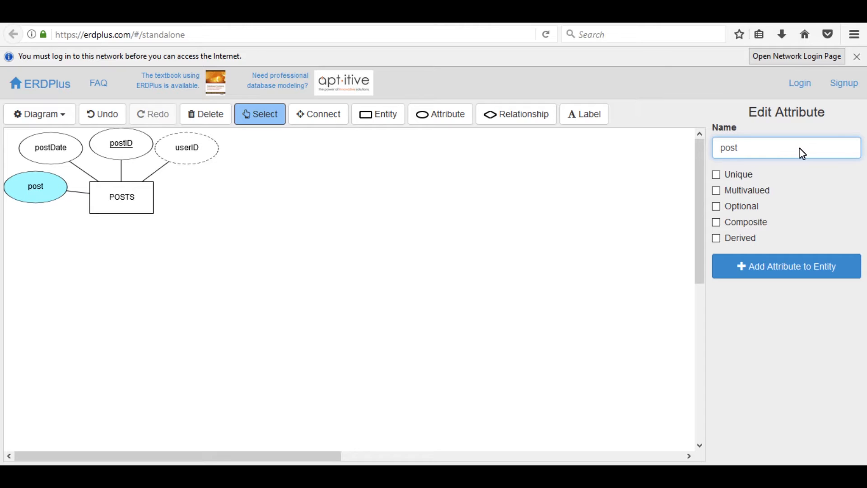
pyautogui.write('Ti')
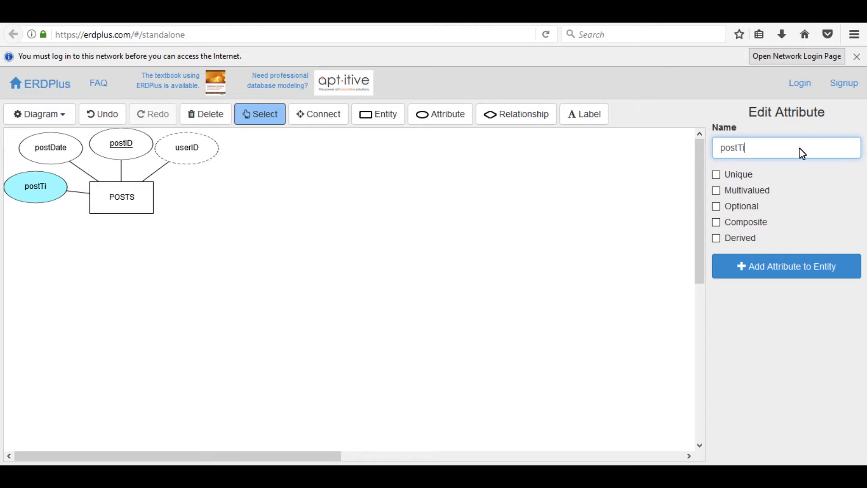
pyautogui.write('me')
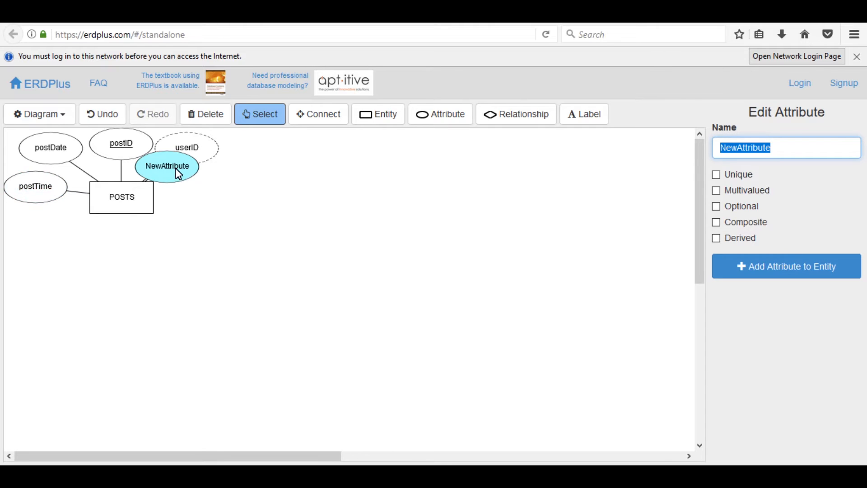
pyautogui.moveTo(167, 166); pyautogui.dragTo(44, 228)
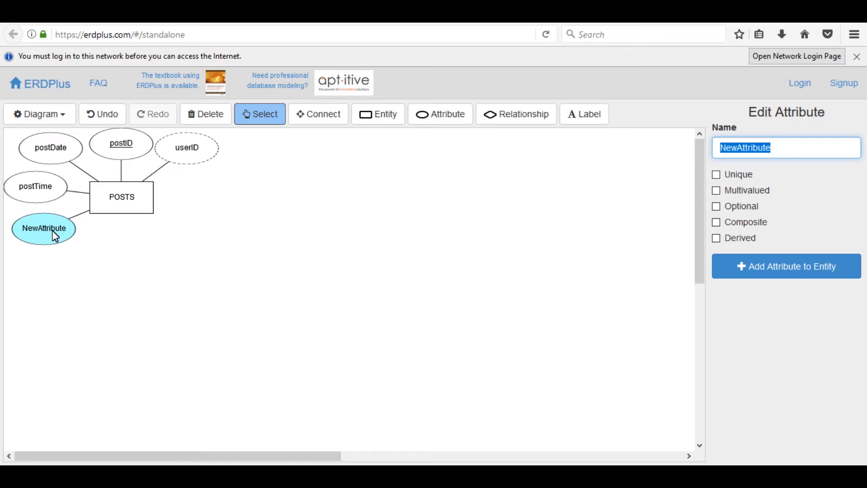
pyautogui.write('po')
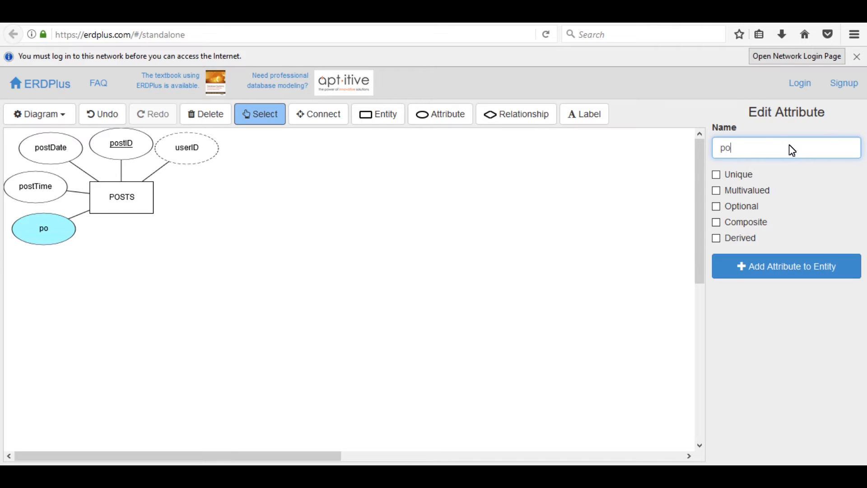
pyautogui.write('stB')
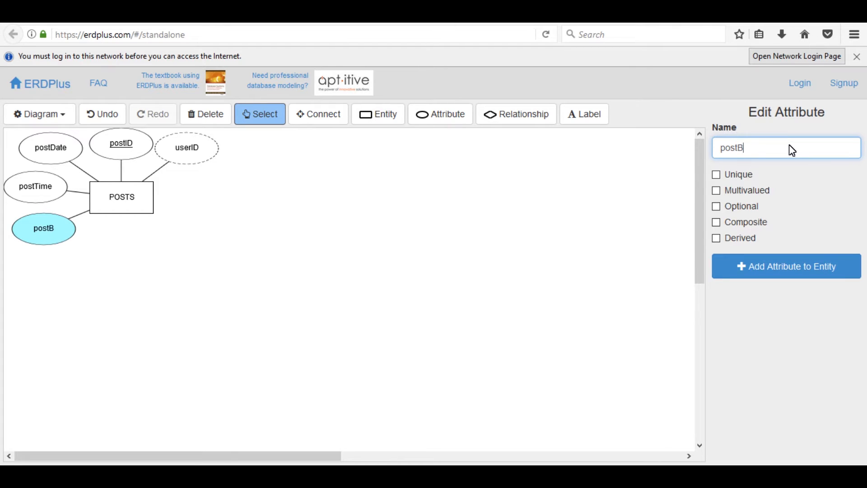
pyautogui.write('ody')
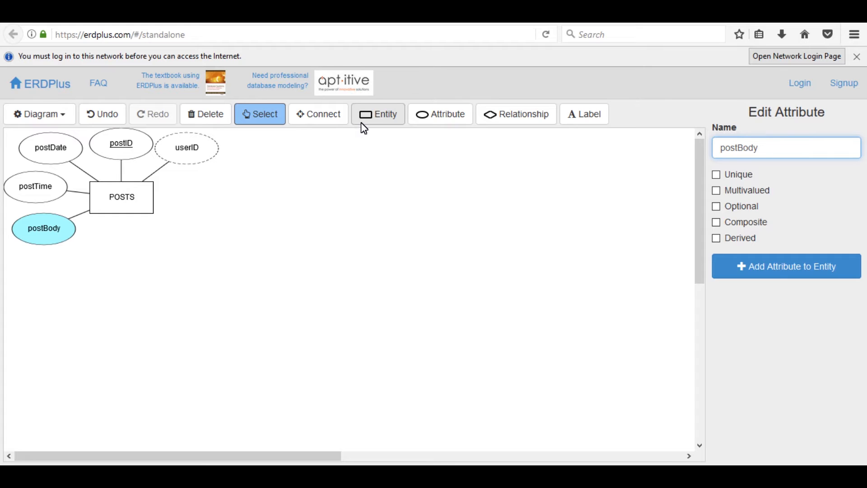
# - Add a second entity named COMMENTS right of POSTS
pyautogui.click(377, 114)
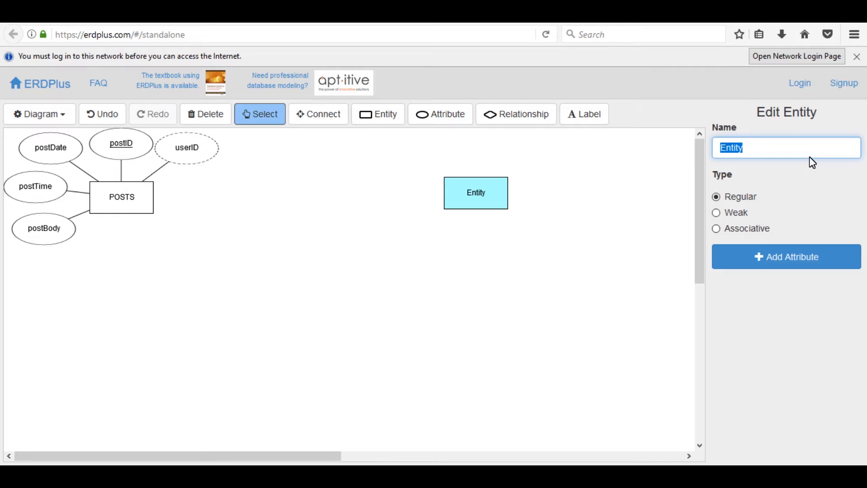
pyautogui.write('CO')
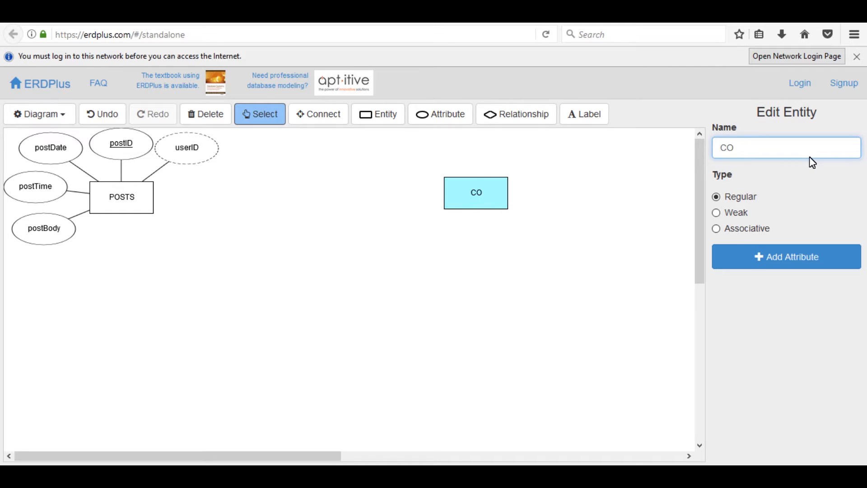
pyautogui.write('MMENT')
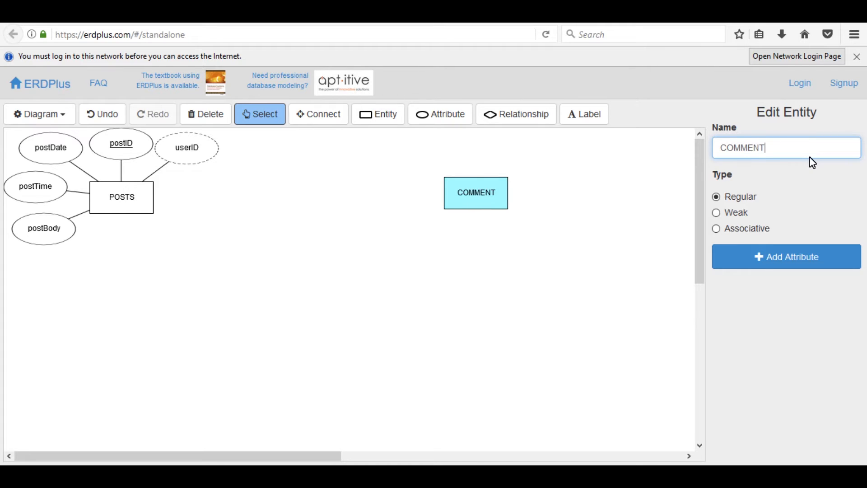
pyautogui.write('S')
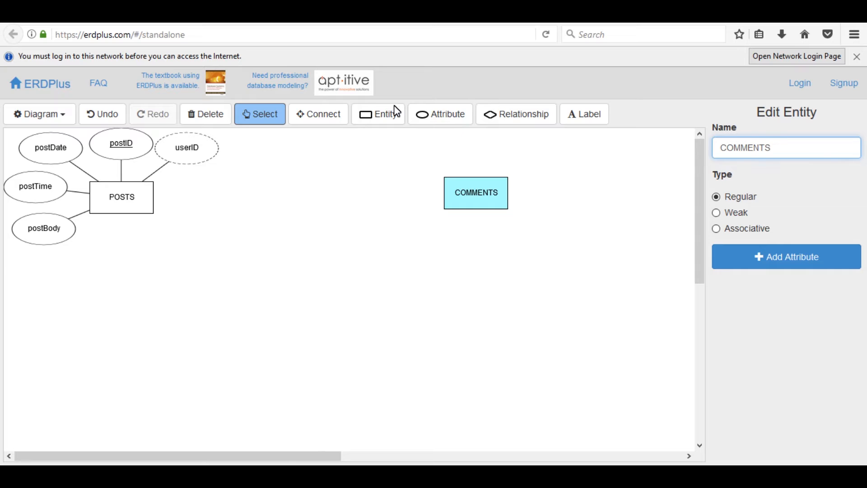
pyautogui.click(440, 114)
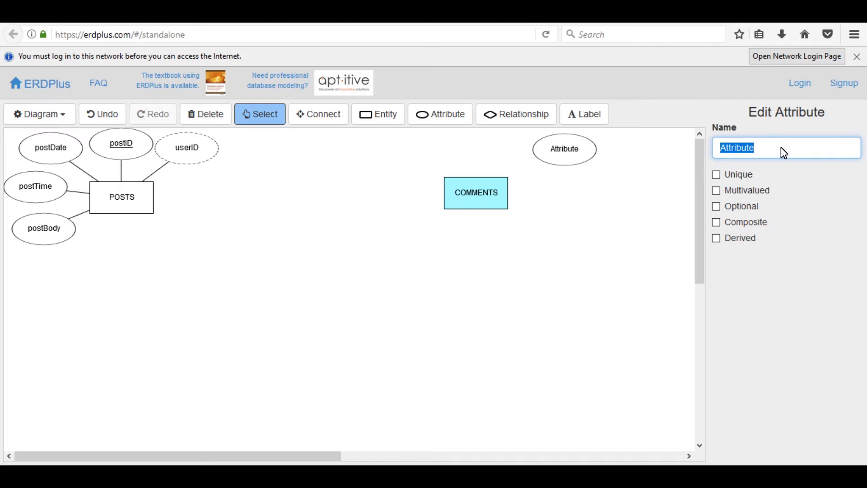
# - Add unique key commentID and a comment attribute near COMMENTS
pyautogui.write('commentI')
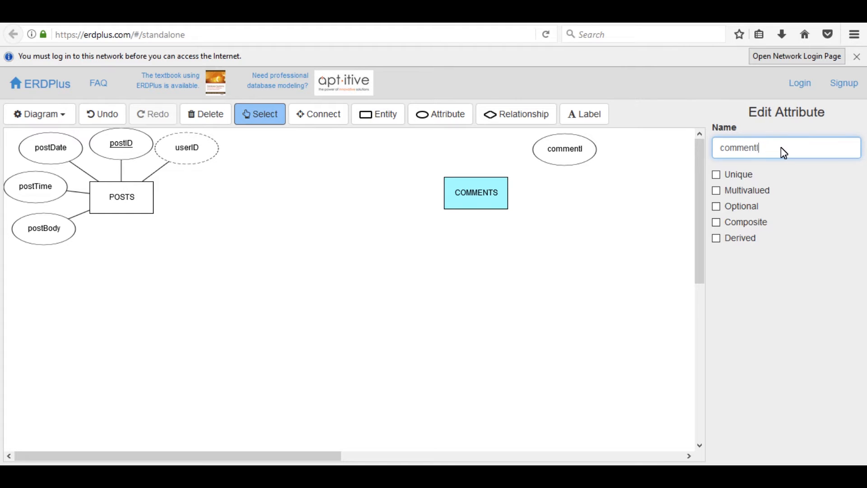
pyautogui.write('D')
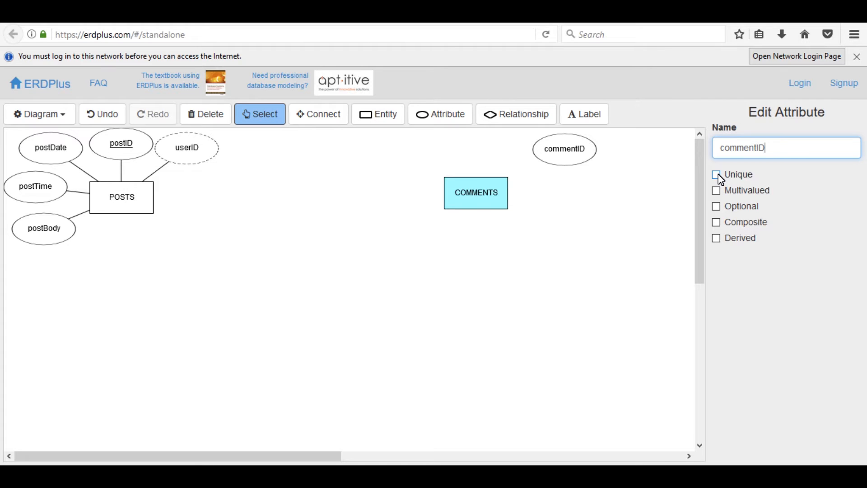
pyautogui.click(717, 174)
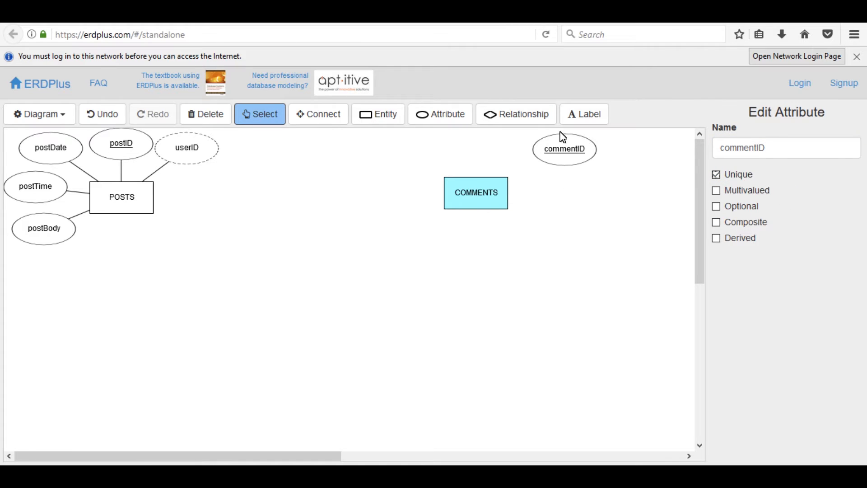
pyautogui.click(440, 114)
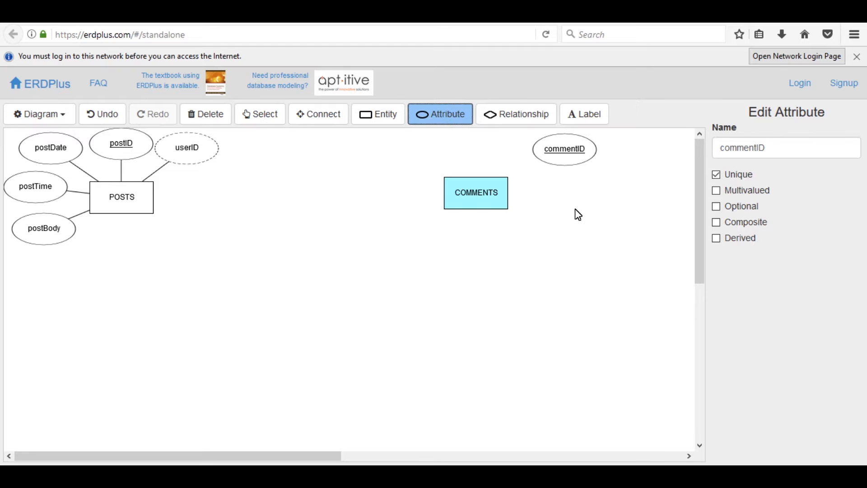
pyautogui.click(578, 199)
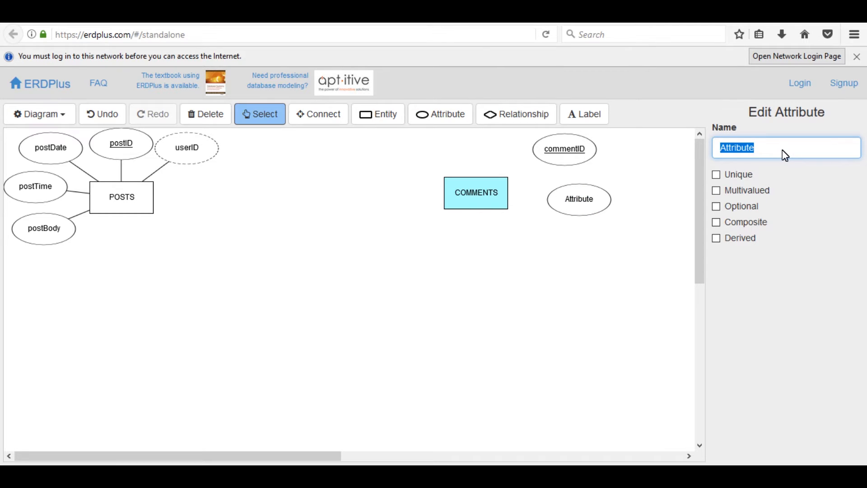
pyautogui.write('comment')
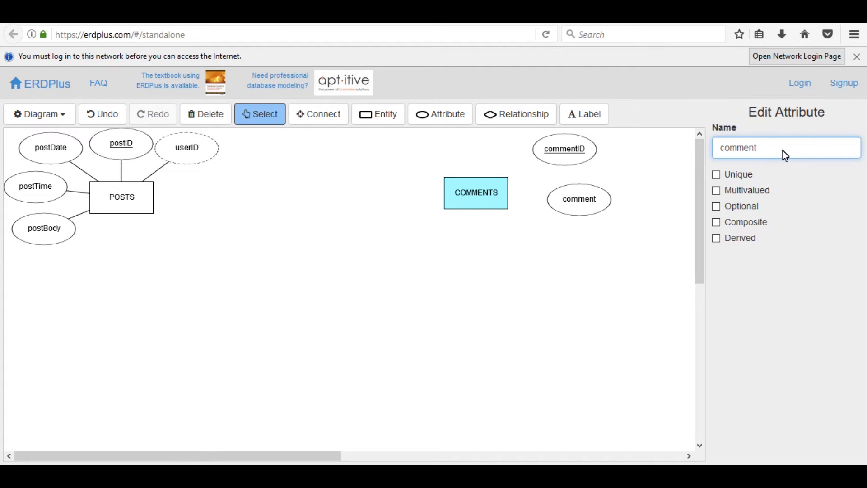
pyautogui.moveTo(798, 151)
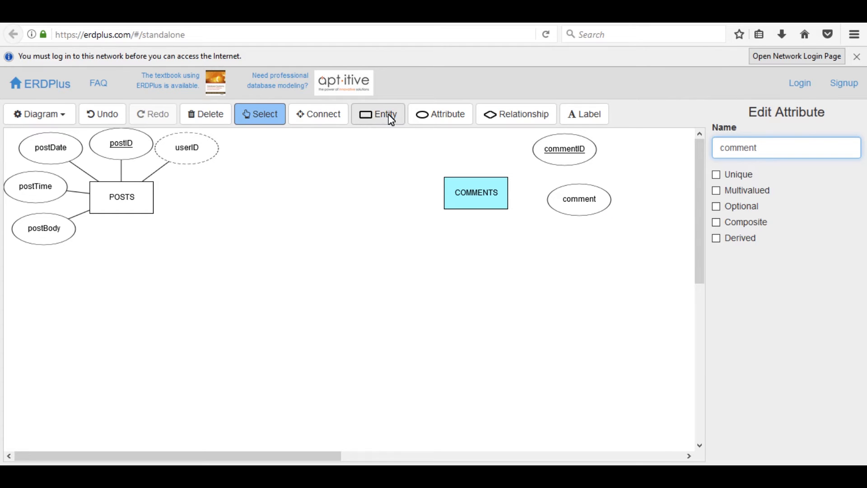
# - Place a derived attribute userID below comment
pyautogui.click(564, 148)
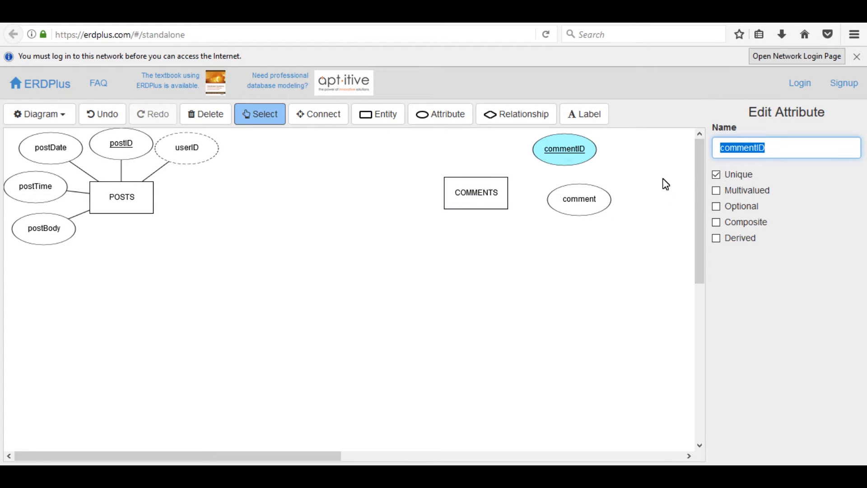
pyautogui.click(548, 248)
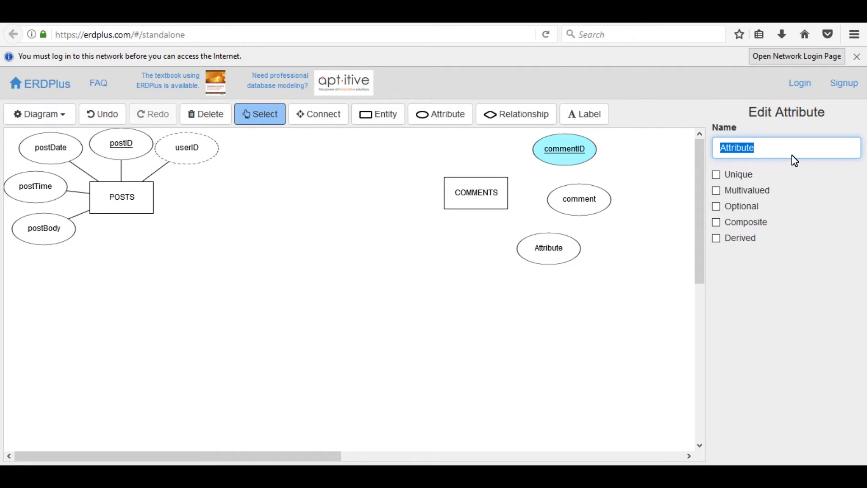
pyautogui.write('user')
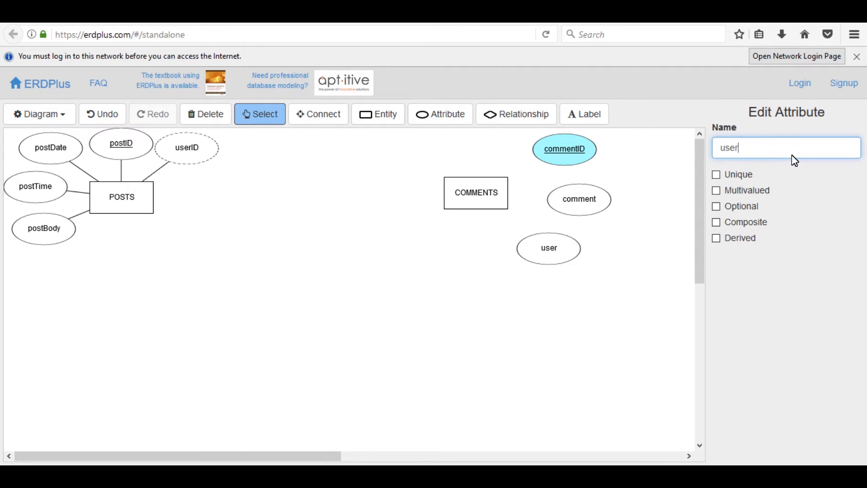
pyautogui.write('l')
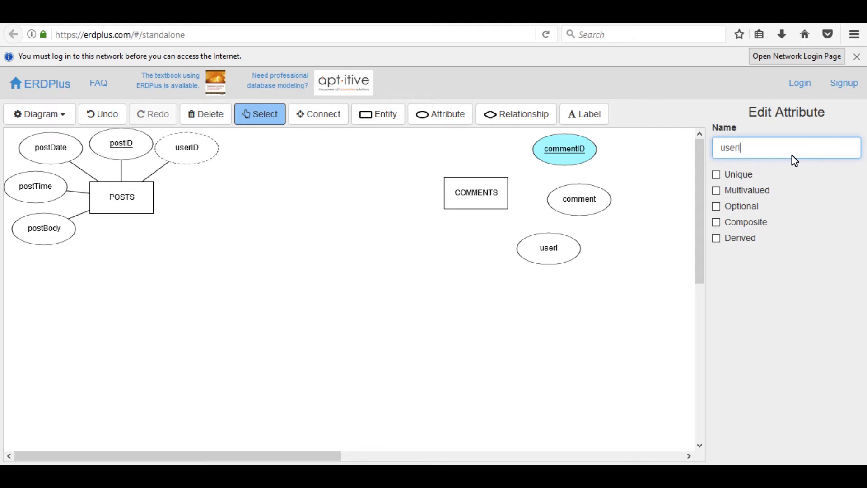
pyautogui.write('D')
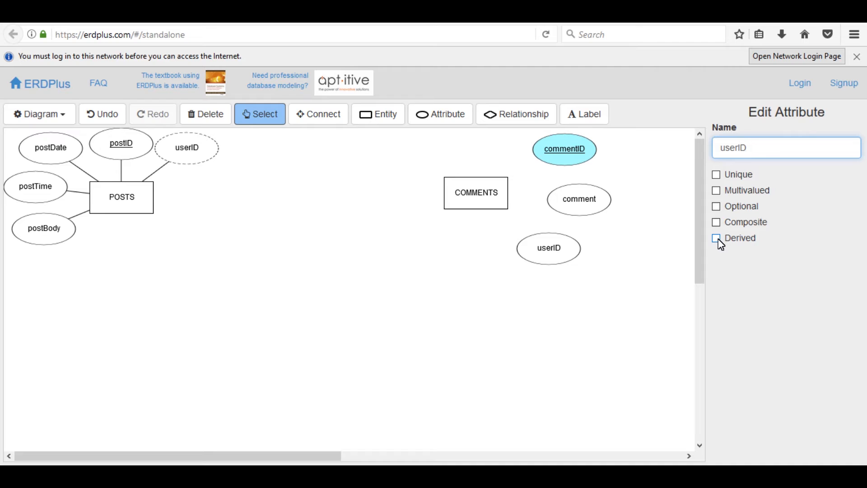
pyautogui.click(717, 237)
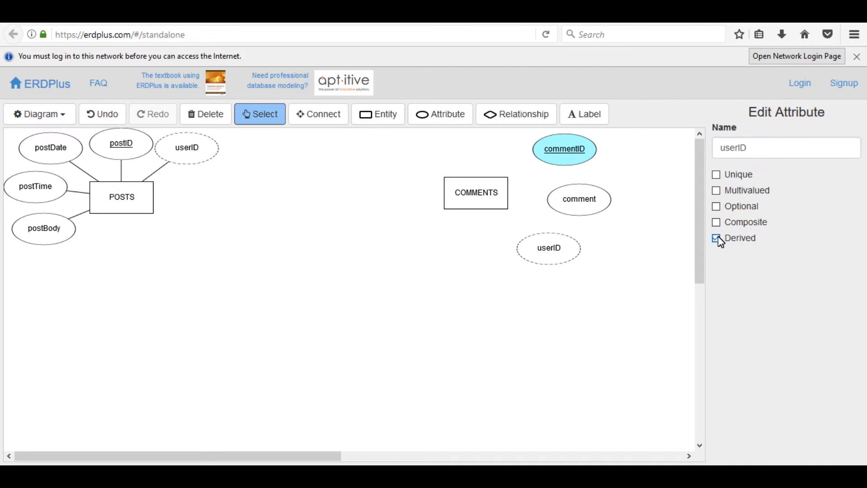
# - Add a derived attribute postID beside userID
pyautogui.click(715, 238)
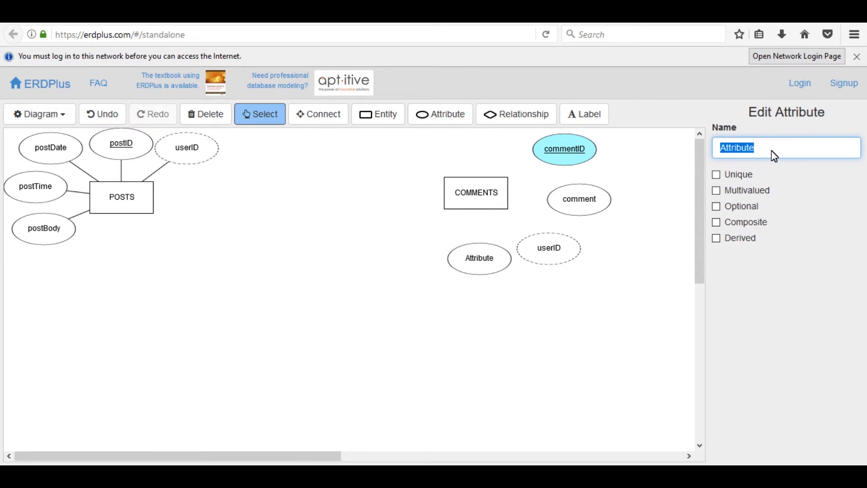
pyautogui.write('postID')
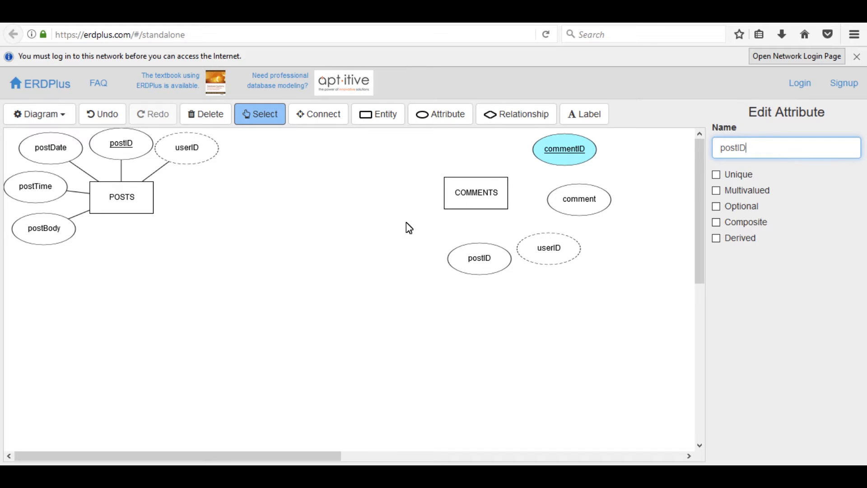
pyautogui.click(716, 238)
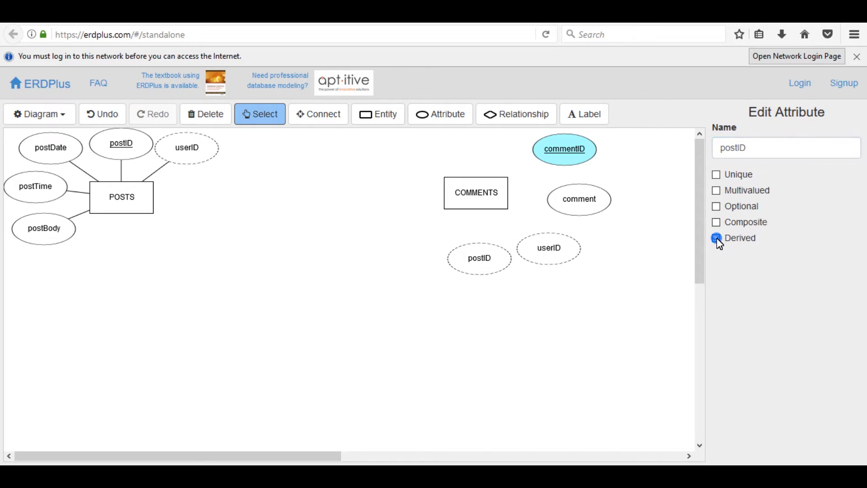
pyautogui.click(717, 237)
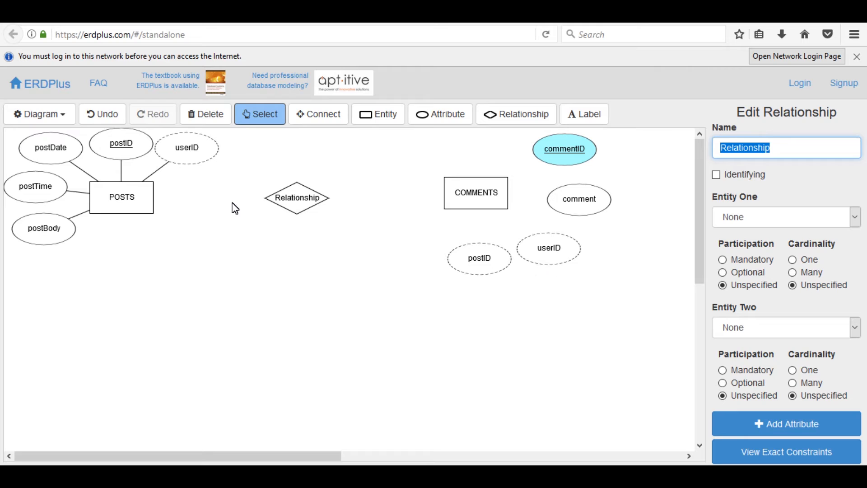
# - Link the relationship diamond to POSTS as entity one and COMMENTS as entity two
pyautogui.click(297, 198)
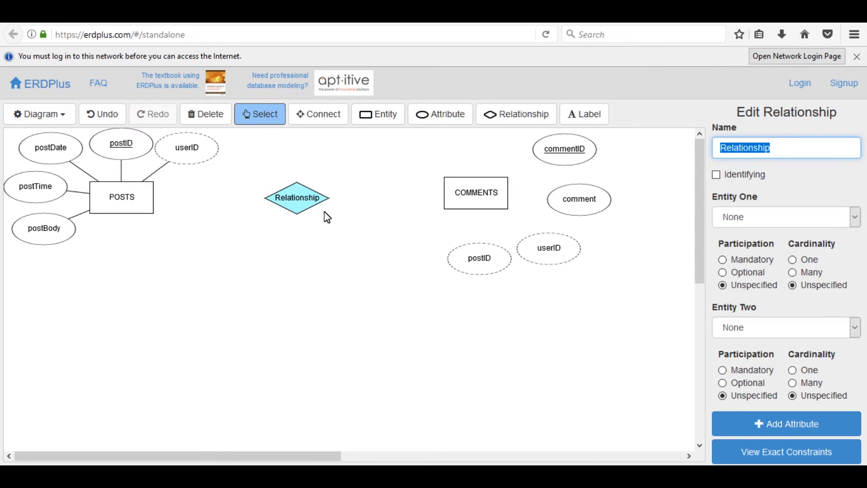
pyautogui.moveTo(402, 236)
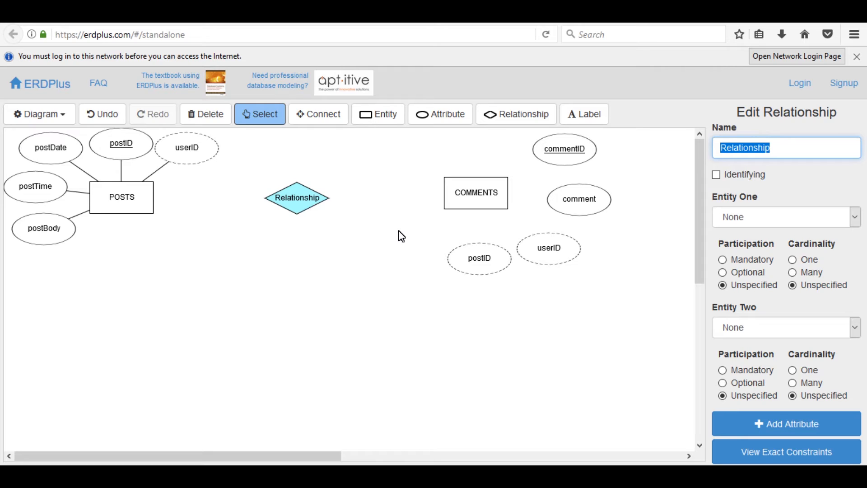
pyautogui.moveTo(754, 310)
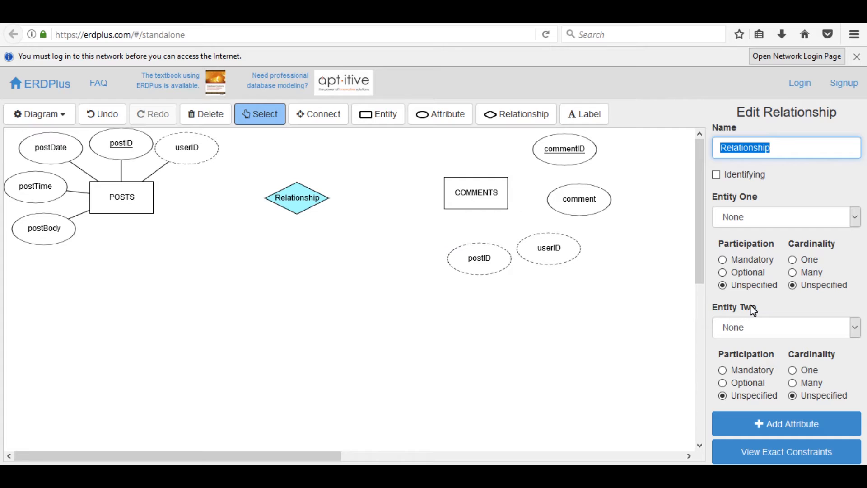
pyautogui.click(854, 216)
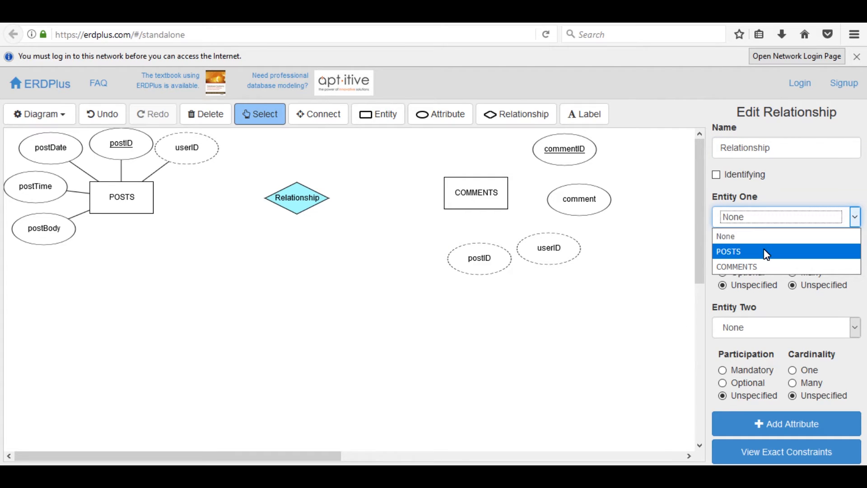
pyautogui.click(728, 251)
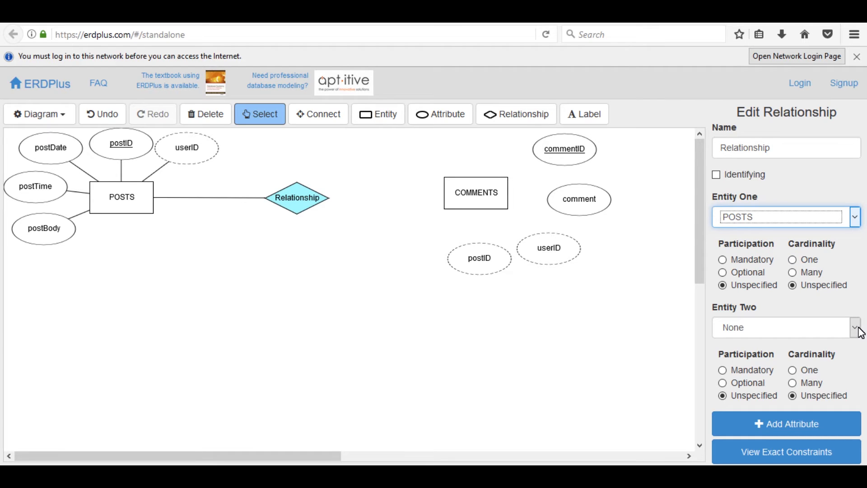
pyautogui.click(854, 327)
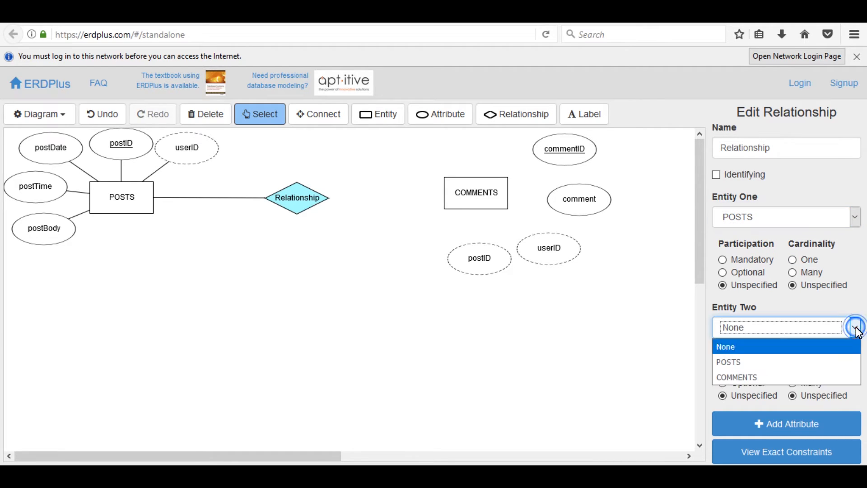
pyautogui.click(737, 377)
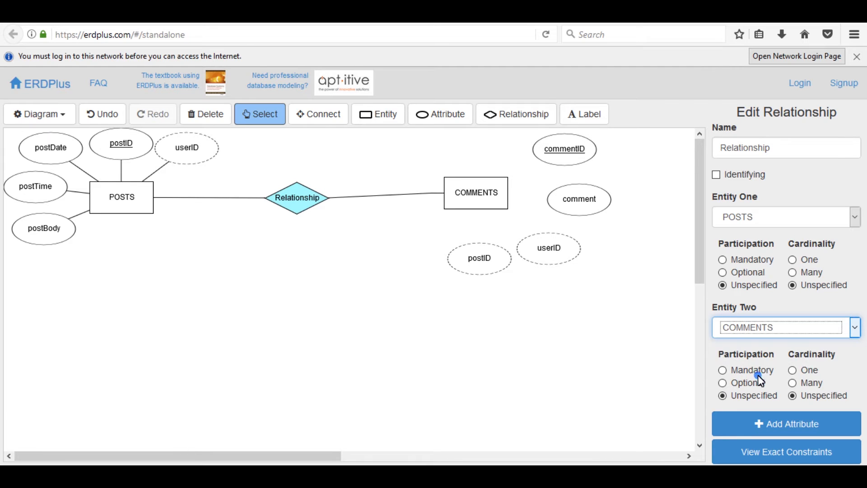
pyautogui.moveTo(283, 208)
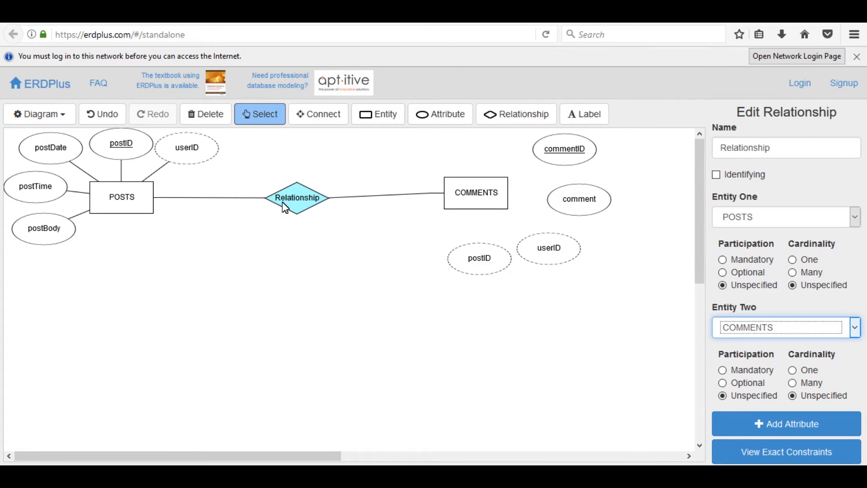
# - Set POSTS side optional with cardinality many and COMMENTS side cardinality one
pyautogui.click(785, 147)
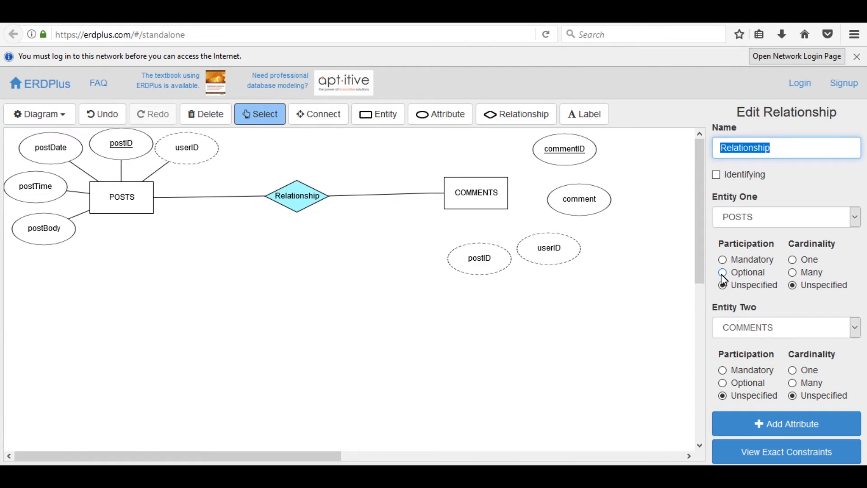
pyautogui.click(723, 272)
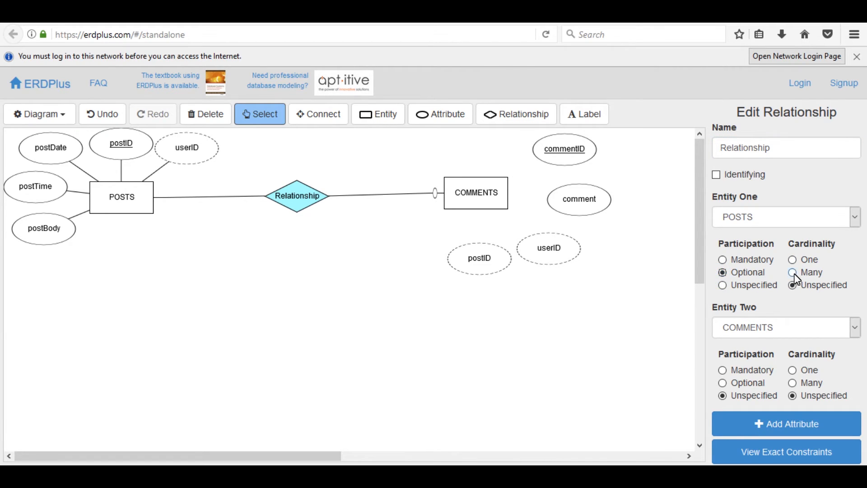
pyautogui.click(792, 272)
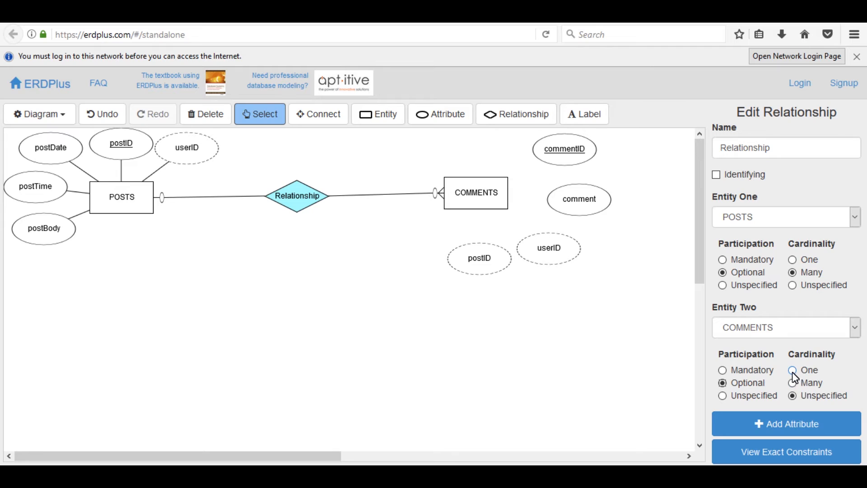
pyautogui.click(793, 370)
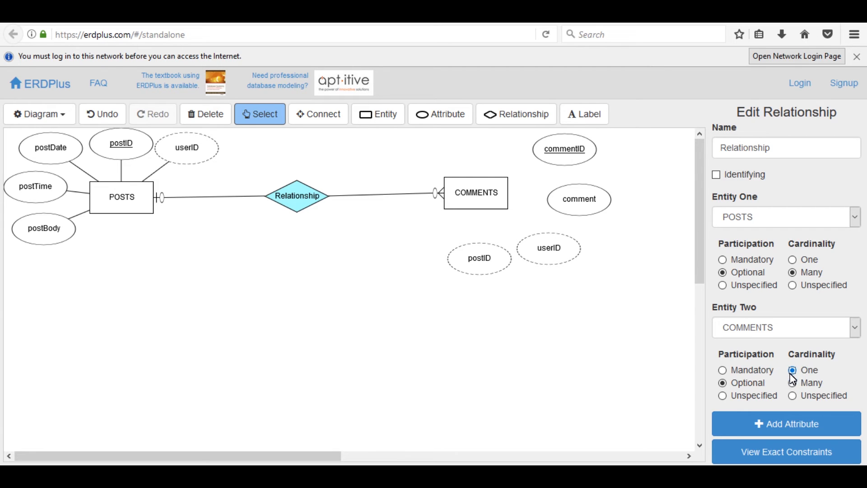
pyautogui.click(793, 370)
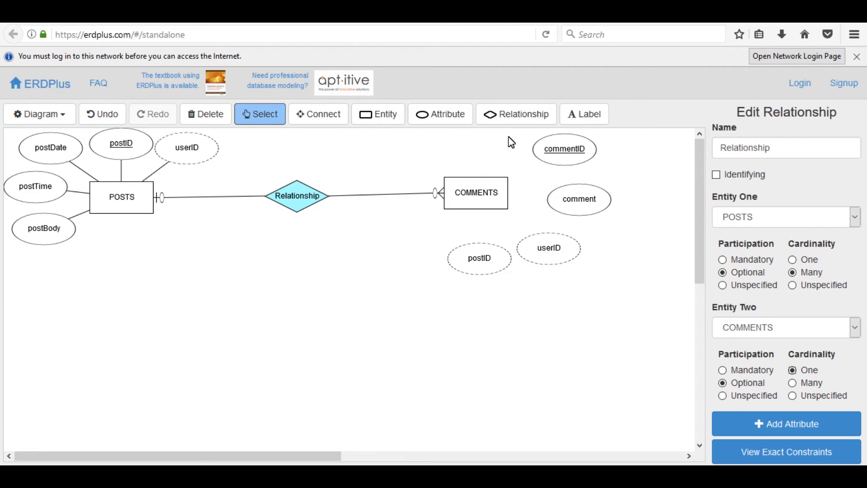
pyautogui.click(318, 114)
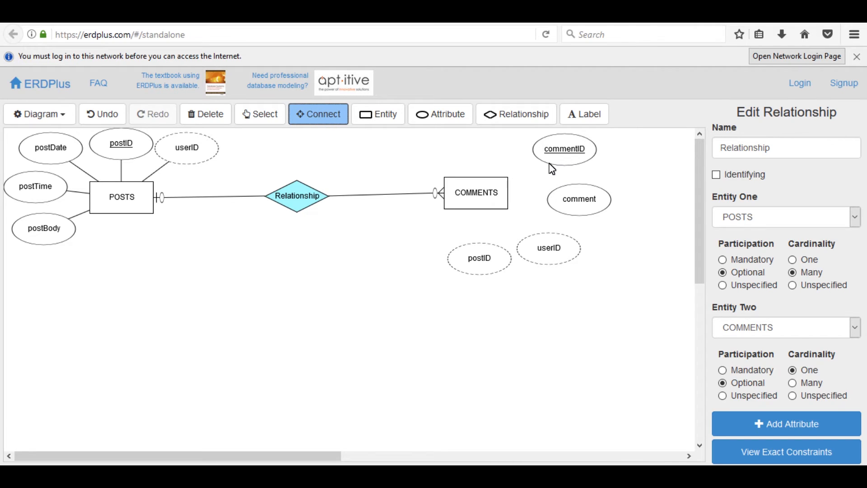
# - Connect commentID, comment, userID and postID to COMMENTS, then place a third entity below
pyautogui.click(563, 163)
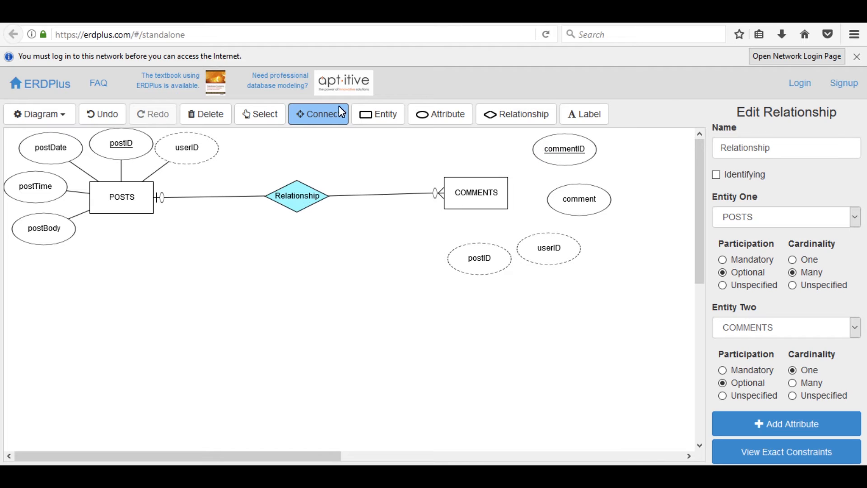
pyautogui.click(564, 149)
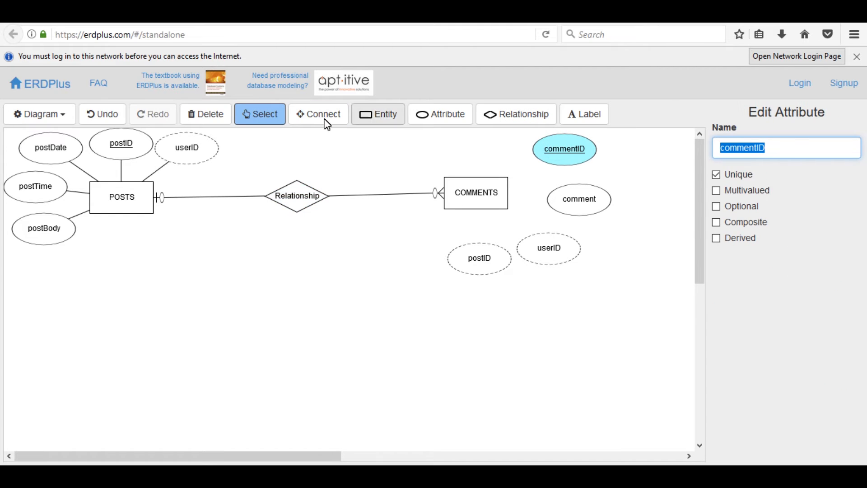
pyautogui.click(318, 114)
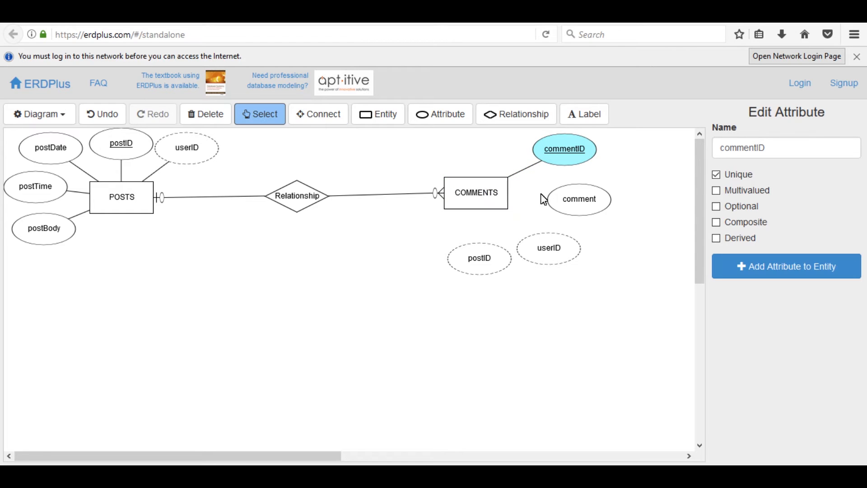
pyautogui.click(319, 114)
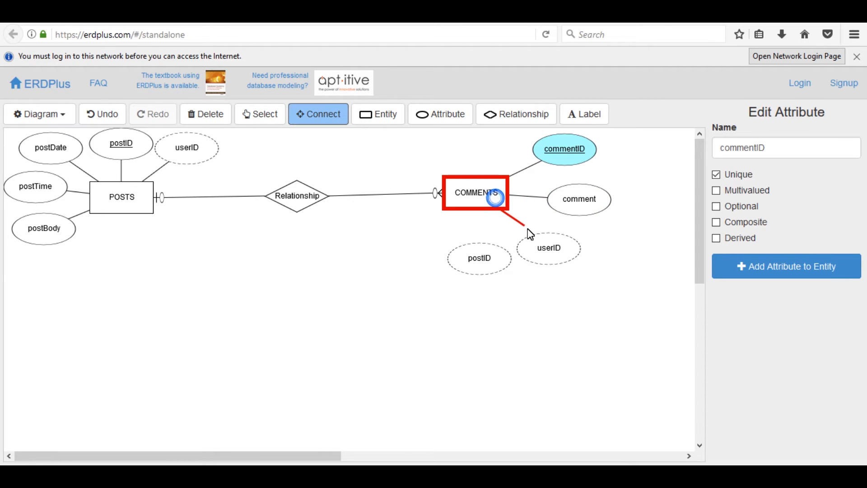
pyautogui.click(259, 114)
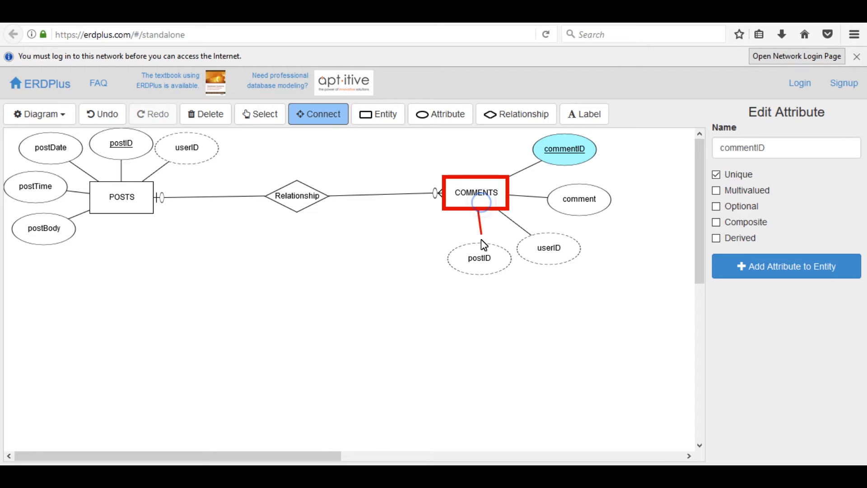
pyautogui.click(259, 114)
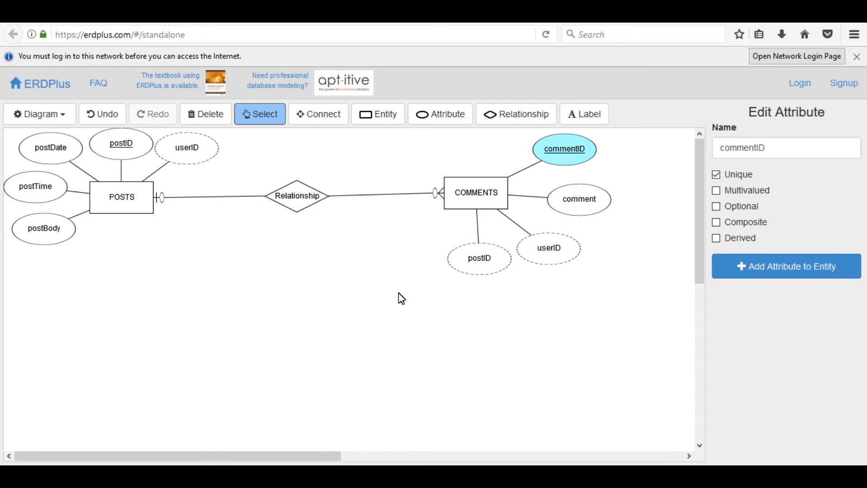
pyautogui.moveTo(217, 301)
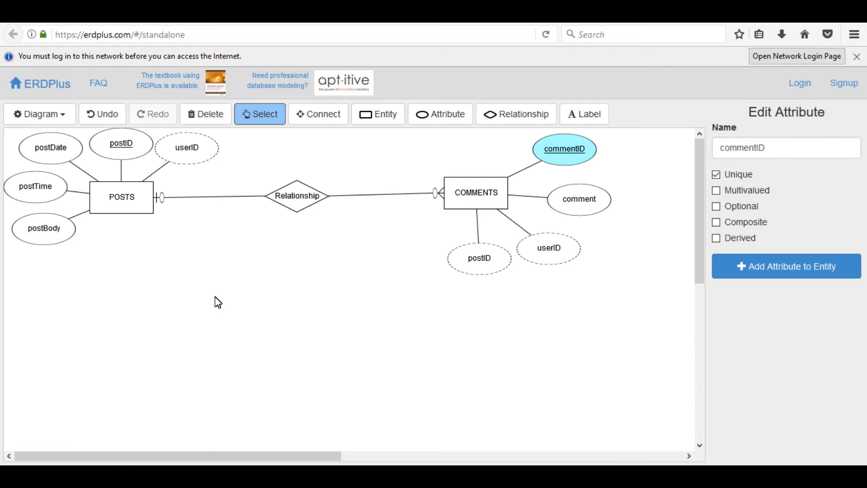
pyautogui.moveTo(210, 305)
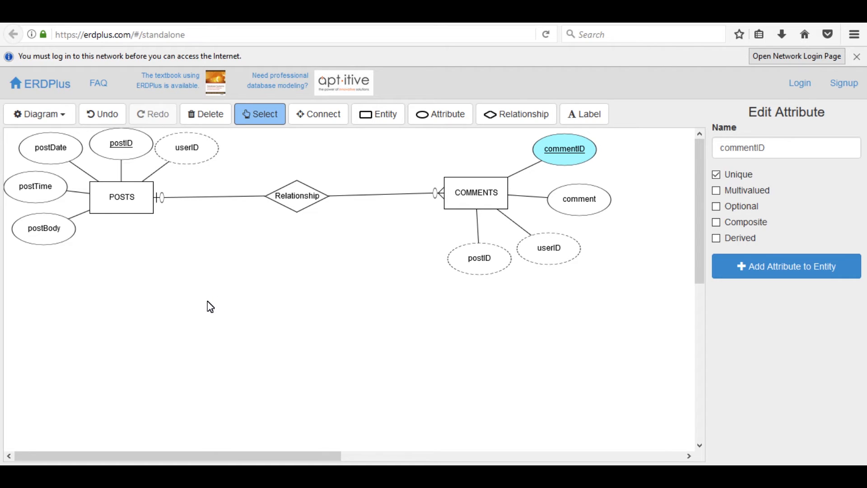
pyautogui.moveTo(246, 273)
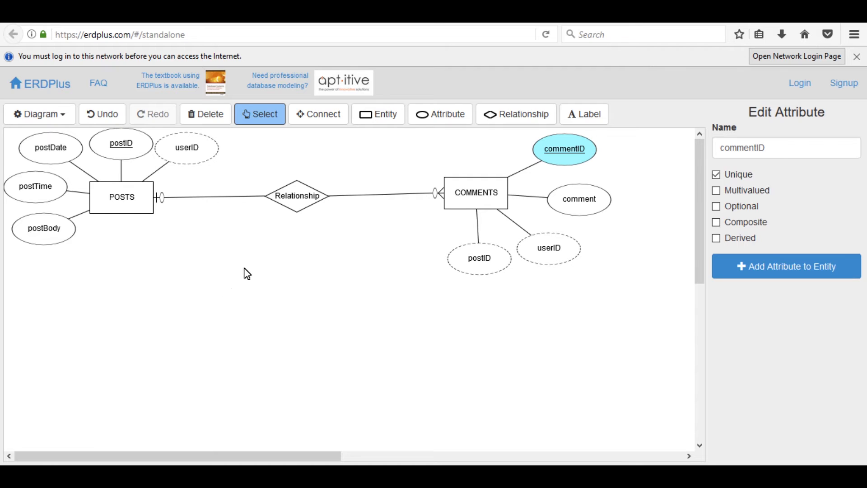
pyautogui.click(378, 114)
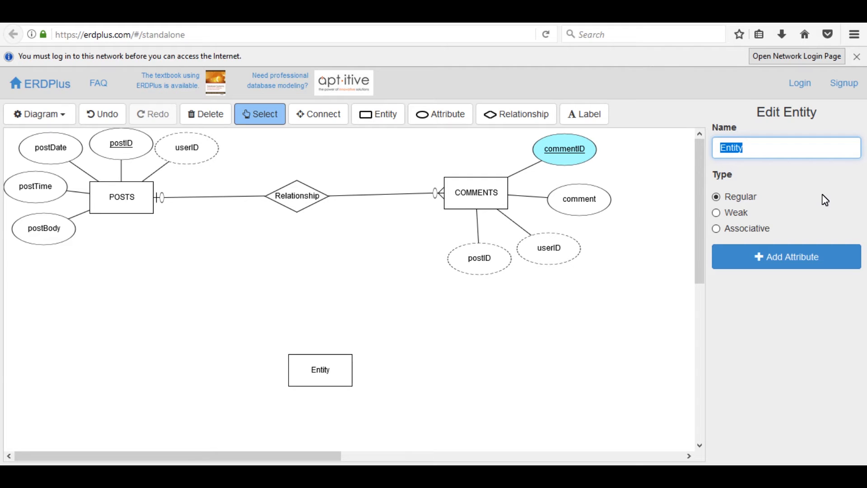
# - Name the entity USER and give it a unique key attribute userID
pyautogui.write('USER')
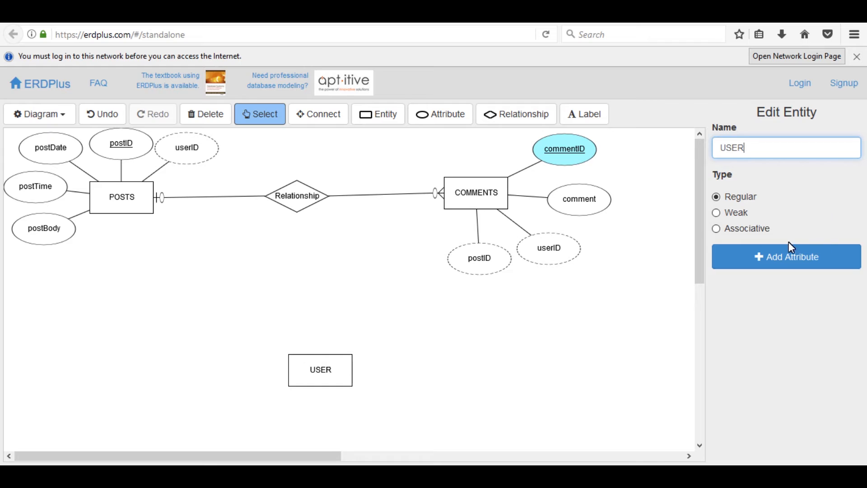
pyautogui.click(785, 256)
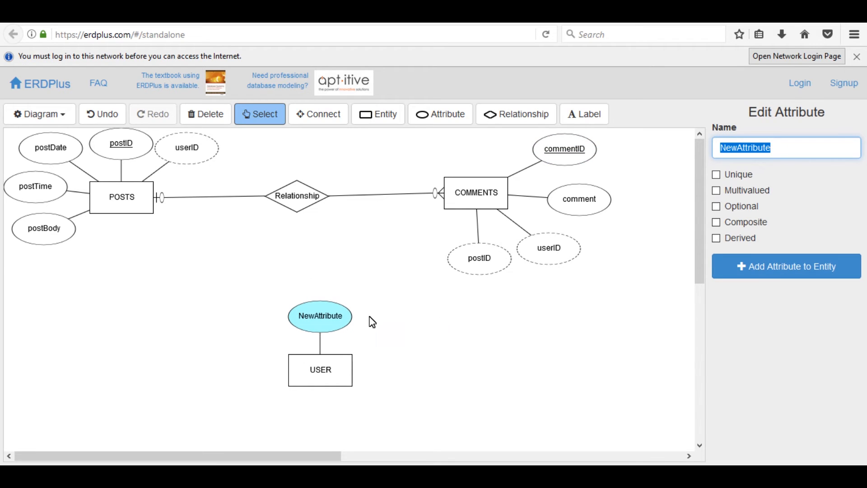
pyautogui.write('ui')
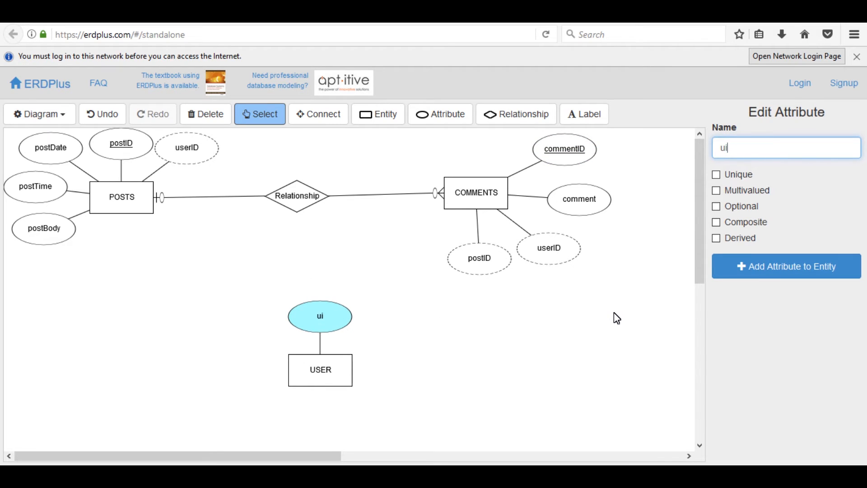
pyautogui.write('serID')
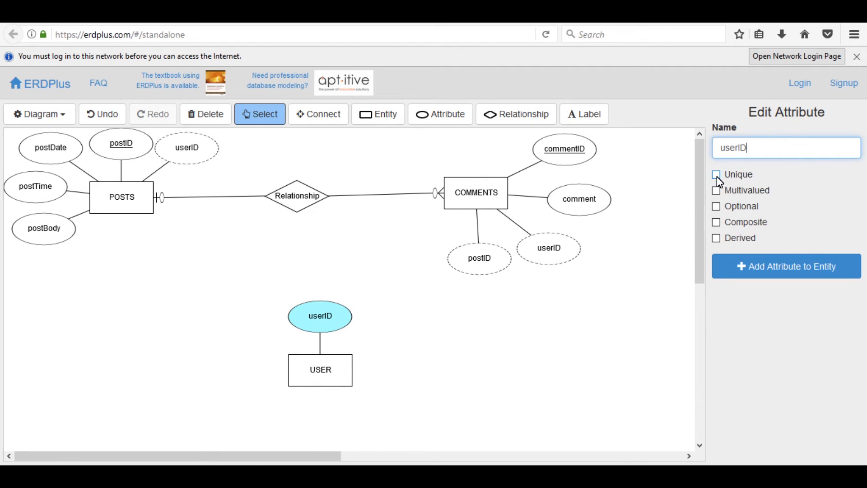
pyautogui.click(715, 174)
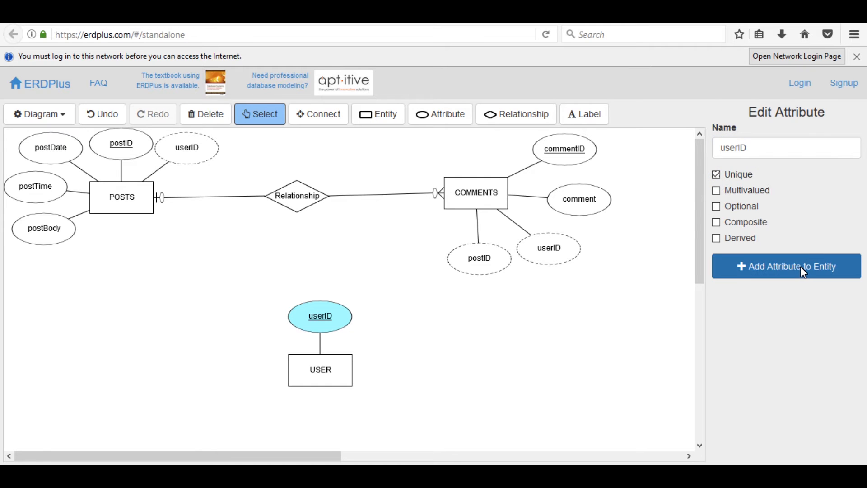
# - Add a userName attribute right of userID and a further attribute to its left
pyautogui.click(786, 265)
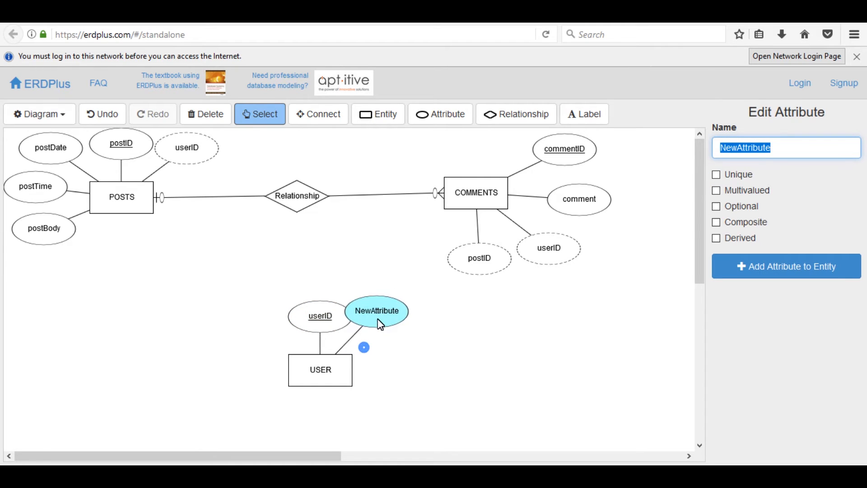
pyautogui.moveTo(377, 310); pyautogui.dragTo(388, 308)
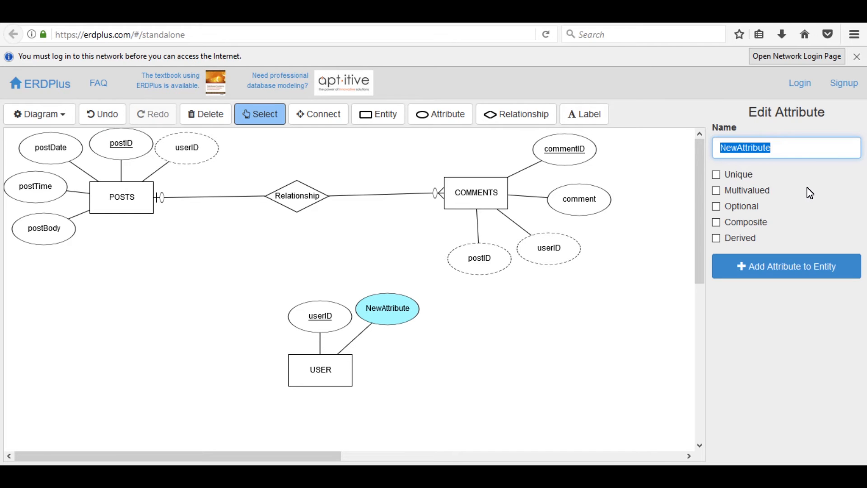
pyautogui.write('userN')
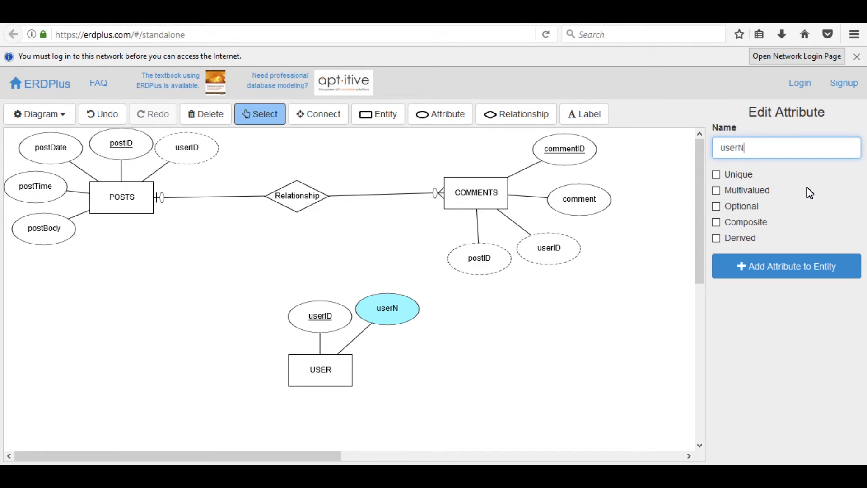
pyautogui.write('ame')
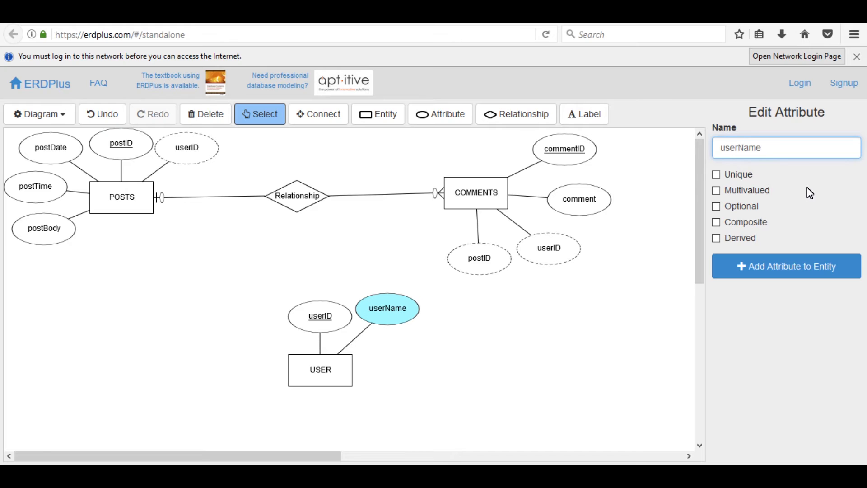
pyautogui.click(786, 265)
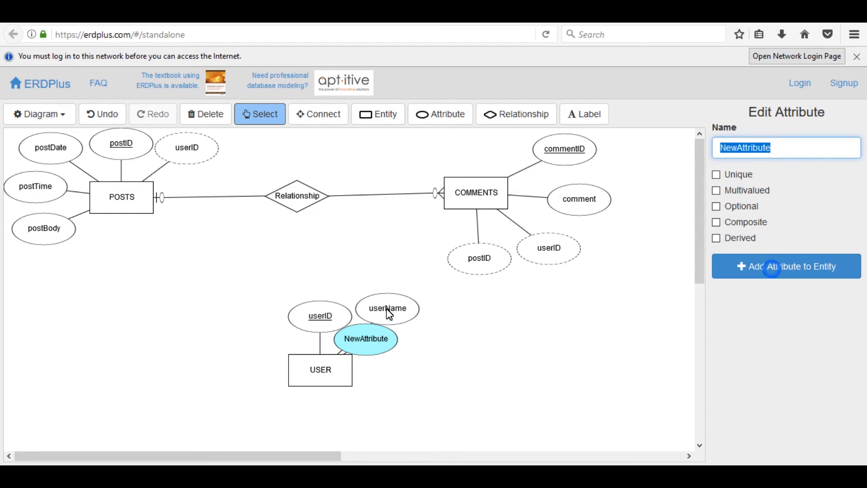
pyautogui.moveTo(366, 339); pyautogui.dragTo(255, 317)
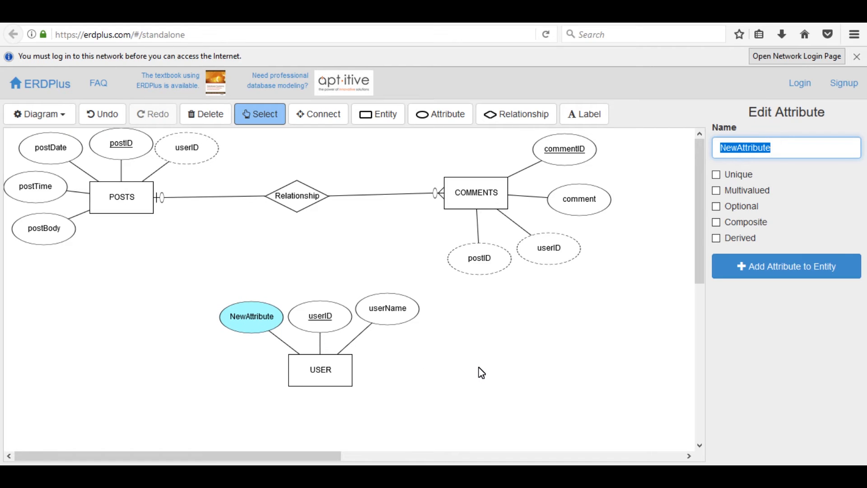
# - Name USER attributes profilePIC, mail and password, arranging them around the entity
pyautogui.write('use')
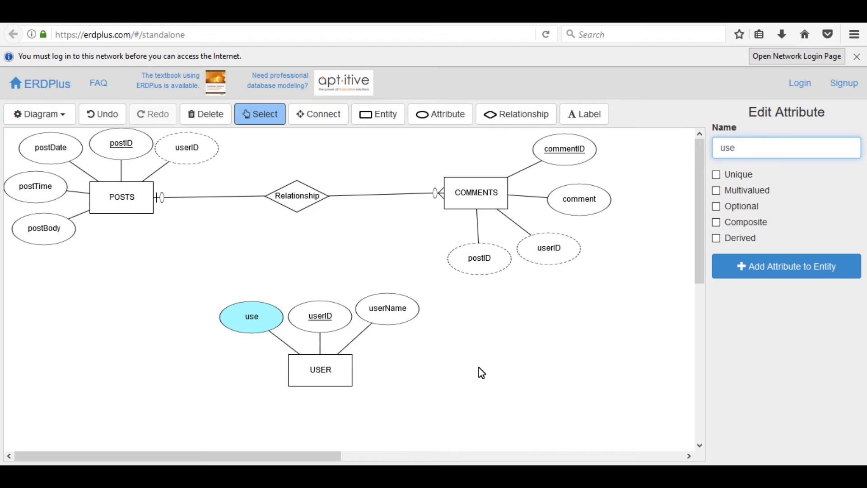
pyautogui.write('r')
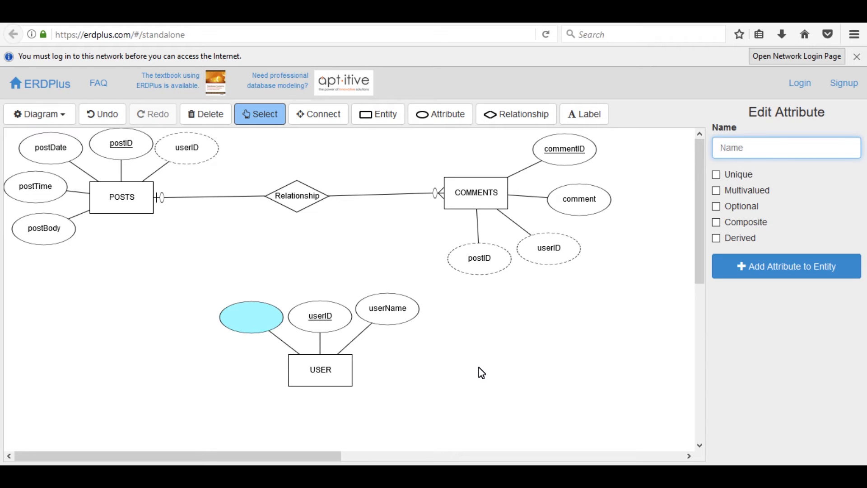
pyautogui.write('profilePIC')
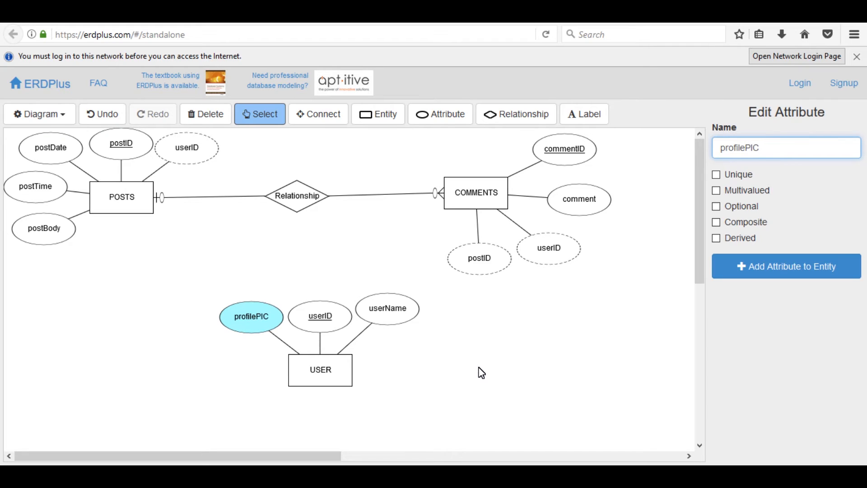
pyautogui.moveTo(859, 354)
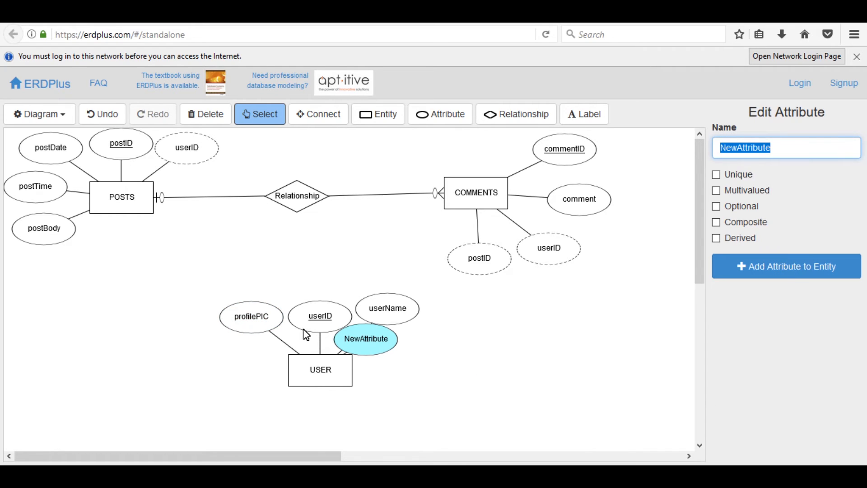
pyautogui.moveTo(366, 339); pyautogui.dragTo(344, 419)
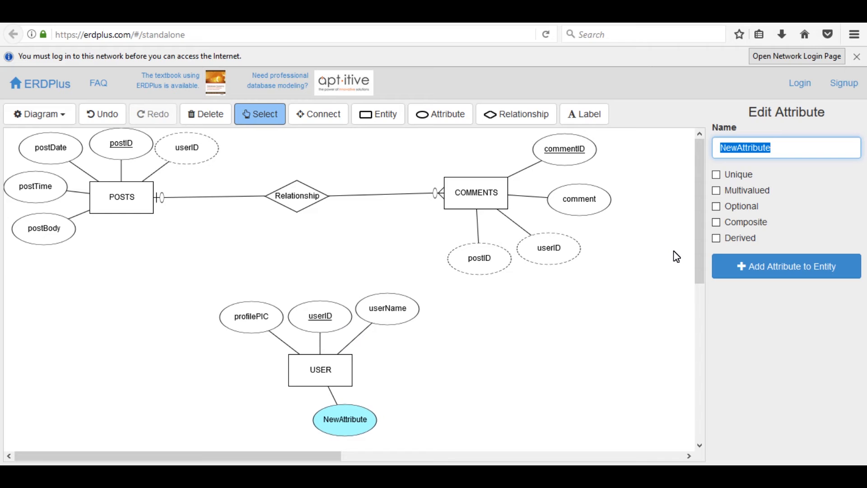
pyautogui.write('mail')
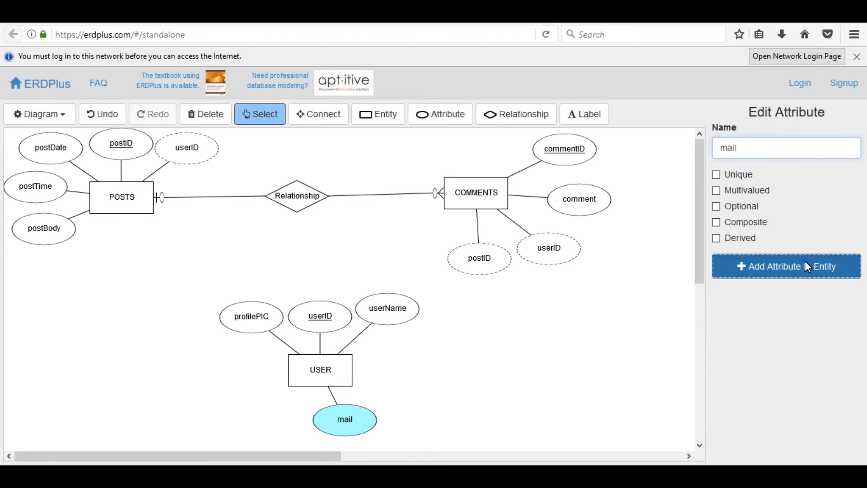
pyautogui.click(786, 265)
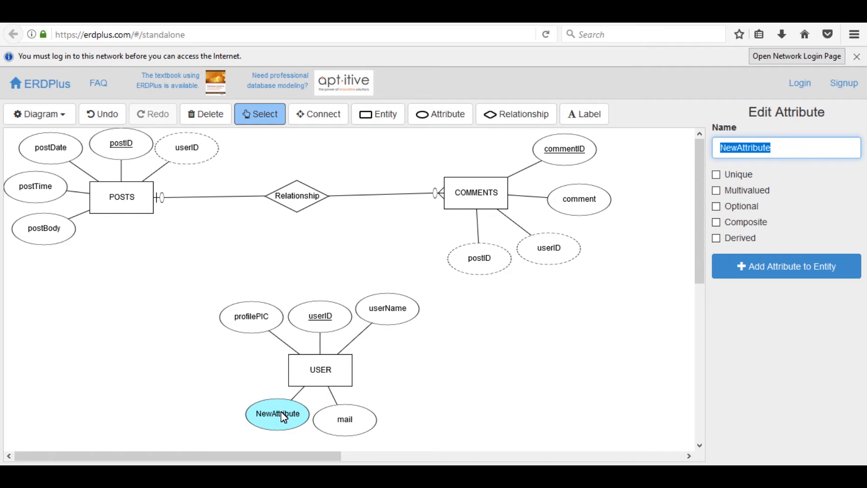
pyautogui.write('password')
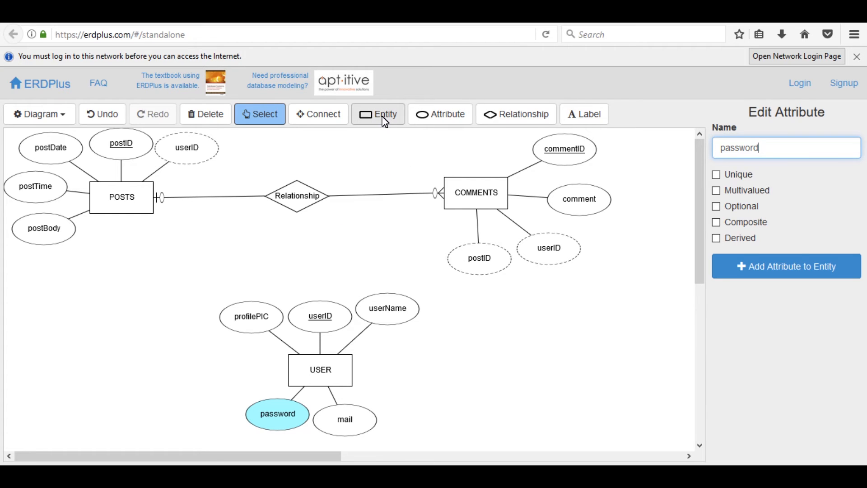
# - Place a new entity left of USER and name it LIKES
pyautogui.click(378, 114)
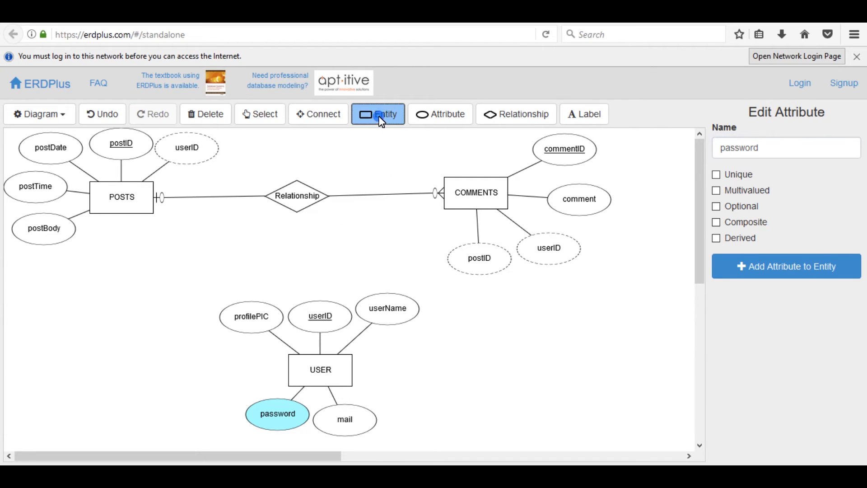
pyautogui.click(112, 380)
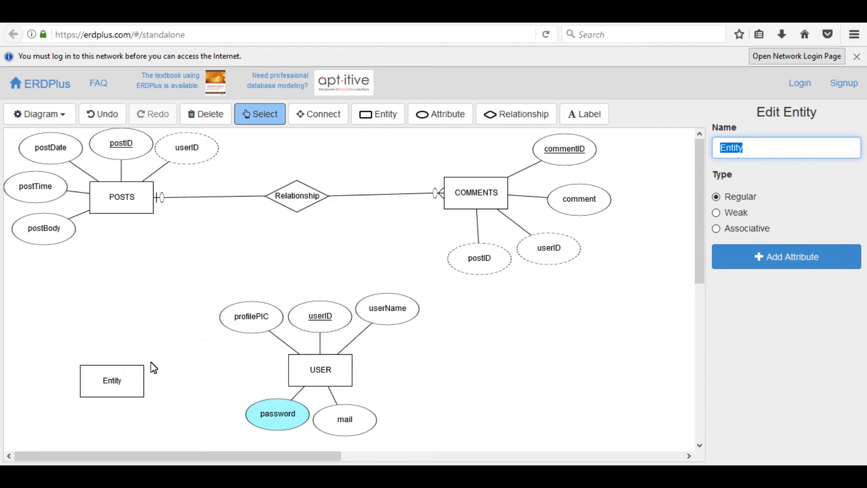
pyautogui.write('Ll')
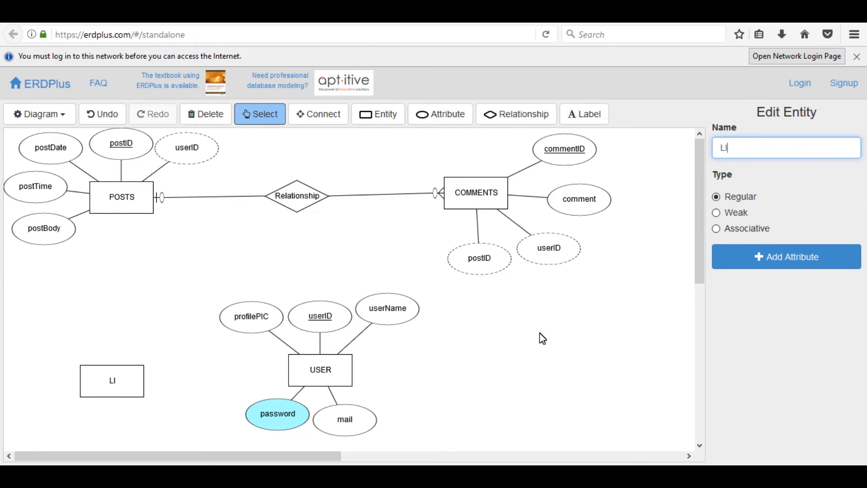
pyautogui.write('KES')
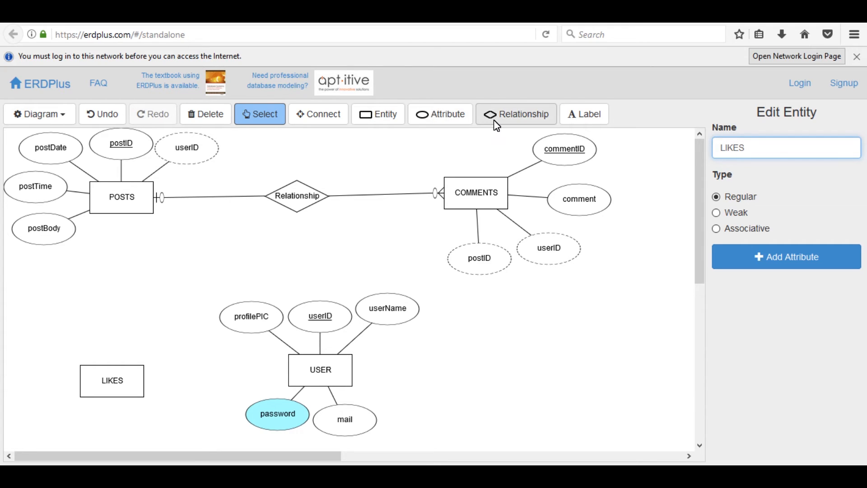
# - Place a relationship above LIKES and connect it to POSTS and LIKES
pyautogui.click(516, 114)
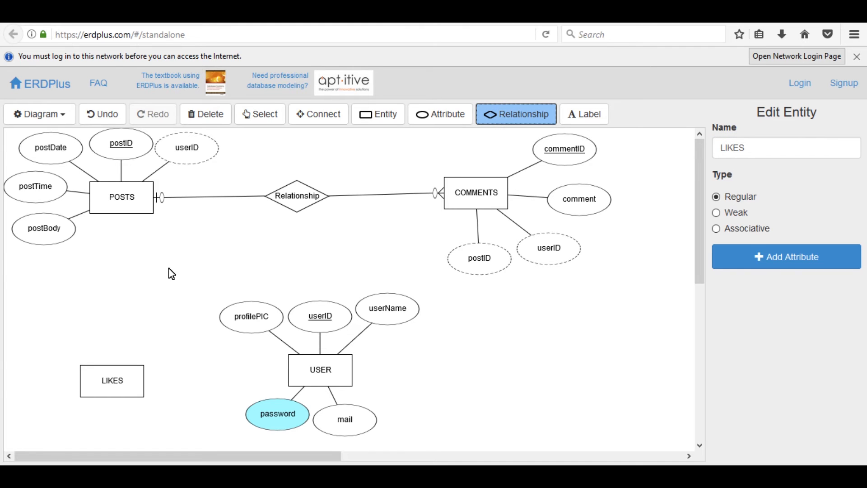
pyautogui.click(112, 277)
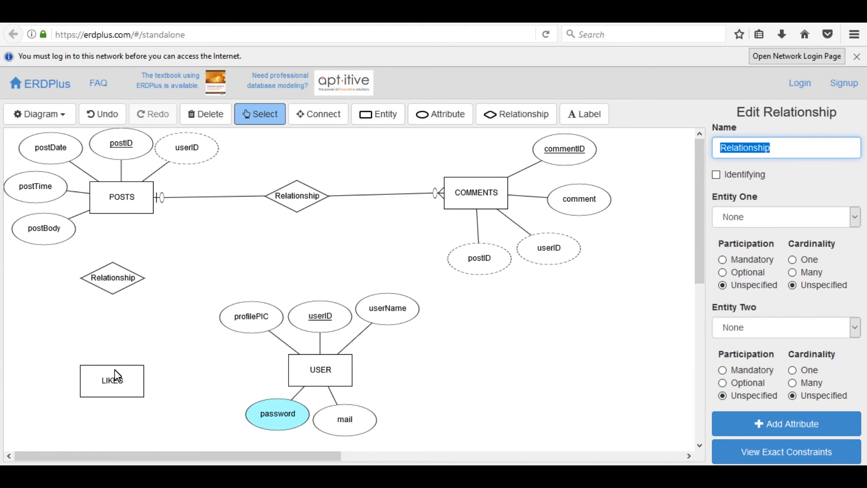
pyautogui.click(516, 113)
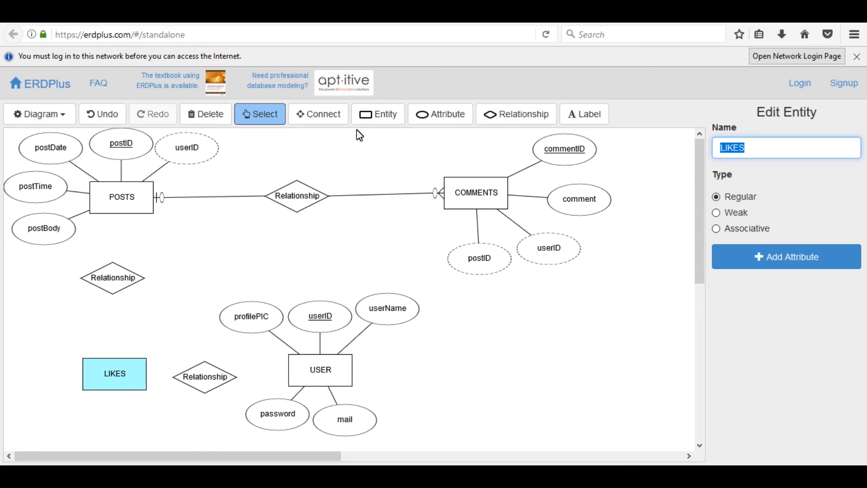
pyautogui.click(112, 277)
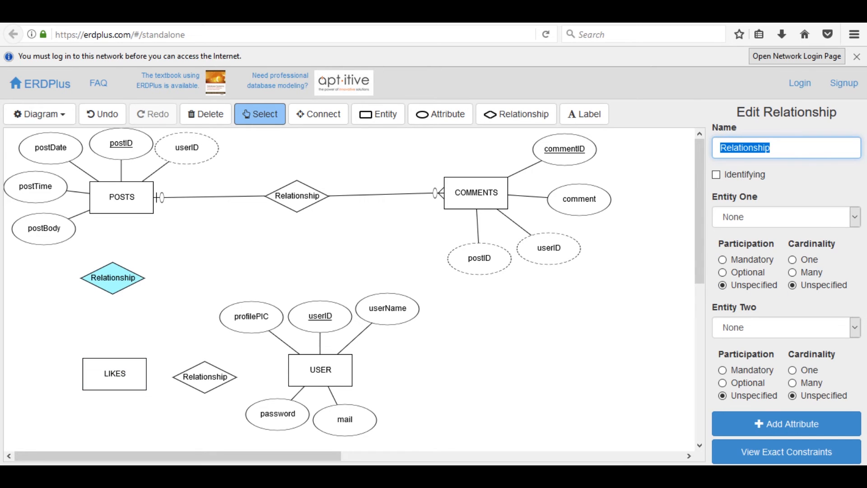
pyautogui.click(855, 216)
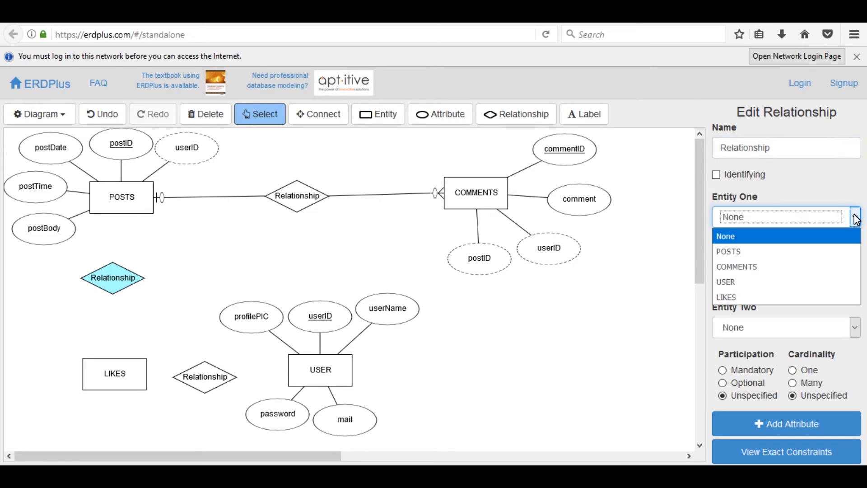
pyautogui.click(729, 251)
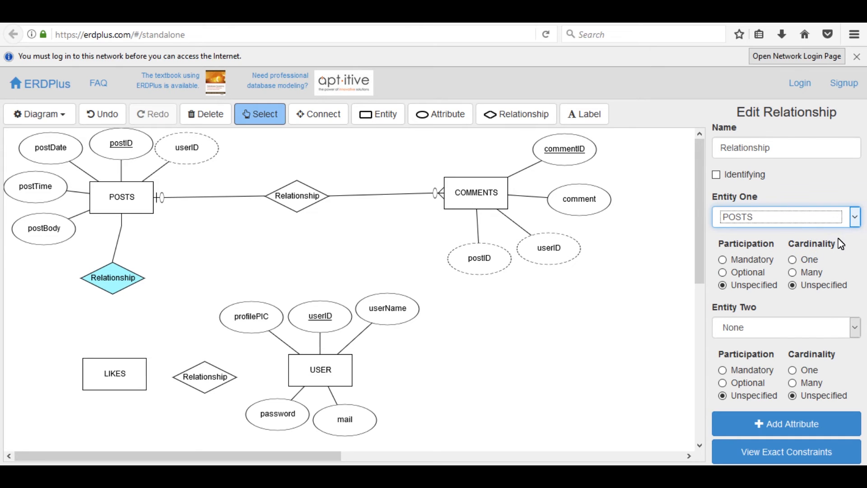
pyautogui.click(785, 327)
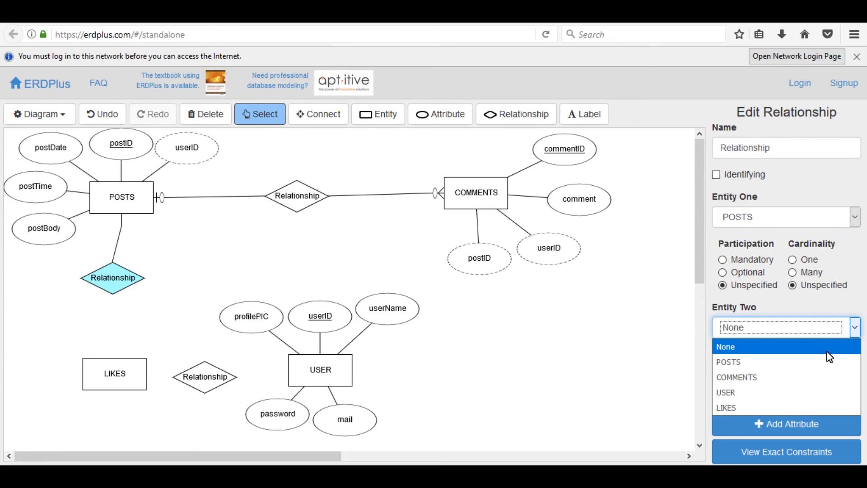
pyautogui.click(726, 407)
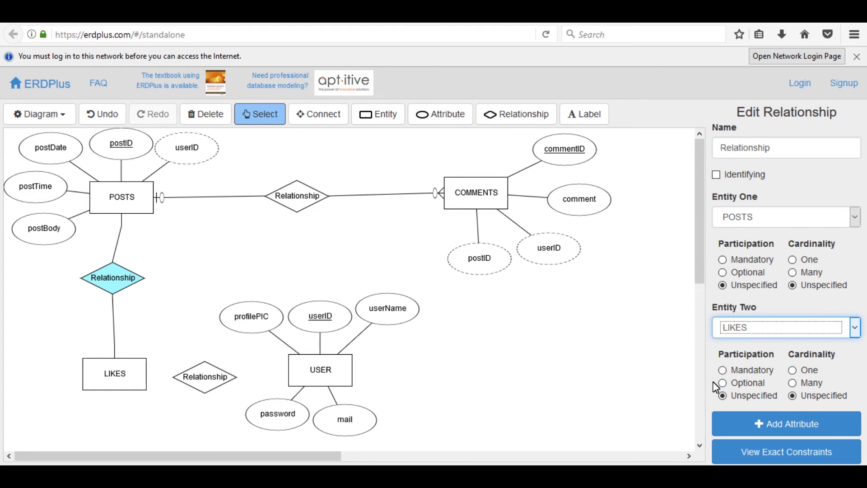
# - Make the LIKES side optional with cardinality one and rename the relationship Have
pyautogui.click(723, 383)
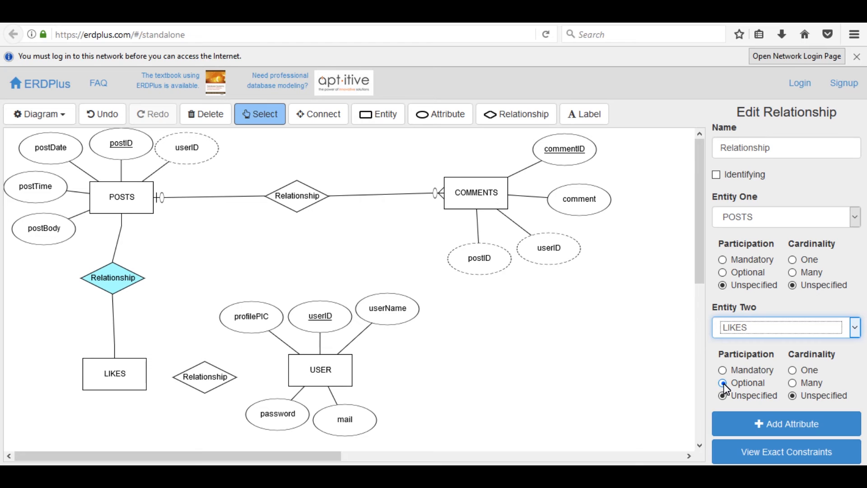
pyautogui.click(723, 383)
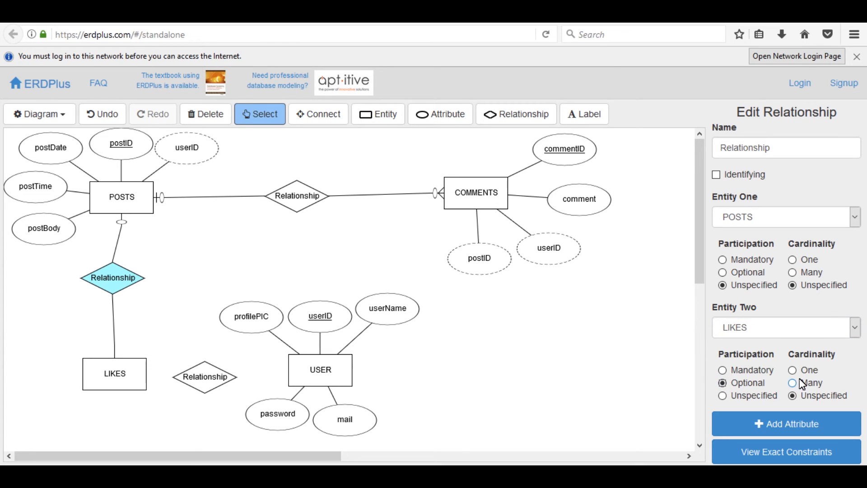
pyautogui.click(793, 369)
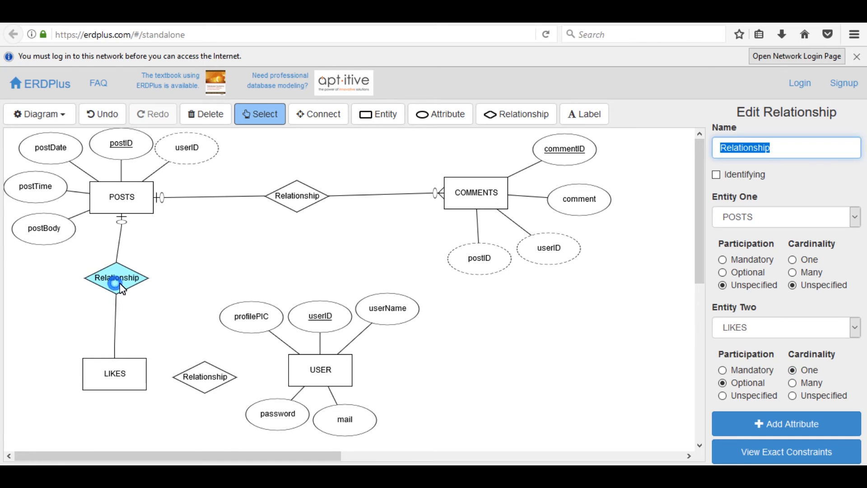
pyautogui.moveTo(824, 185)
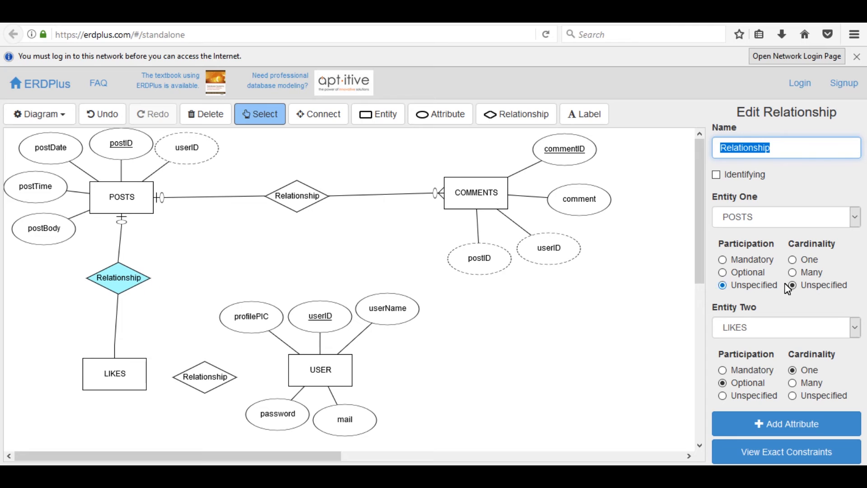
pyautogui.write('Have')
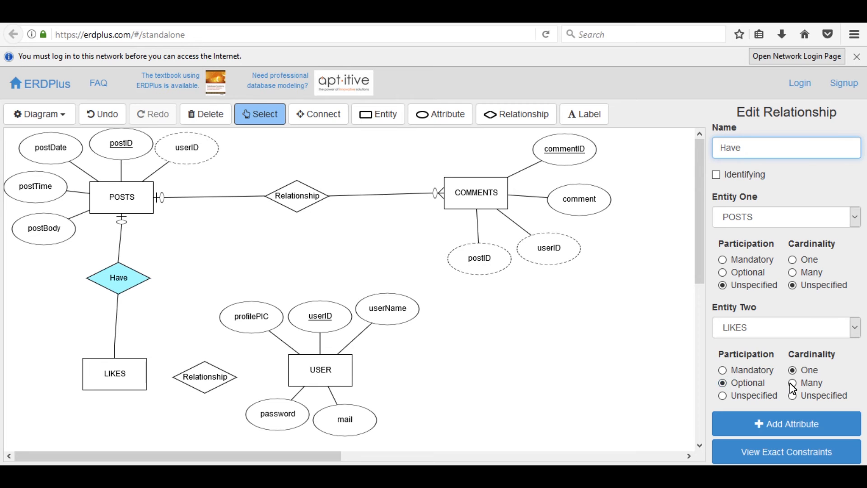
pyautogui.click(793, 382)
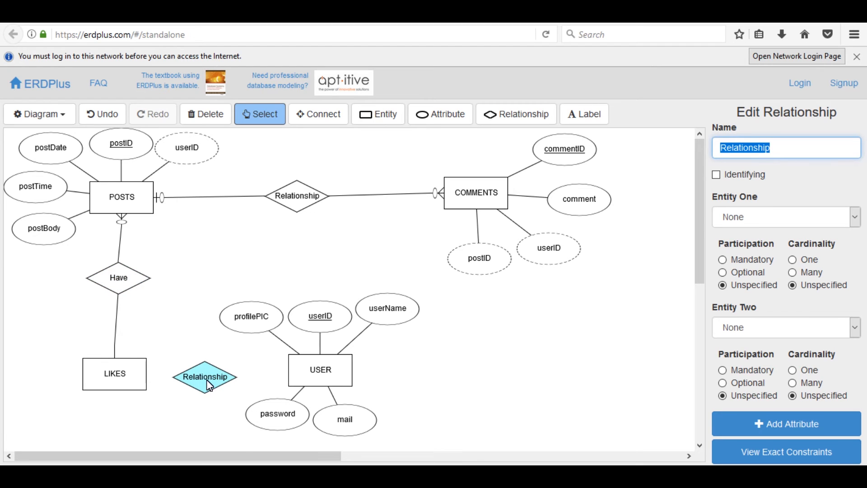
pyautogui.moveTo(269, 386)
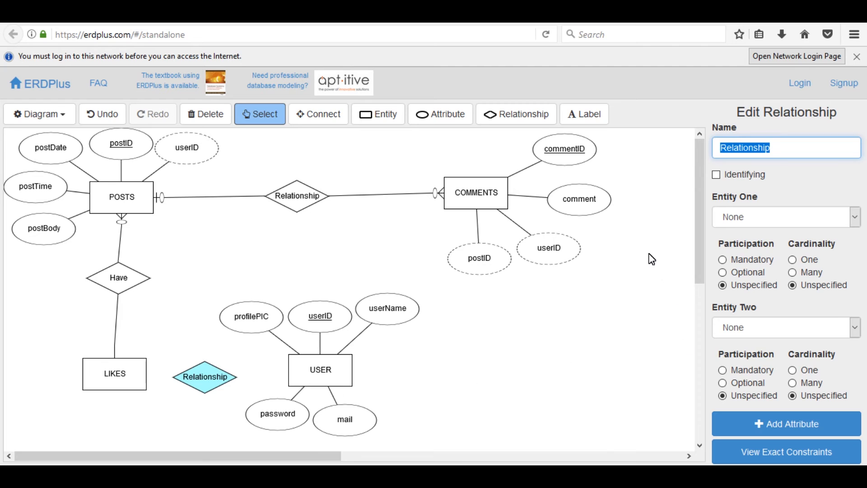
# - Connect the relationship to LIKES as Entity One and USER as Entity Two
pyautogui.click(784, 216)
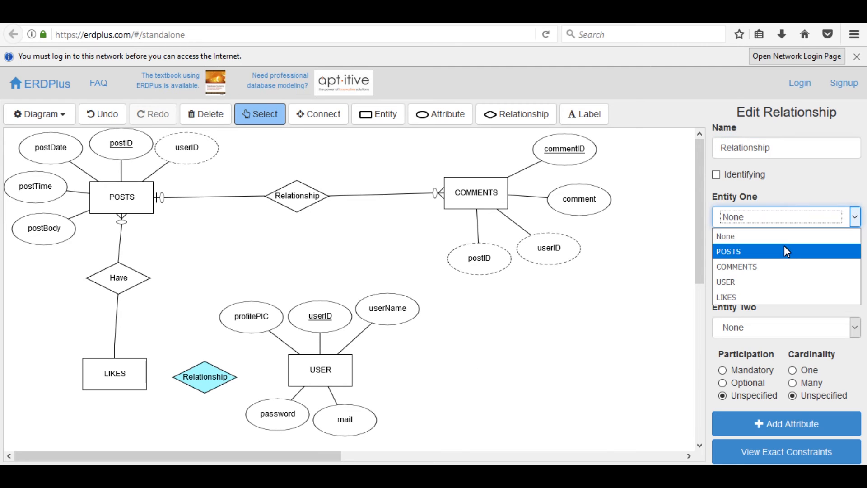
pyautogui.click(725, 298)
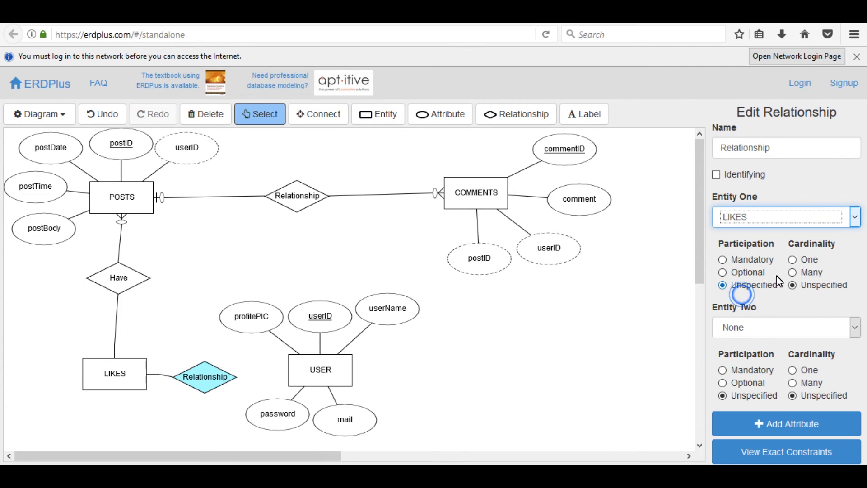
pyautogui.click(854, 327)
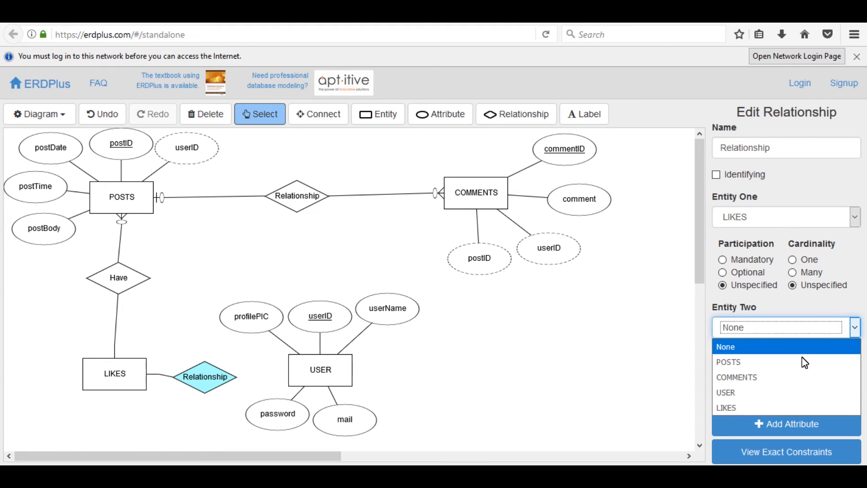
pyautogui.click(725, 393)
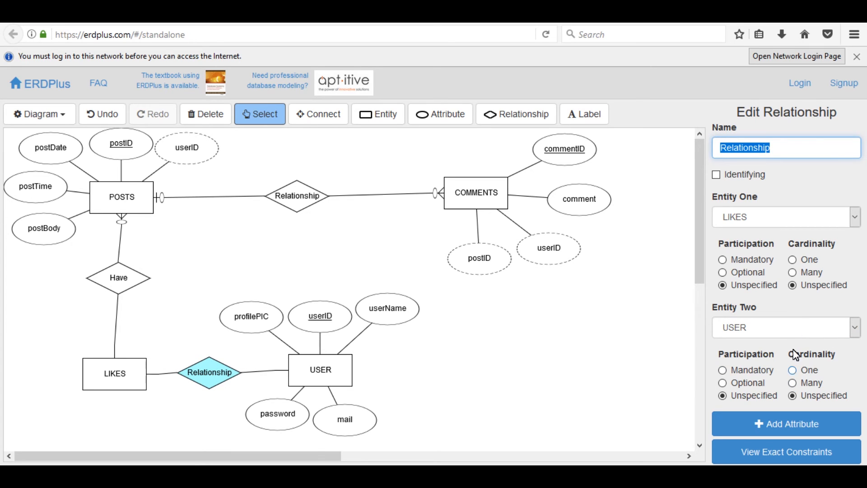
# - Make both sides Optional/One and rename the relationship 'can'
pyautogui.click(723, 272)
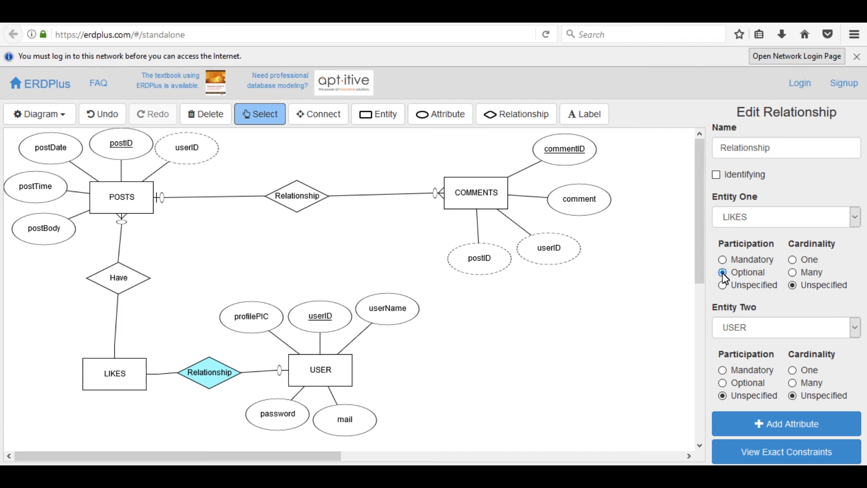
pyautogui.click(794, 260)
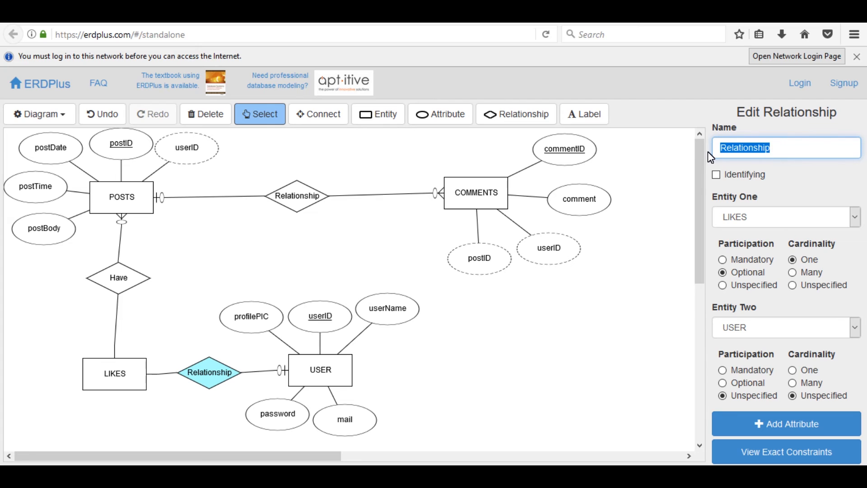
pyautogui.write('can')
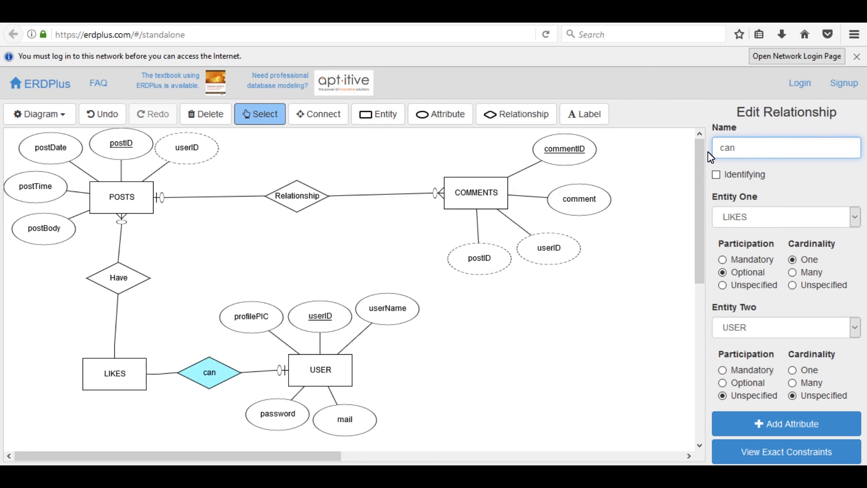
pyautogui.moveTo(794, 347)
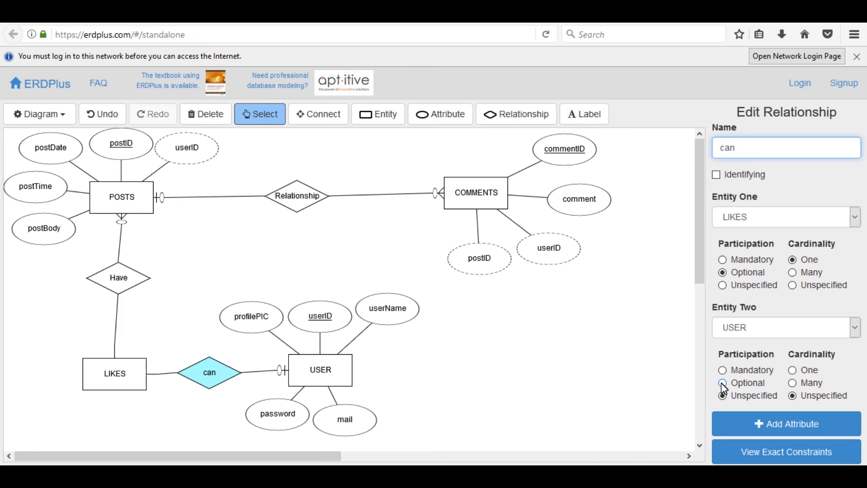
pyautogui.click(794, 370)
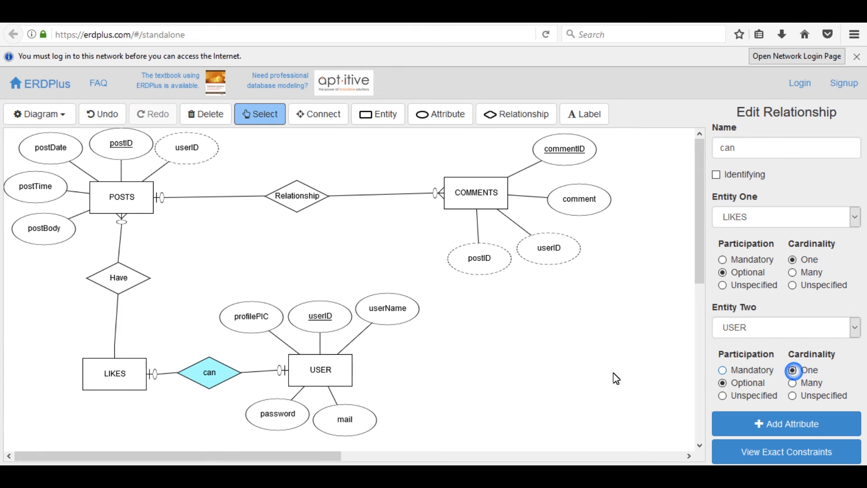
pyautogui.click(320, 373)
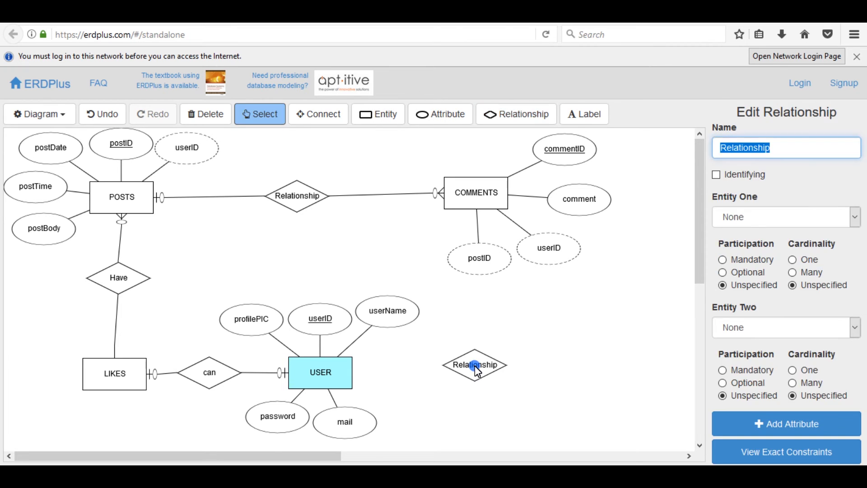
# - Rearrange the COMMENTS attributes in a row above the entity, userID left of commentID
pyautogui.click(474, 369)
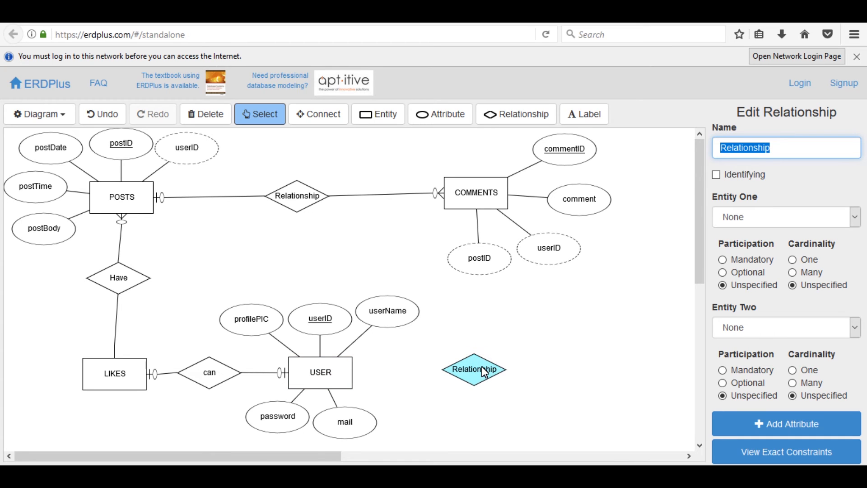
pyautogui.click(479, 257)
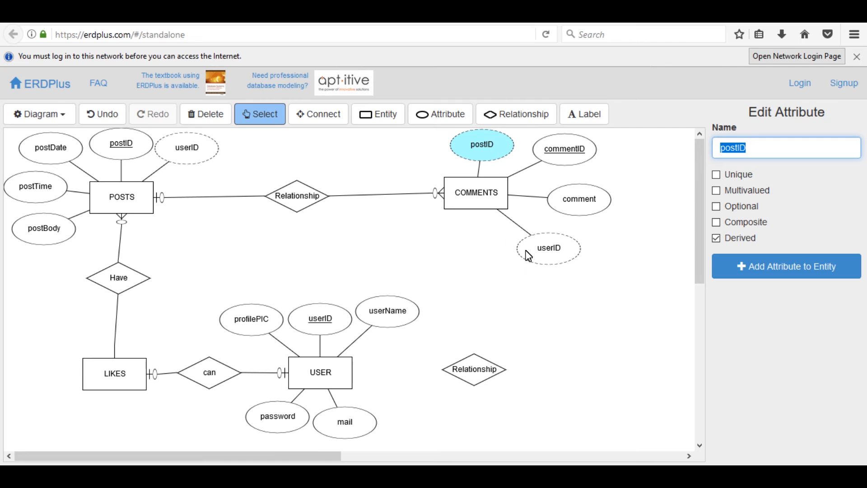
pyautogui.click(564, 149)
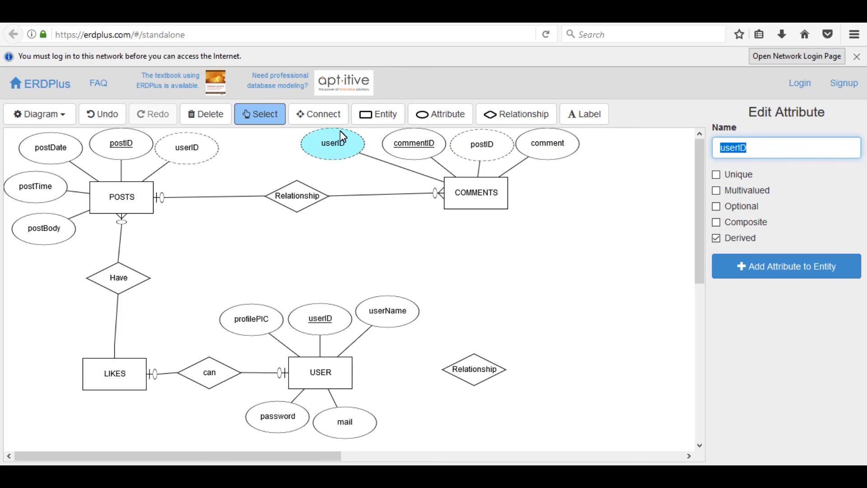
pyautogui.moveTo(334, 141); pyautogui.dragTo(349, 152)
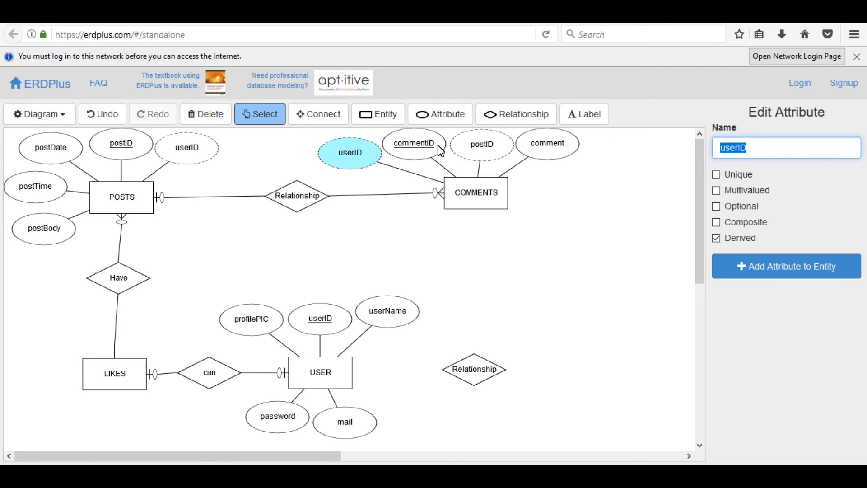
# - Link the new relationship right of USER to USER as its first entity
pyautogui.click(474, 369)
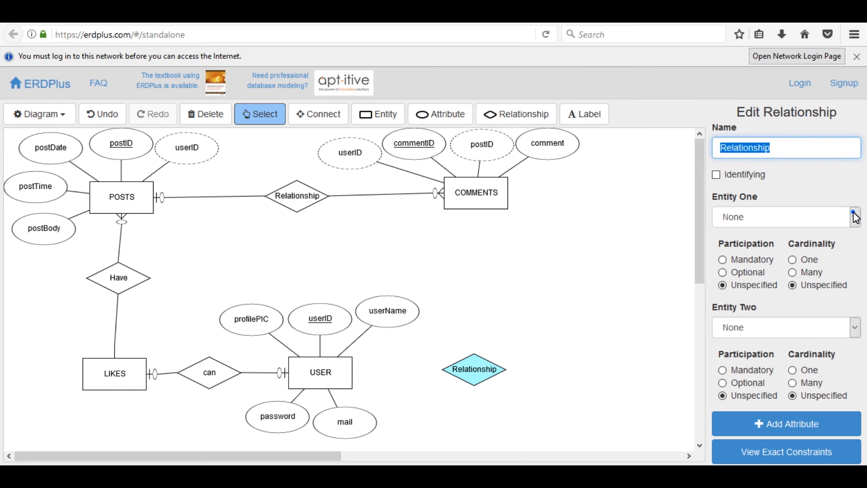
pyautogui.click(855, 216)
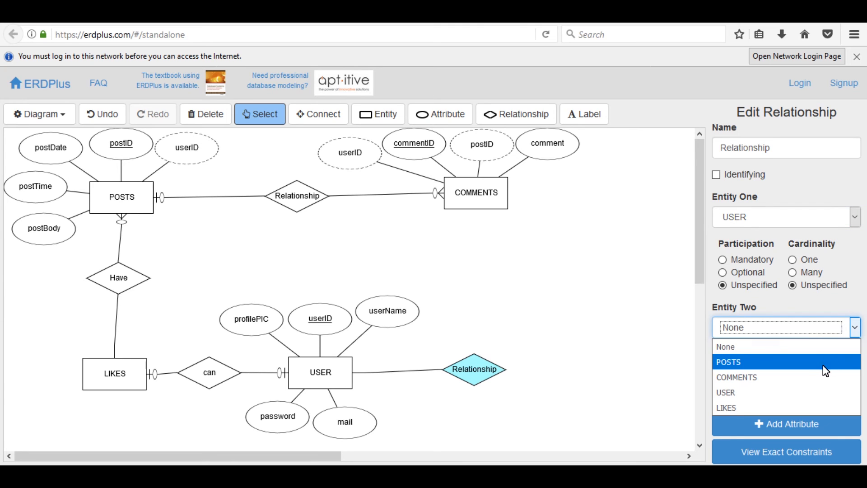
# - Link the relationship to COMMENTS, set USER Optional/Many and COMMENTS Optional/One, and name it 'have'
pyautogui.click(737, 377)
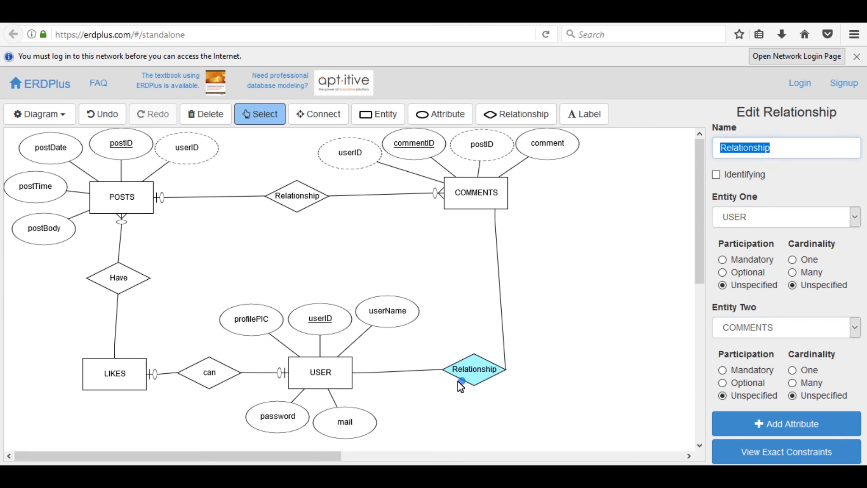
pyautogui.moveTo(459, 380); pyautogui.dragTo(453, 387)
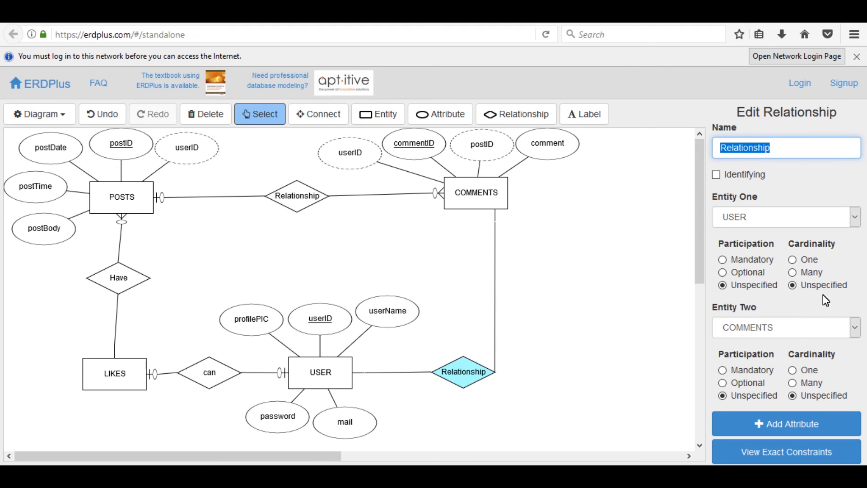
pyautogui.click(723, 272)
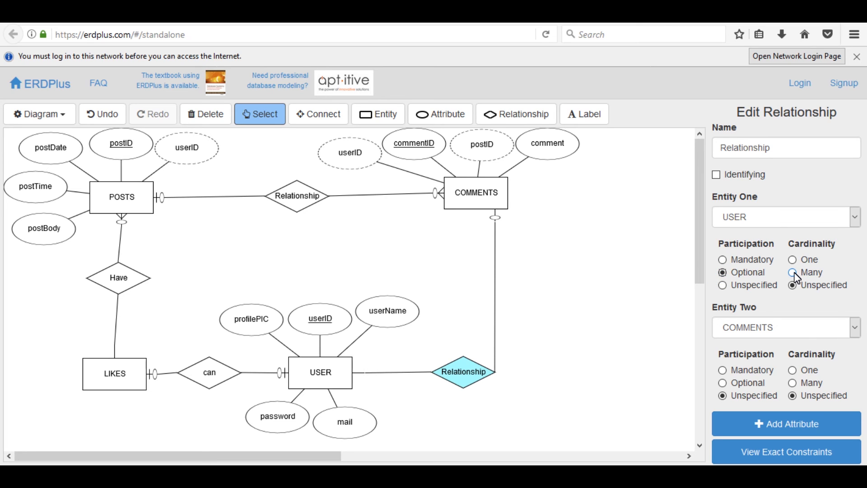
pyautogui.click(792, 272)
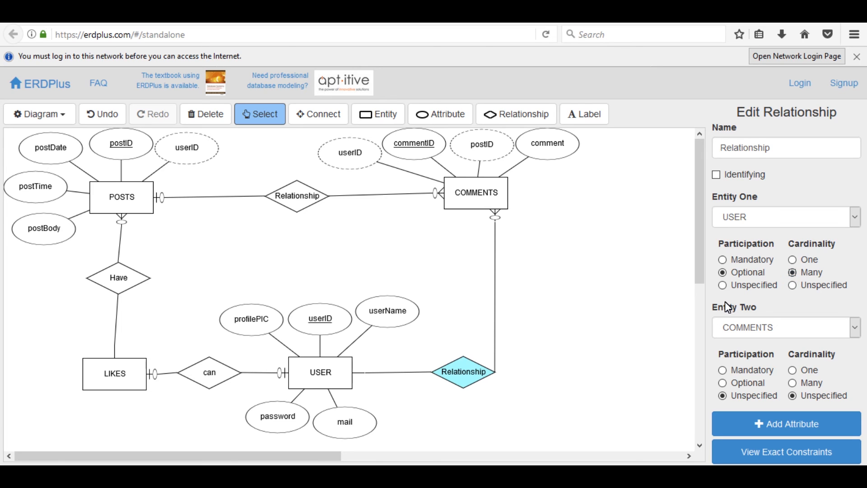
pyautogui.moveTo(726, 308)
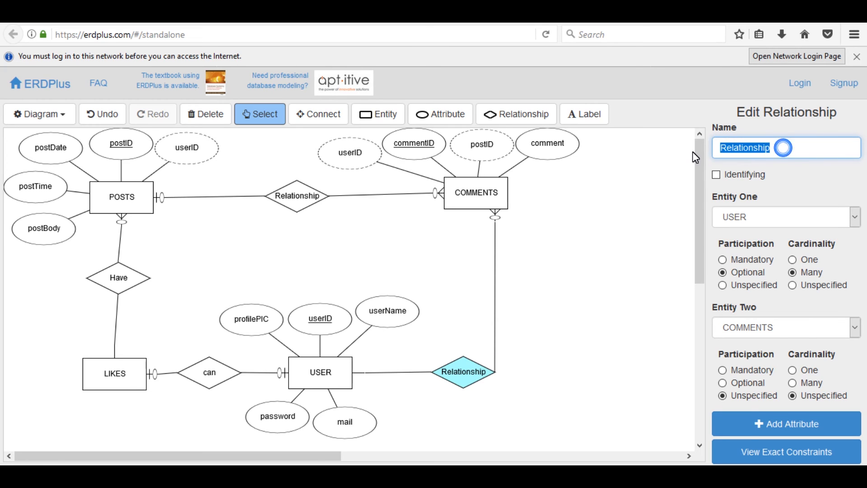
pyautogui.write('have')
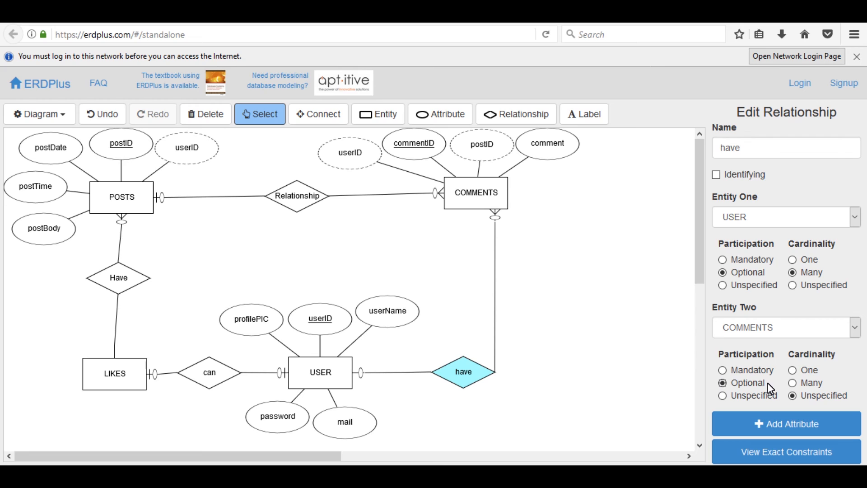
pyautogui.moveTo(788, 383)
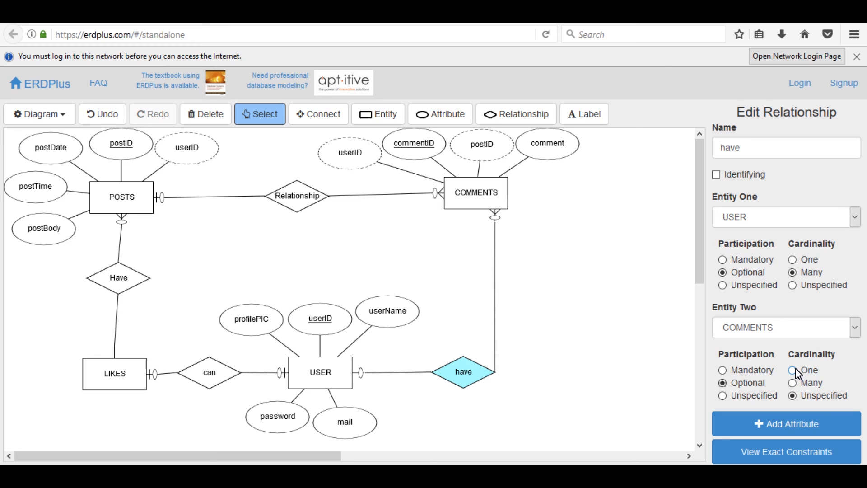
pyautogui.click(792, 370)
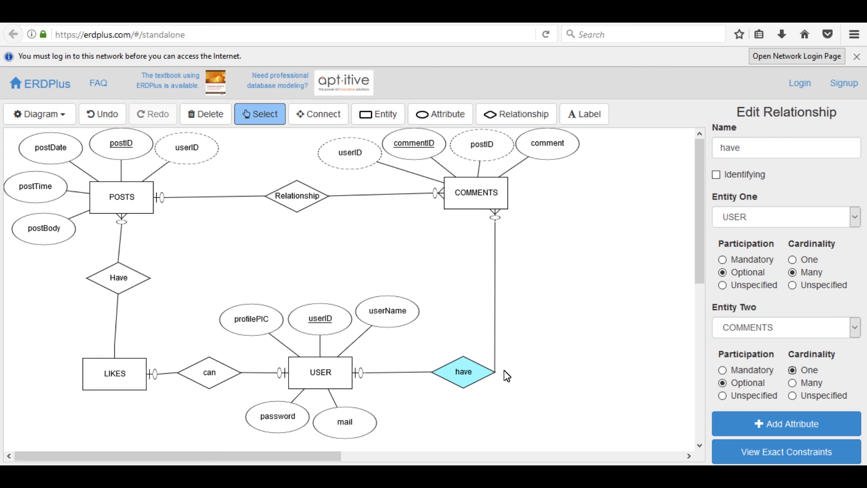
pyautogui.moveTo(424, 293)
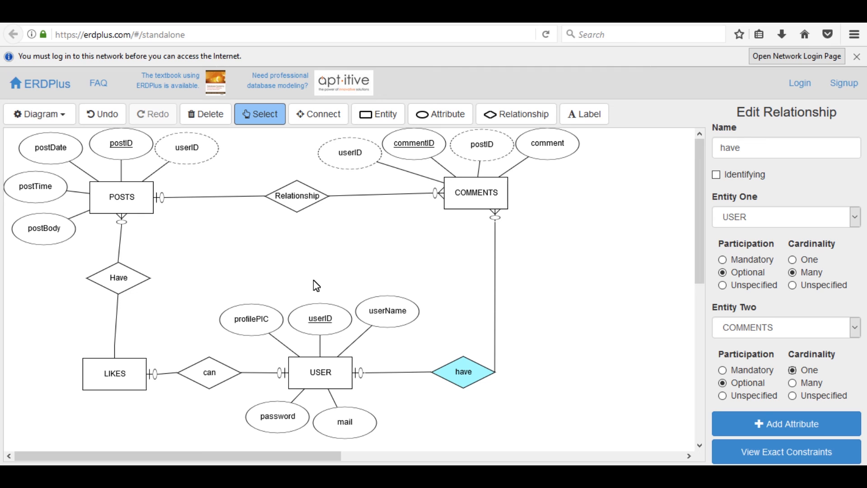
# - Reposition POSTS' attributes and COMMENTS with its userID and the have relationship
pyautogui.click(475, 197)
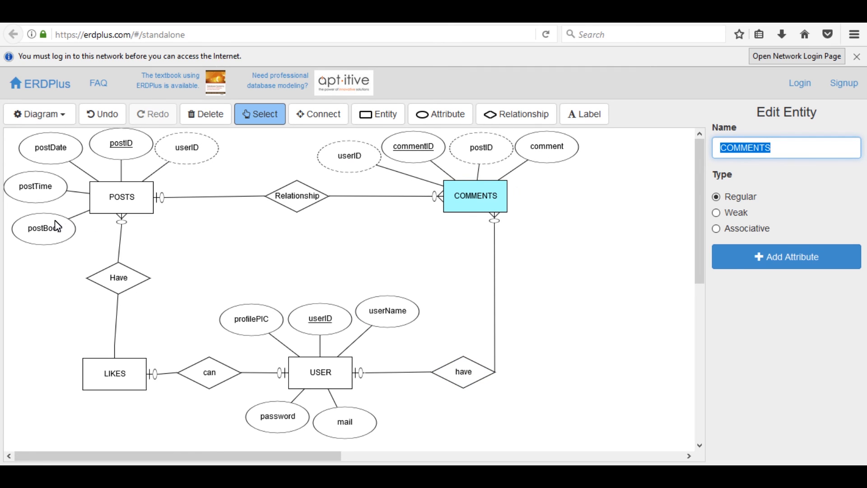
pyautogui.click(36, 240)
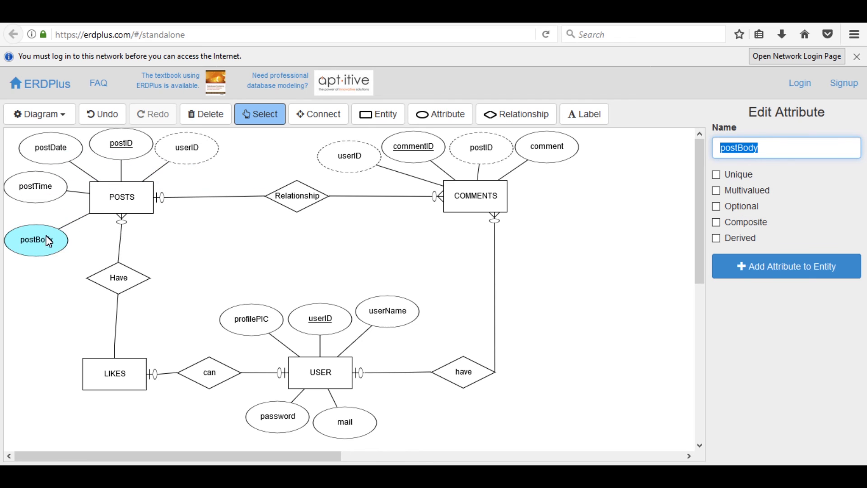
pyautogui.click(51, 147)
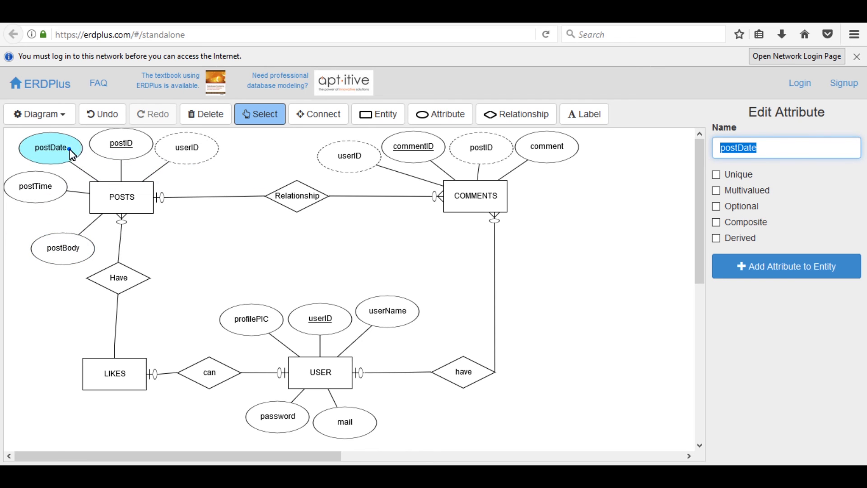
pyautogui.click(120, 144)
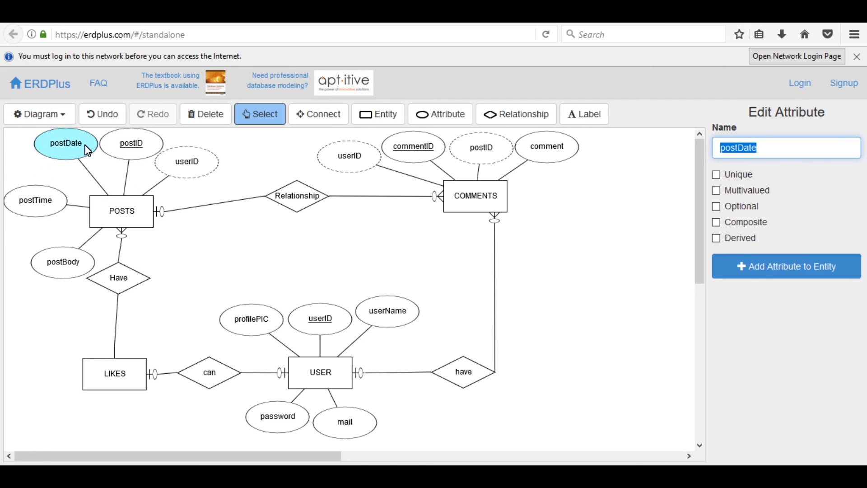
pyautogui.click(35, 201)
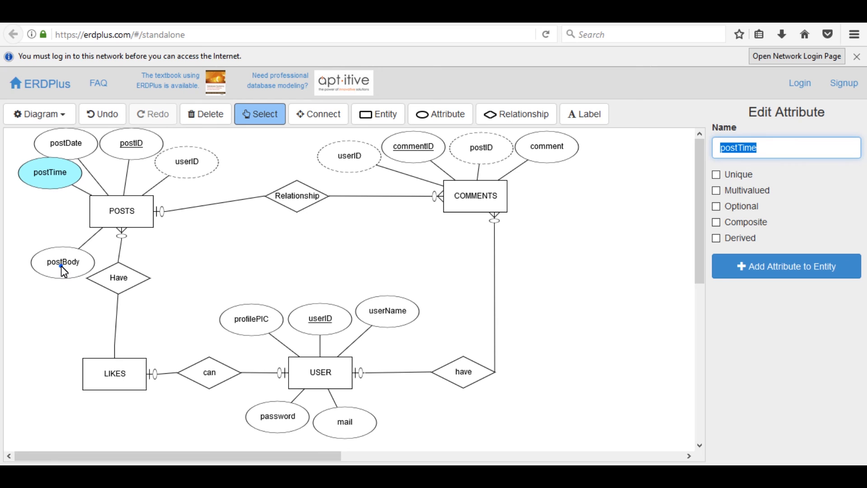
pyautogui.click(63, 262)
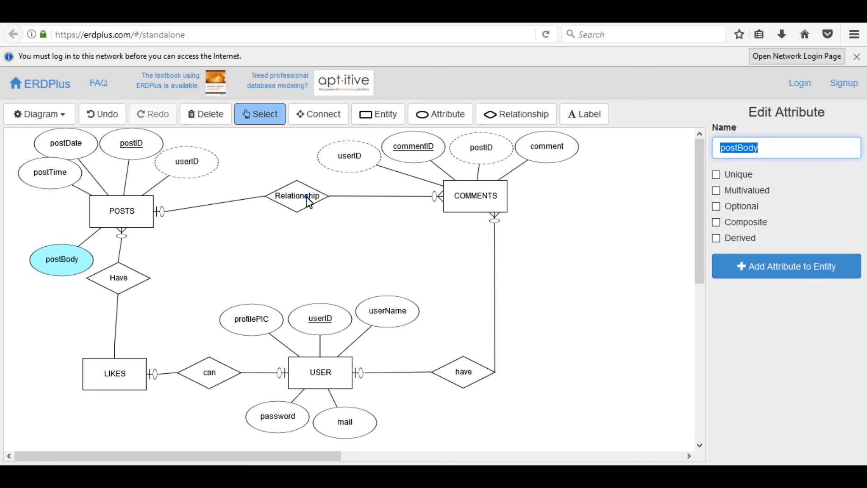
pyautogui.click(297, 196)
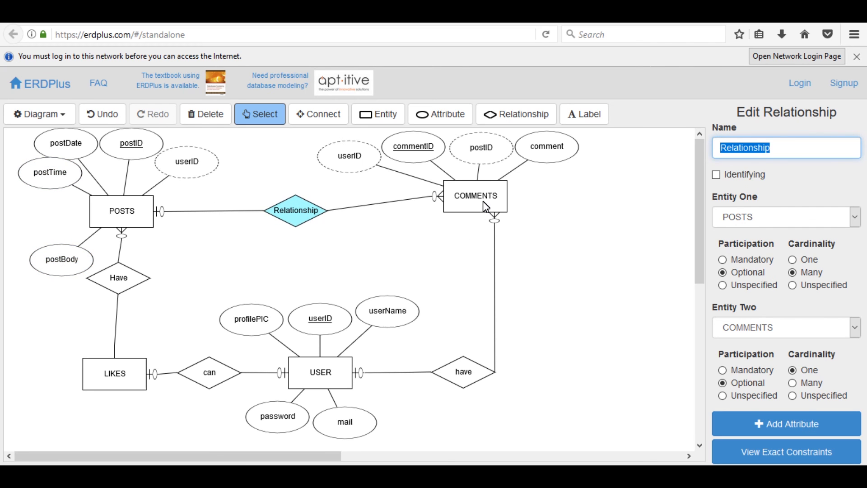
pyautogui.click(474, 208)
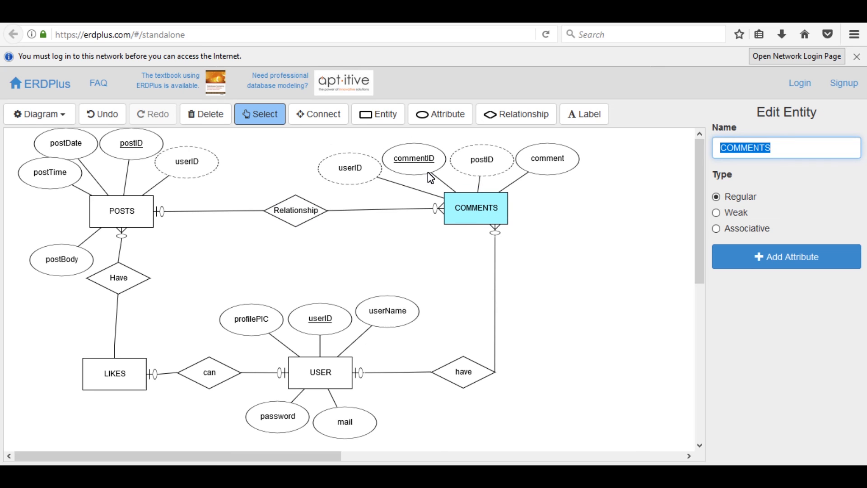
pyautogui.click(550, 158)
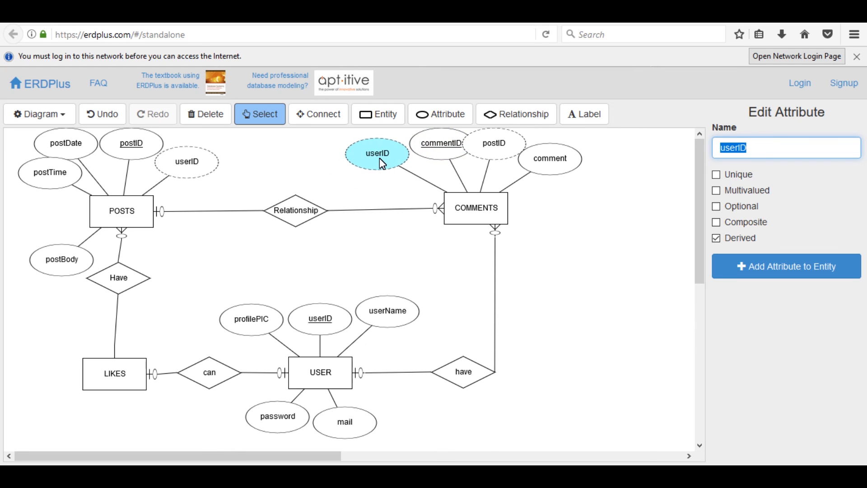
pyautogui.click(435, 143)
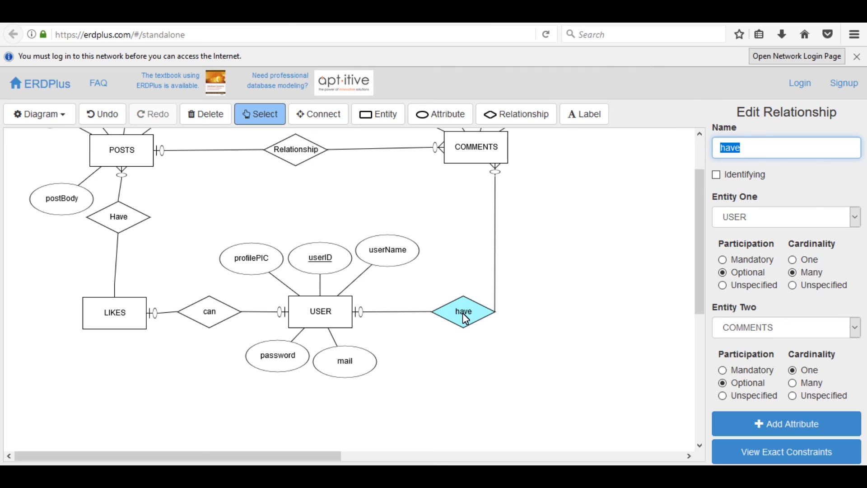
# - Align LIKES and the Have diamond under POSTS beside the can relationship
pyautogui.click(114, 310)
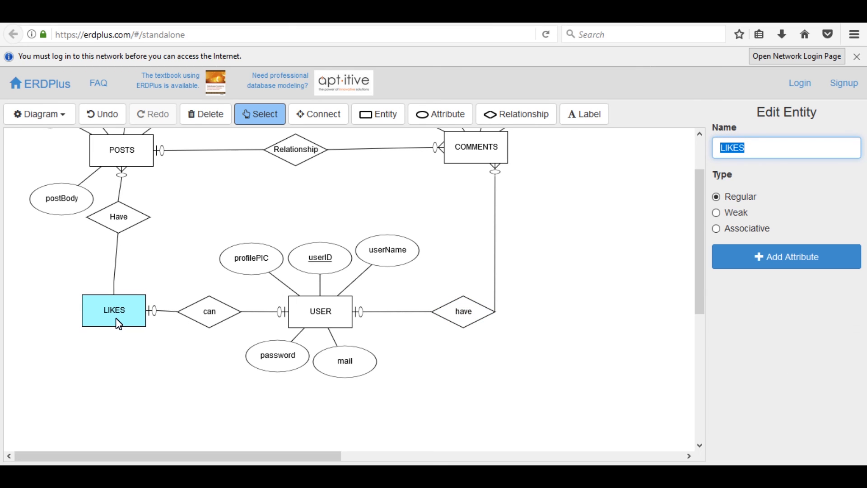
pyautogui.click(208, 311)
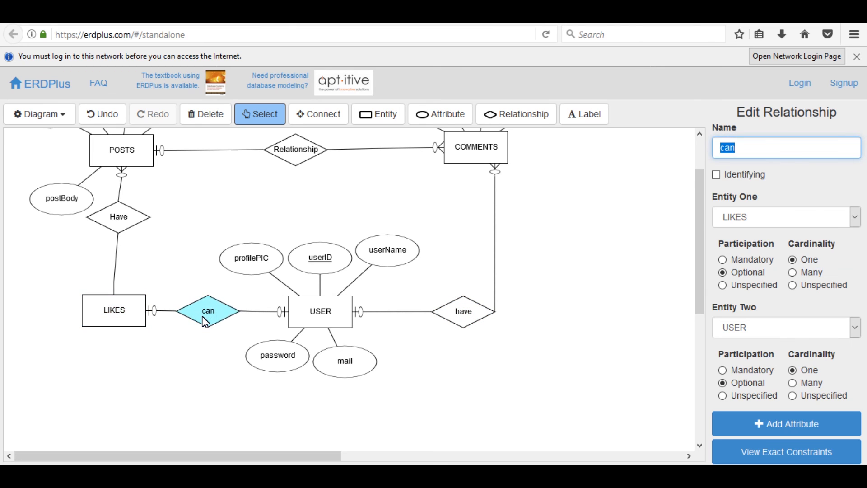
pyautogui.click(116, 310)
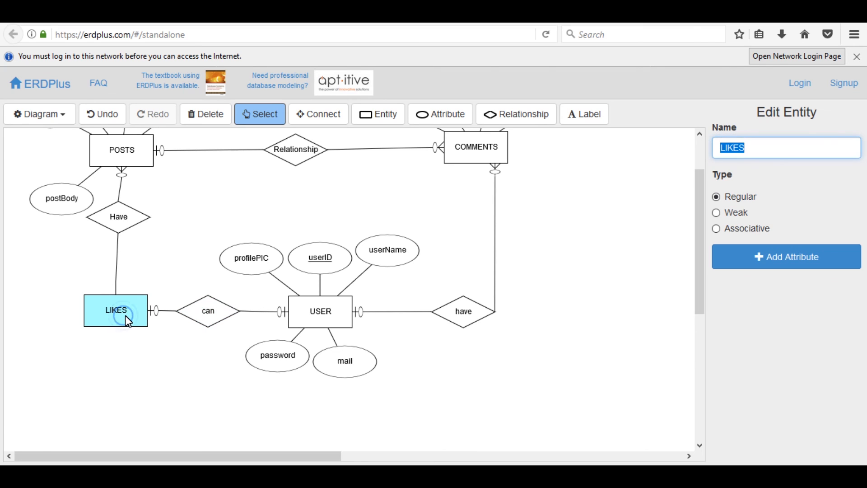
pyautogui.click(118, 216)
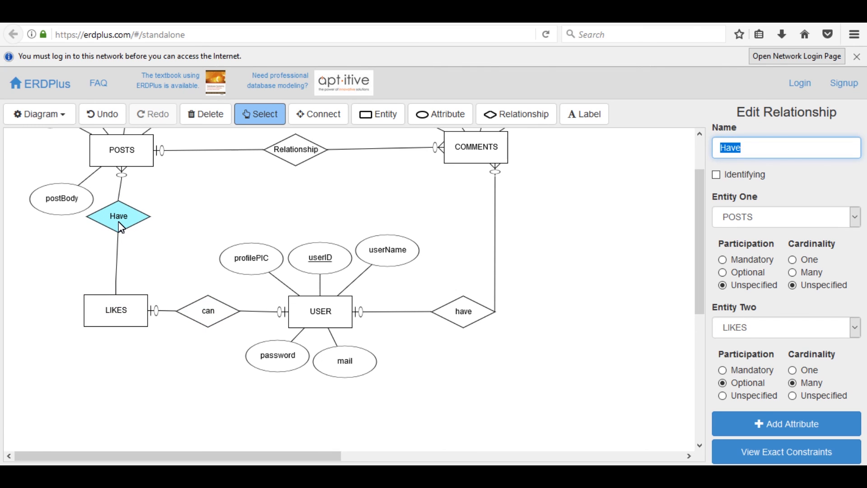
pyautogui.moveTo(118, 216); pyautogui.dragTo(122, 216)
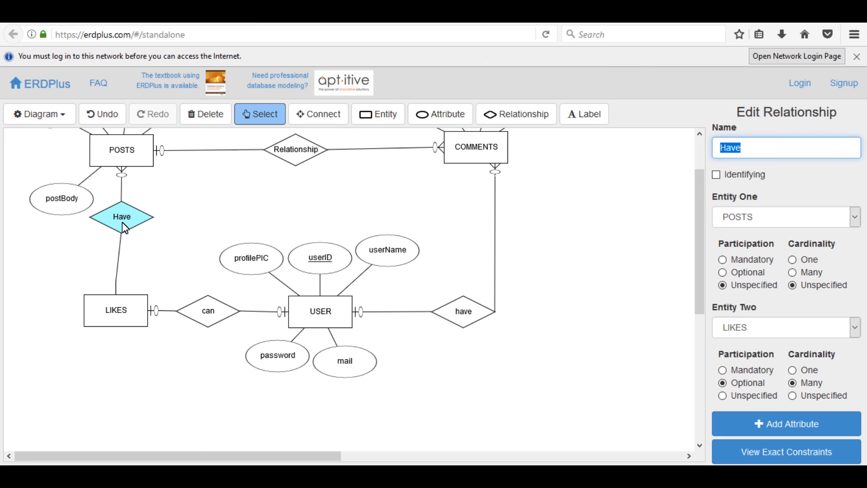
pyautogui.click(116, 310)
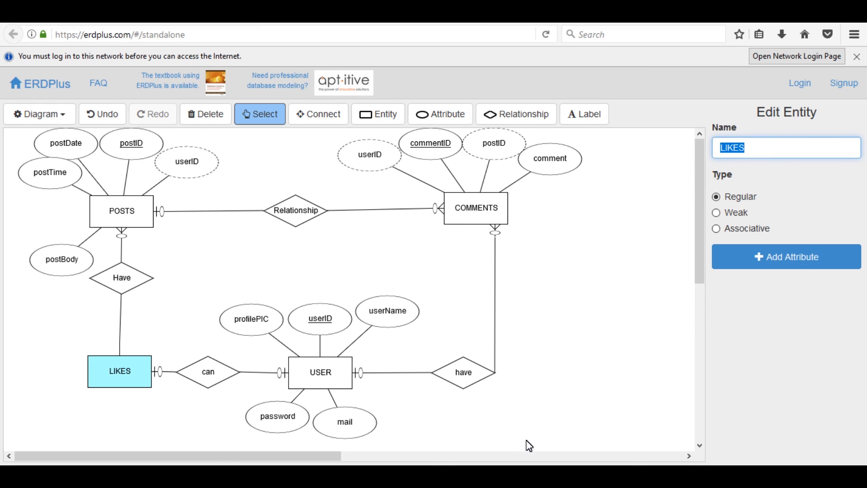
pyautogui.moveTo(664, 65)
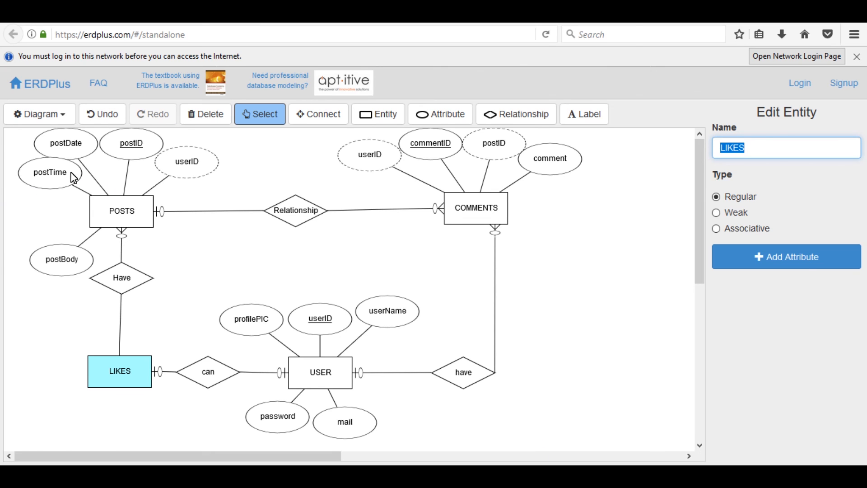
# - Start the image export of the finished diagram from the Diagram menu
pyautogui.click(38, 113)
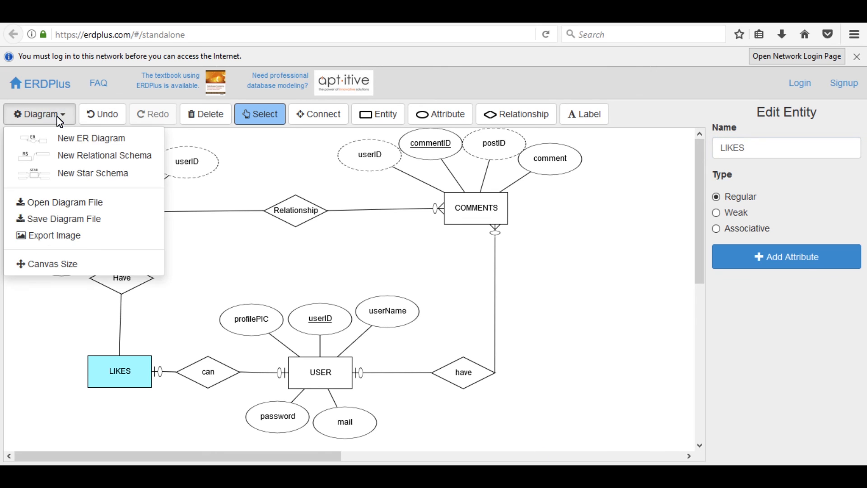
pyautogui.moveTo(65, 240)
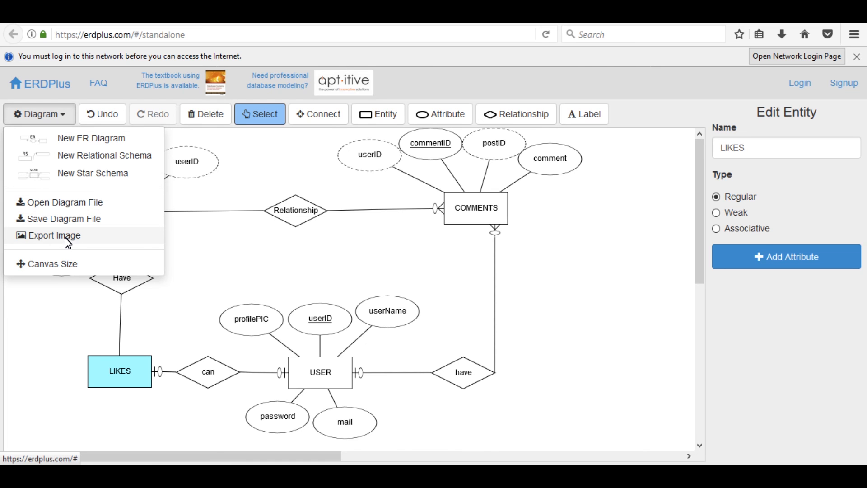
pyautogui.click(53, 235)
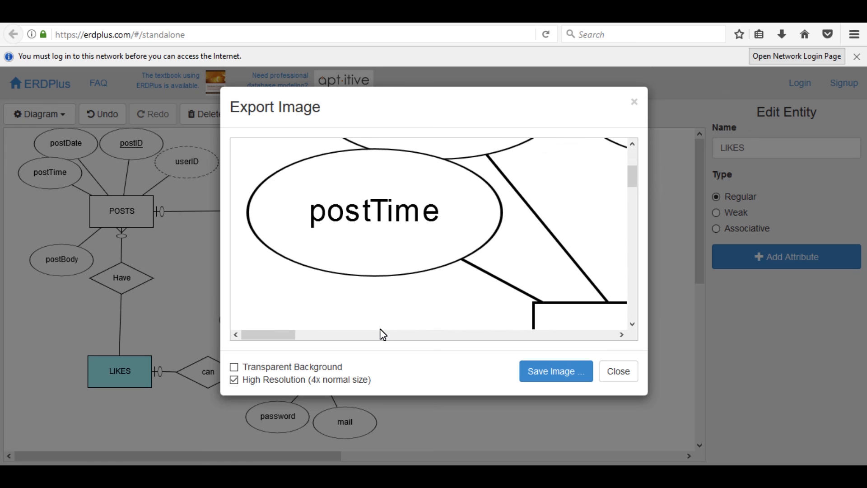
# - Save the diagram as a high-resolution PNG and open the downloaded file
pyautogui.click(234, 380)
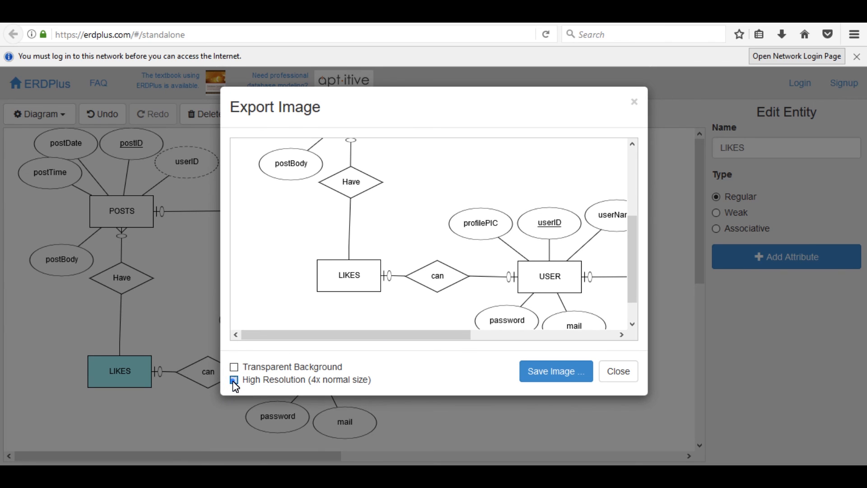
pyautogui.click(234, 380)
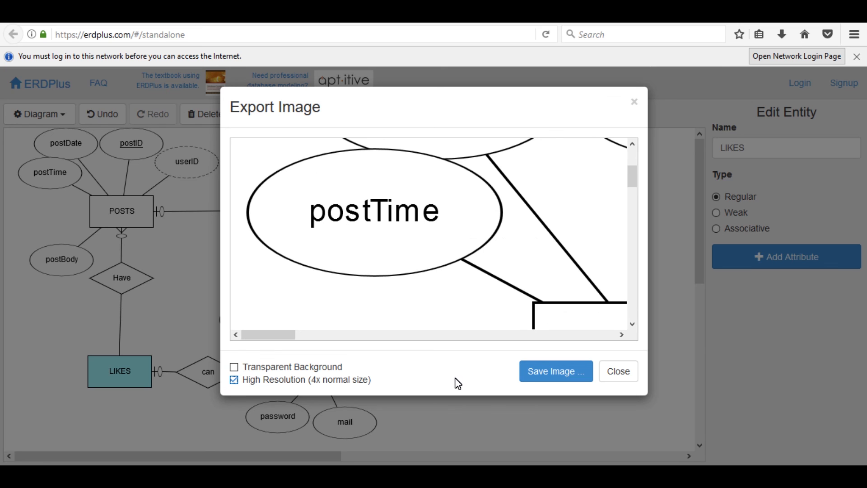
pyautogui.moveTo(555, 372)
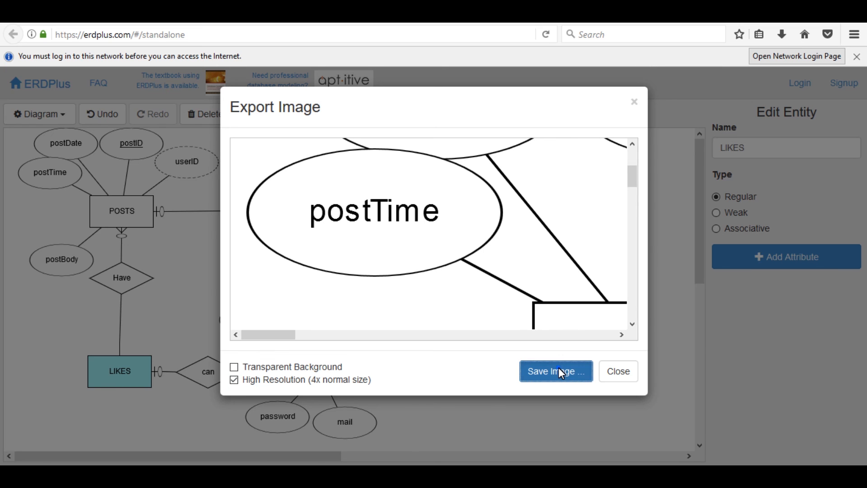
pyautogui.click(555, 371)
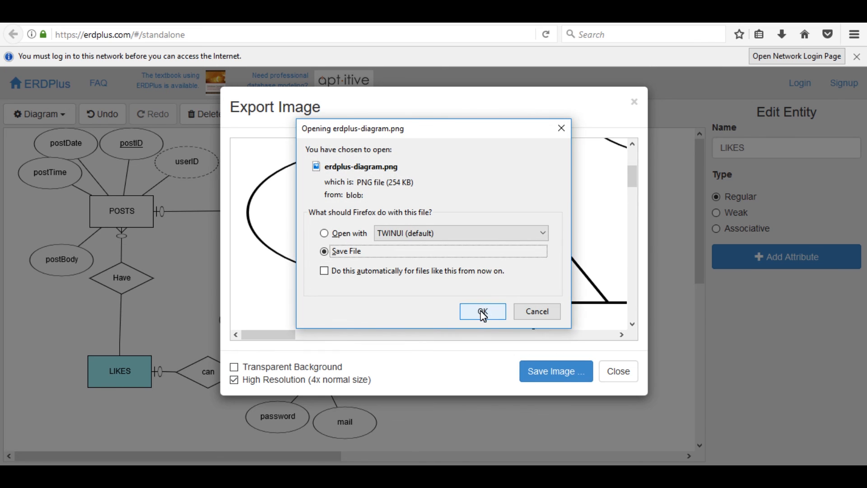
pyautogui.click(481, 312)
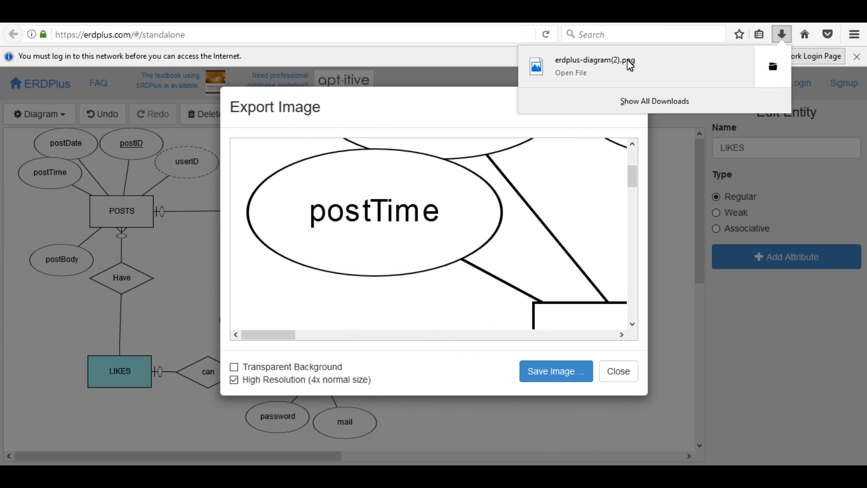
pyautogui.click(570, 73)
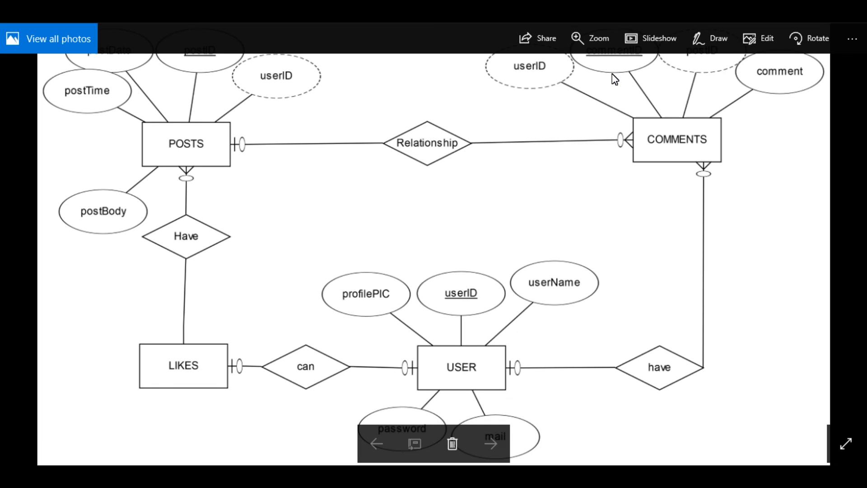
pyautogui.moveTo(598, 121)
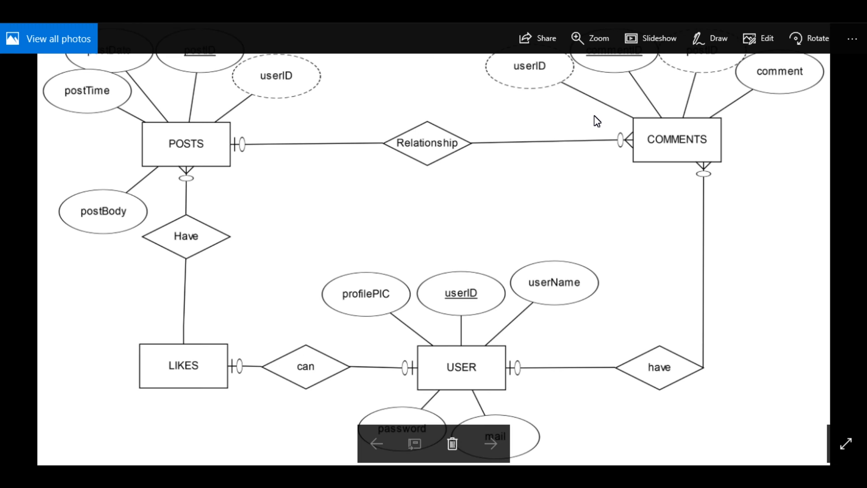
pyautogui.moveTo(788, 100)
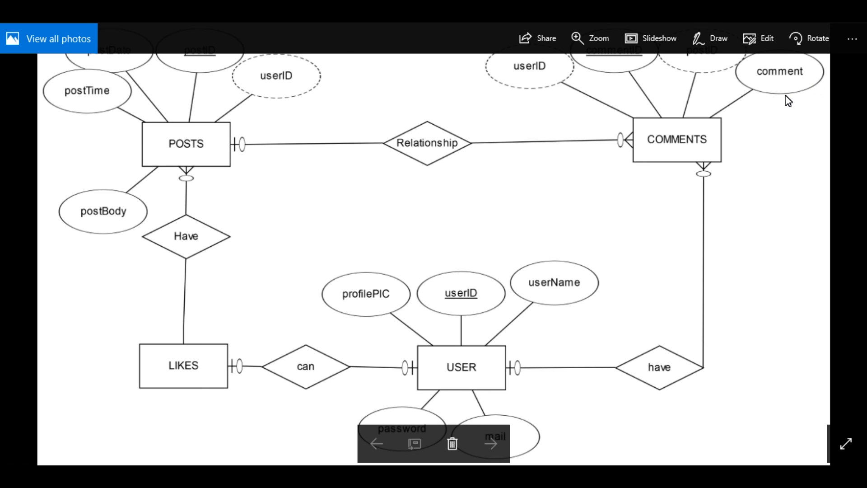